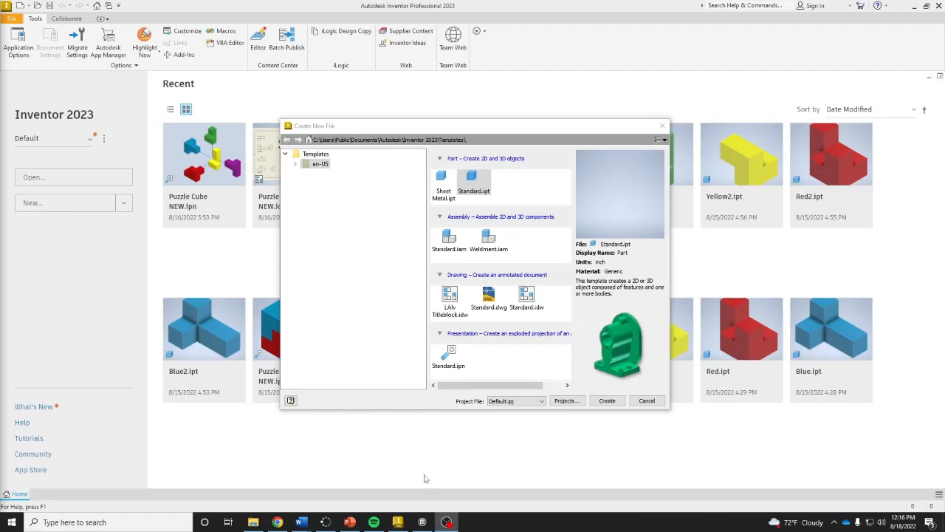
mouse_move(391, 338)
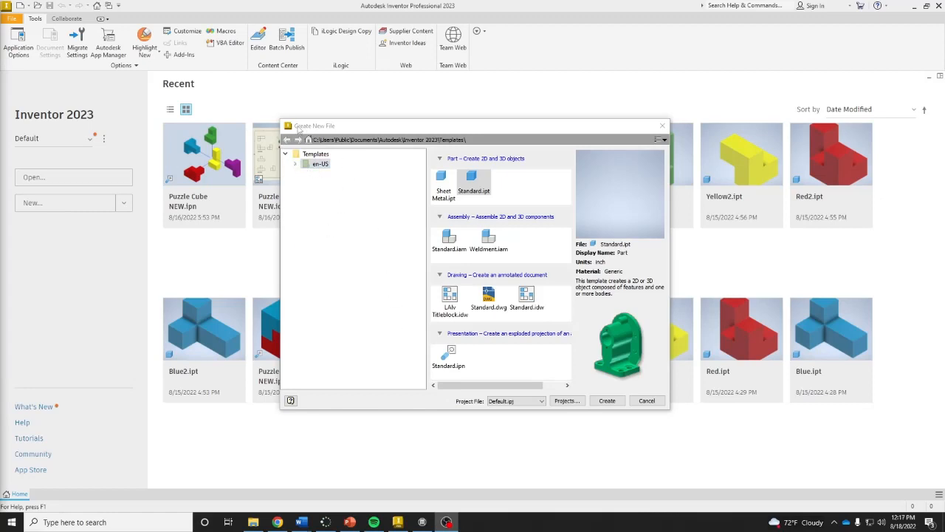
- Create a new part from the Metric Standard (mm).ipt template
left_click(295, 162)
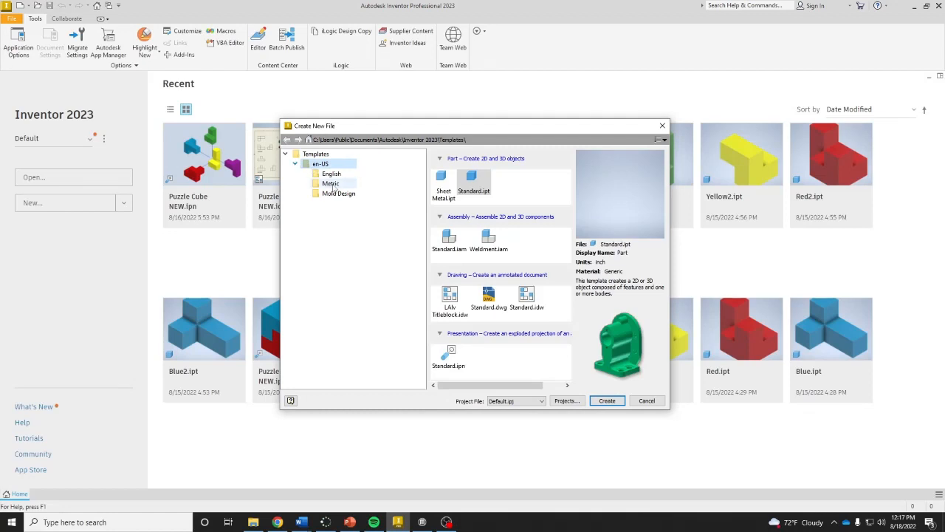
left_click(331, 183)
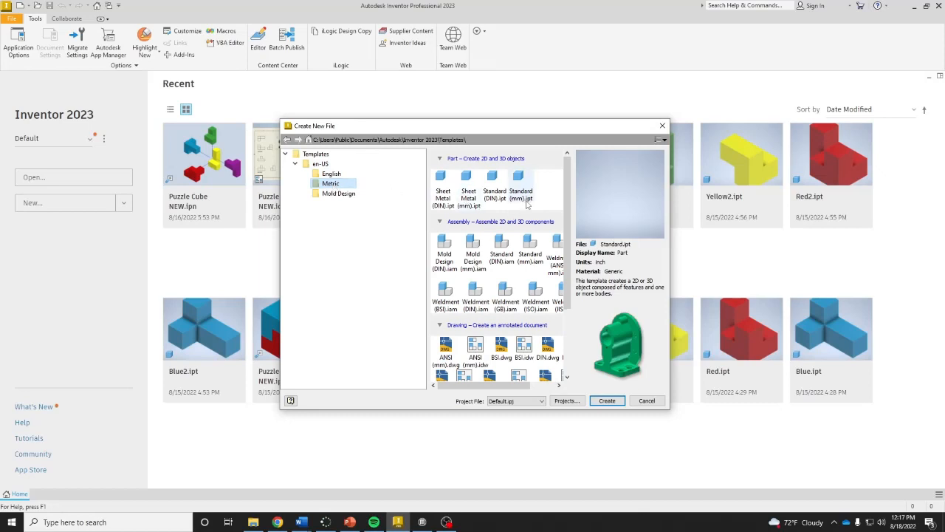
mouse_move(519, 190)
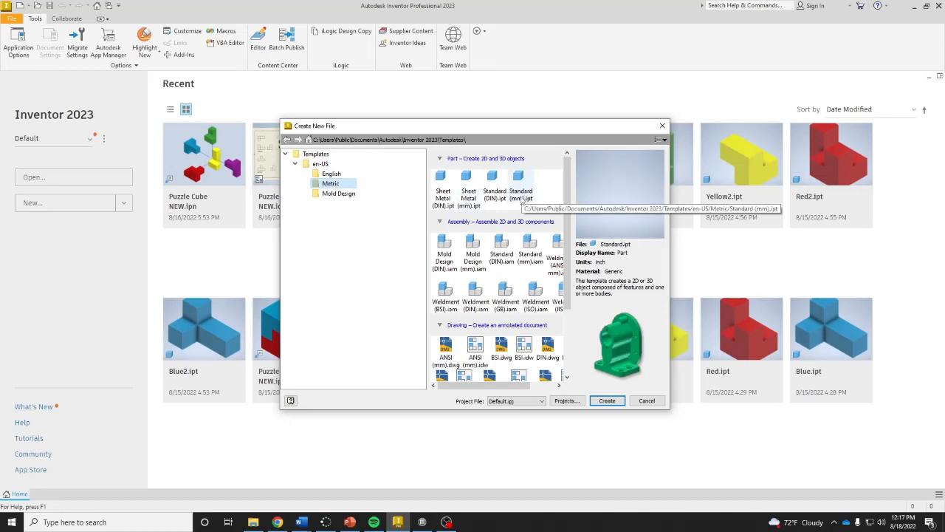
left_click(606, 400)
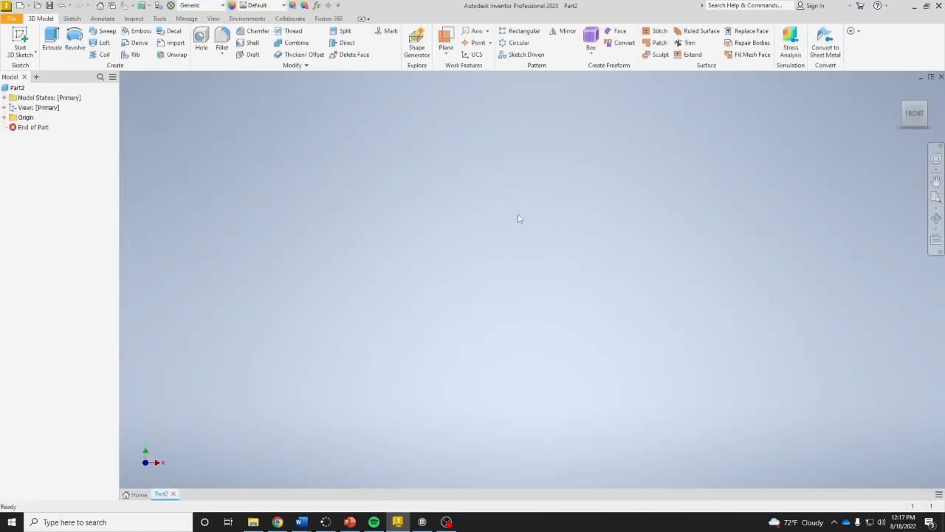
mouse_move(310, 307)
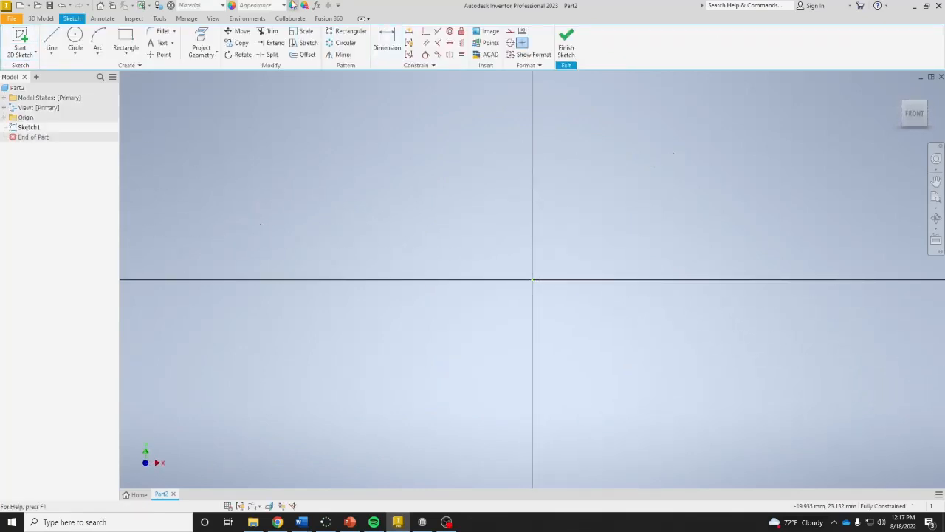
- Draw the stepped half-profile with the Line tool, starting and closing at the origin
left_click(50, 37)
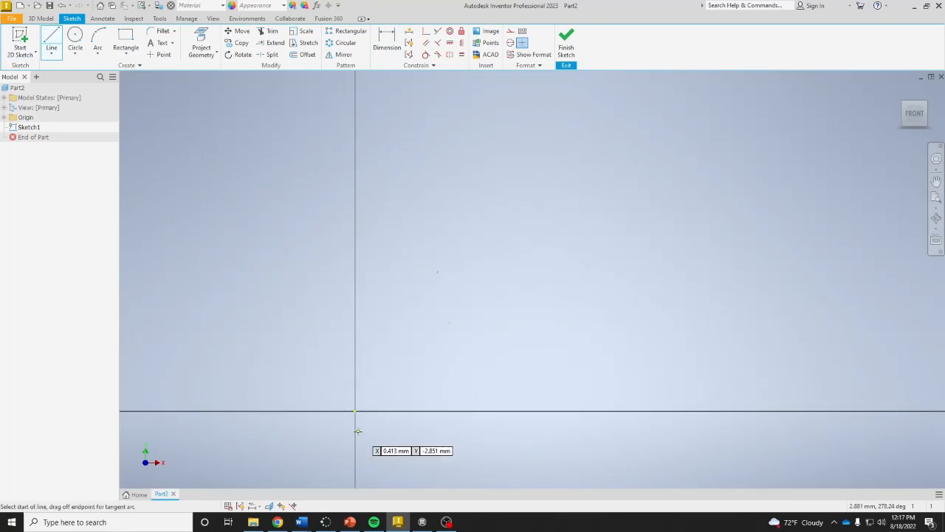
left_click(354, 410)
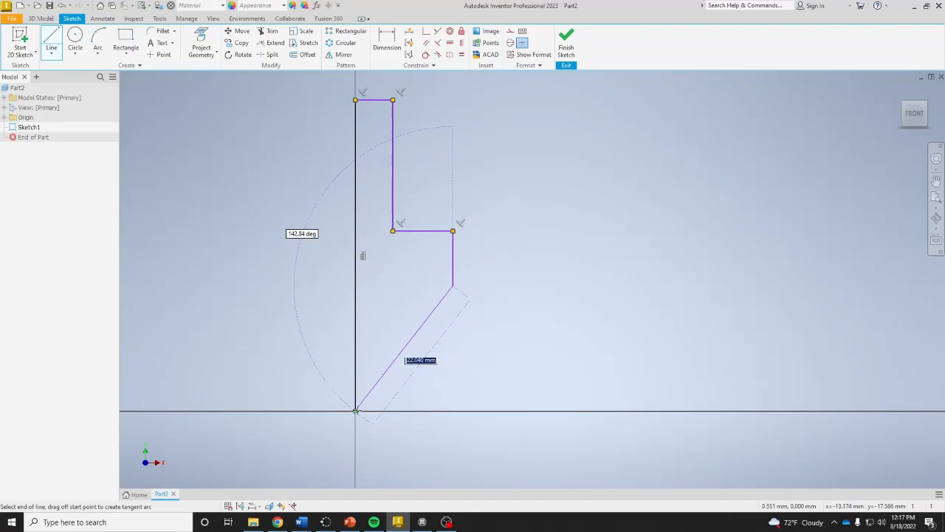
left_click(357, 410)
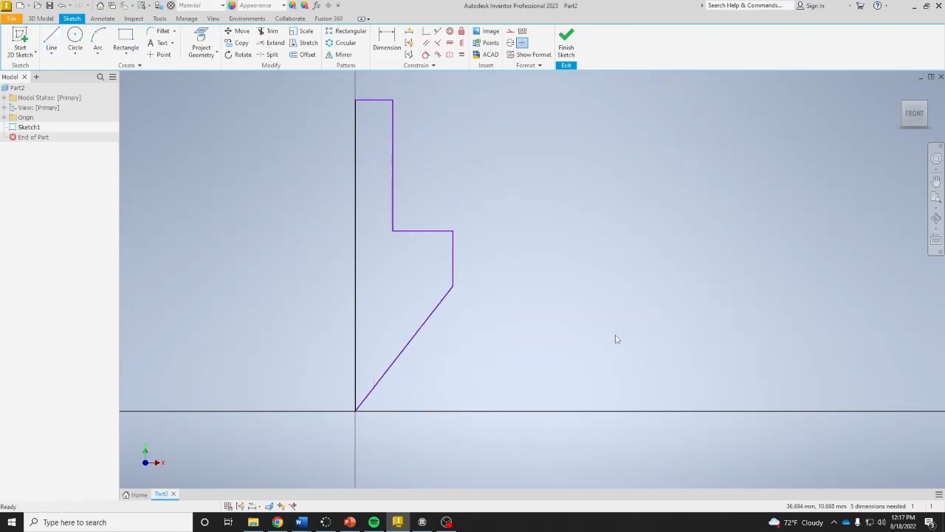
mouse_move(501, 353)
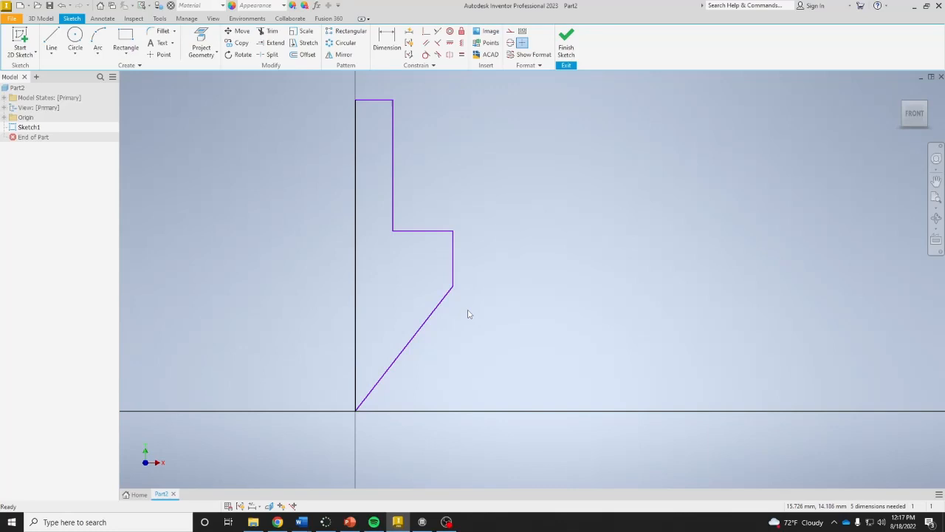
mouse_move(387, 137)
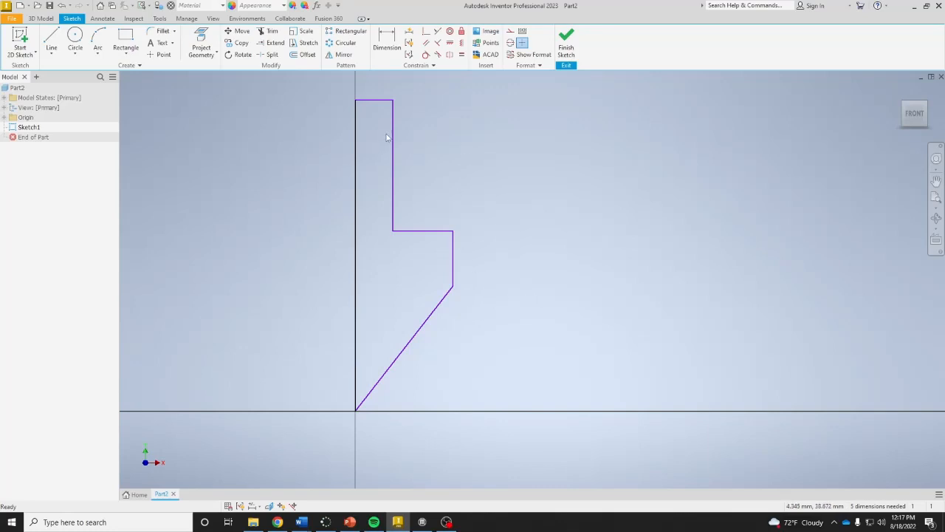
mouse_move(352, 253)
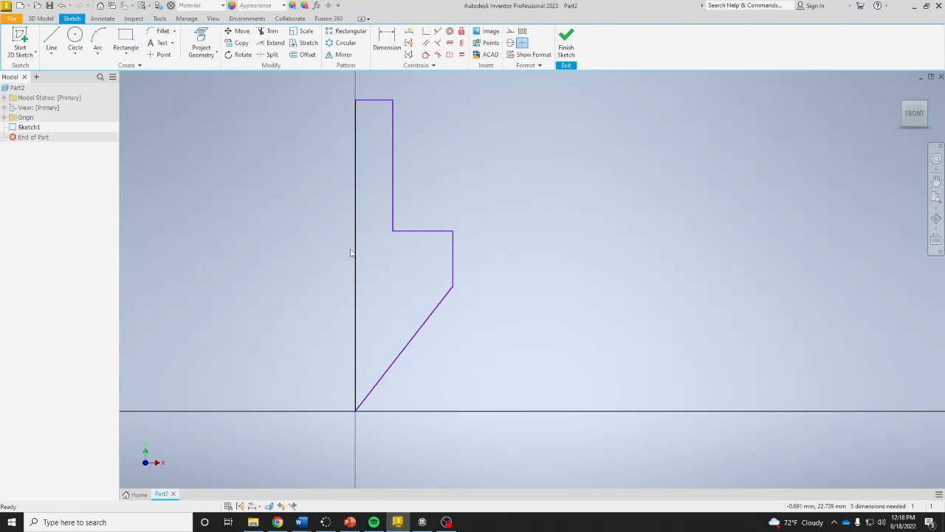
mouse_move(416, 239)
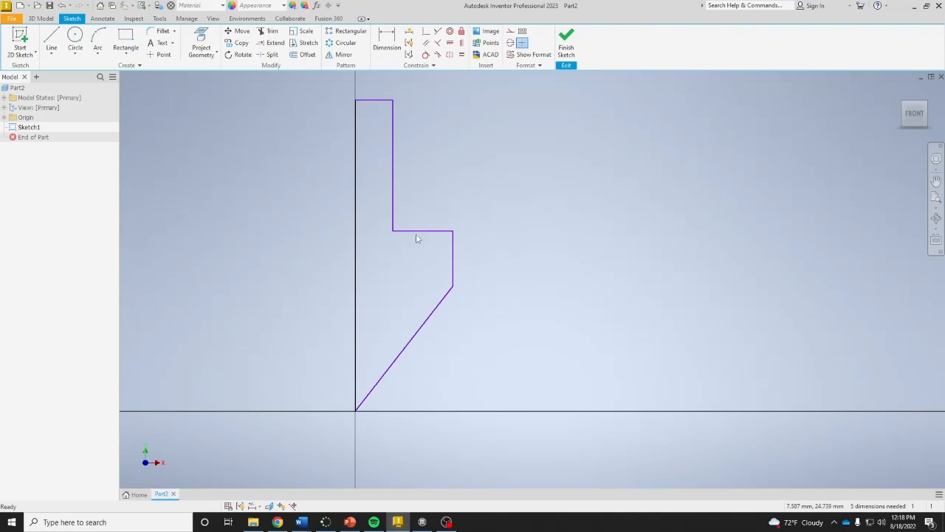
mouse_move(490, 194)
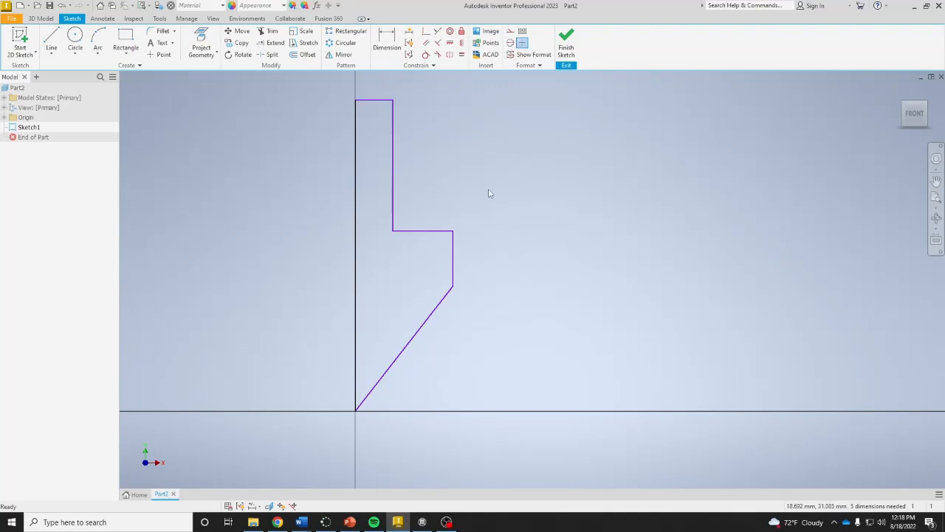
mouse_move(402, 124)
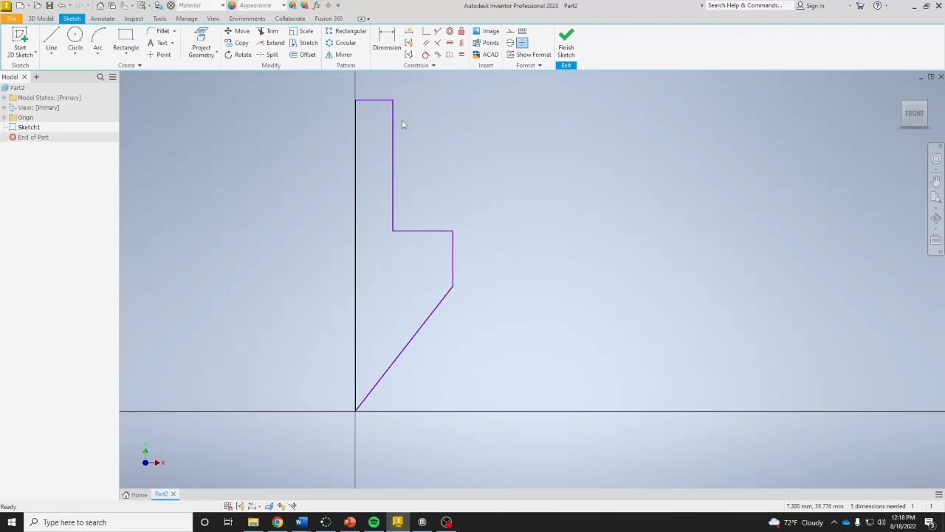
- Dimension the profile's overall height 117.5, the angled tip height, and the 19 step height
left_click(387, 42)
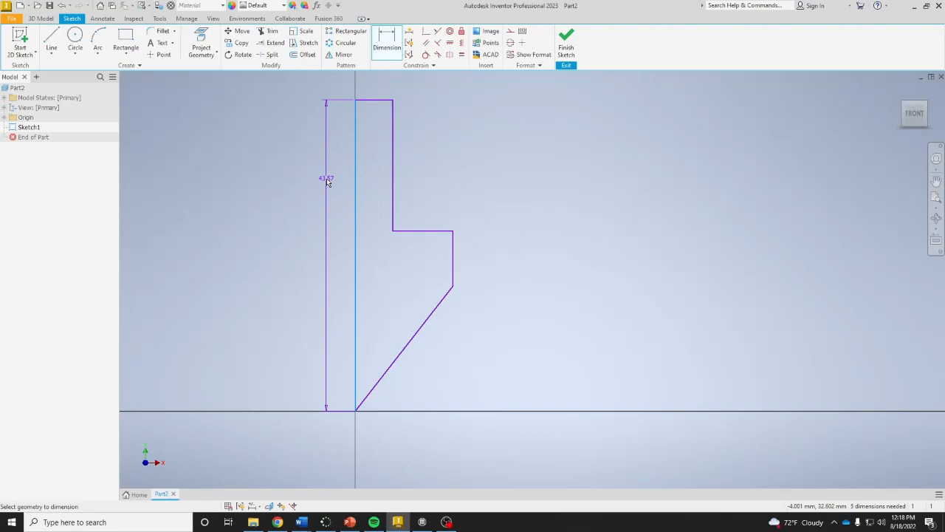
left_click(318, 184)
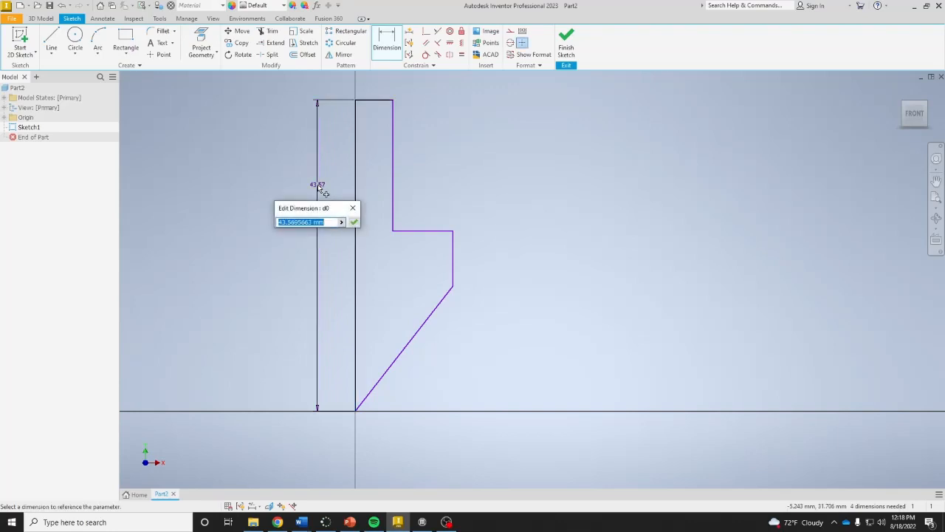
type("117.")
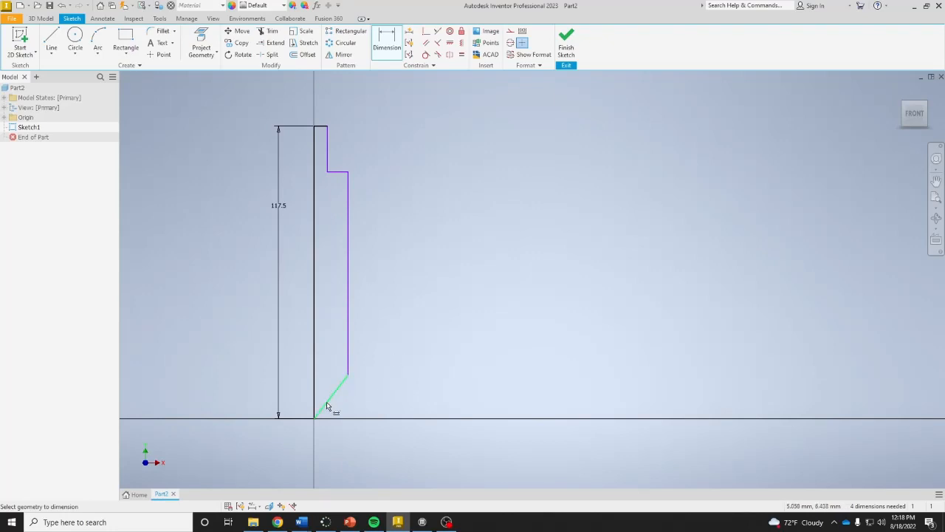
left_click(381, 405)
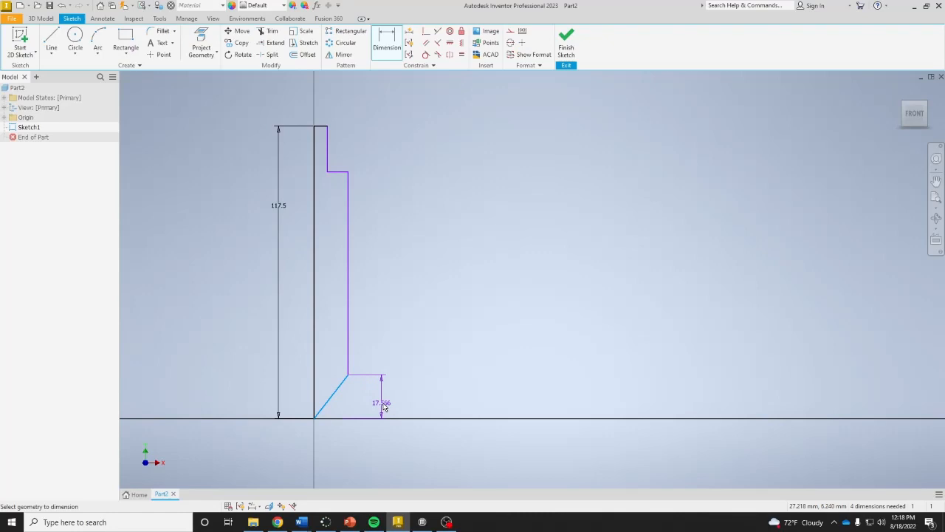
left_click(381, 402)
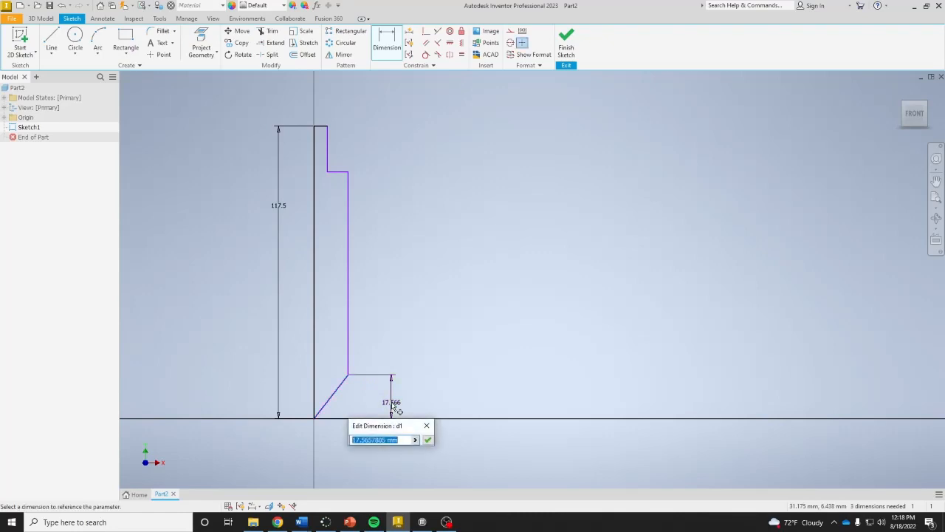
left_click(428, 440)
type("19")
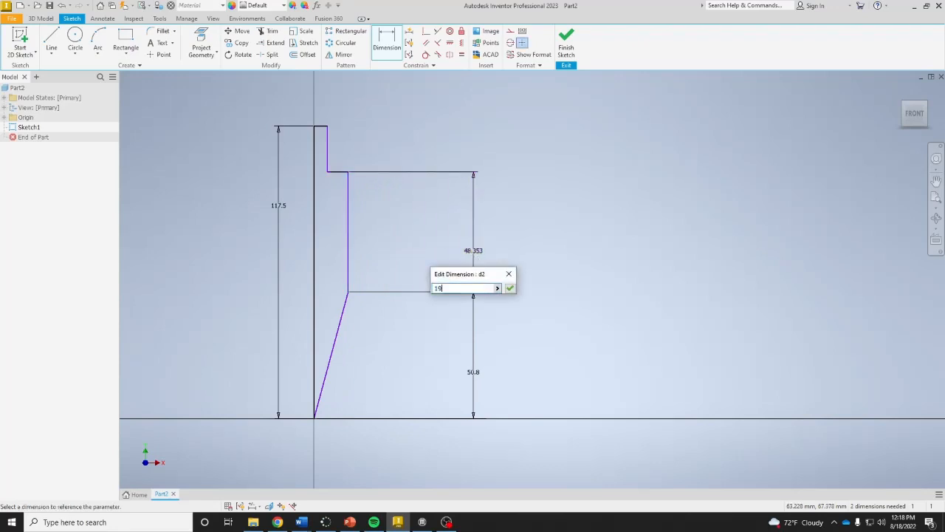
left_click(509, 288)
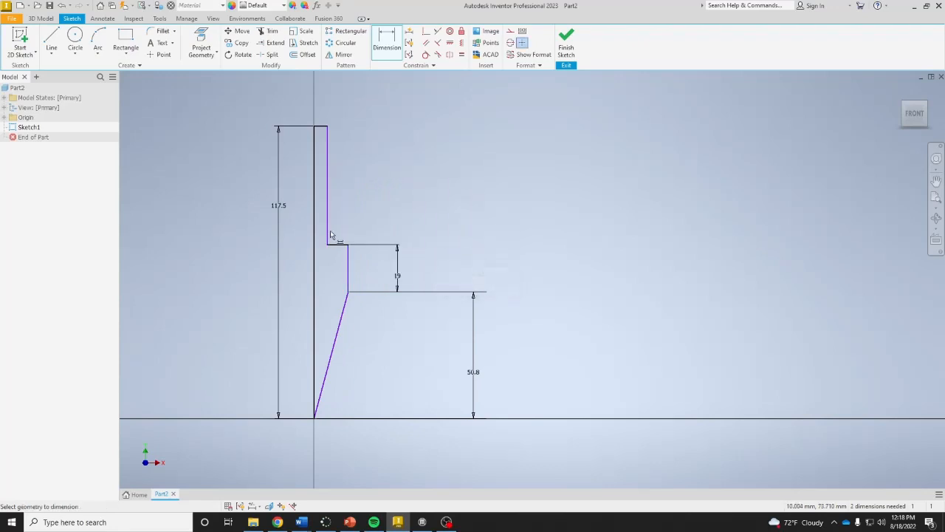
mouse_move(323, 130)
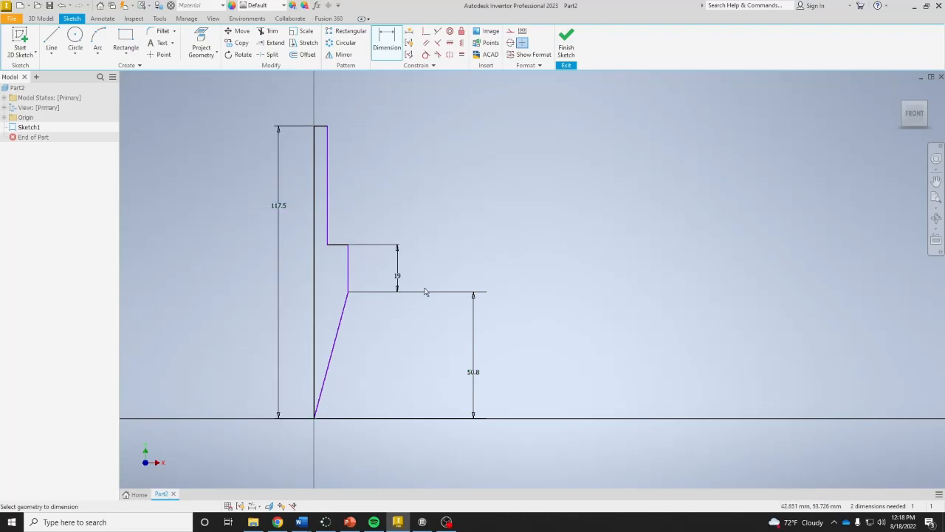
mouse_move(336, 158)
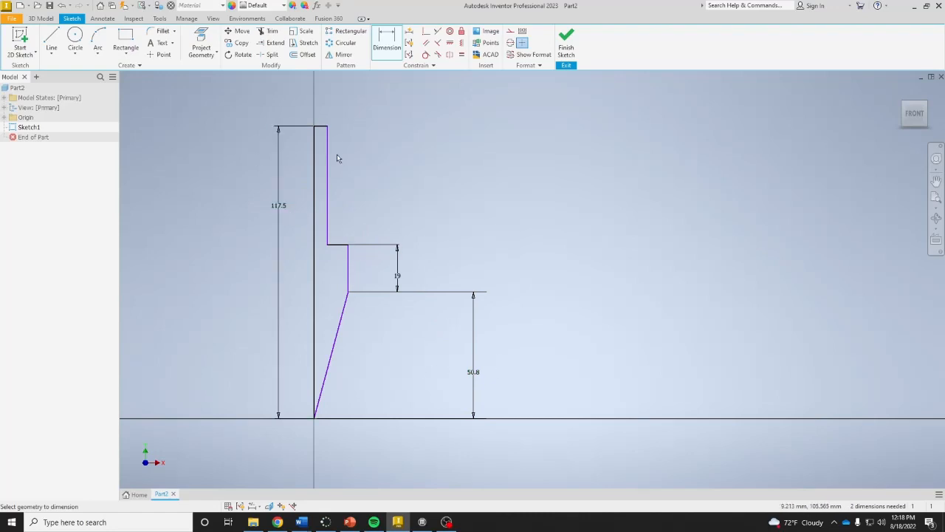
mouse_move(198, 322)
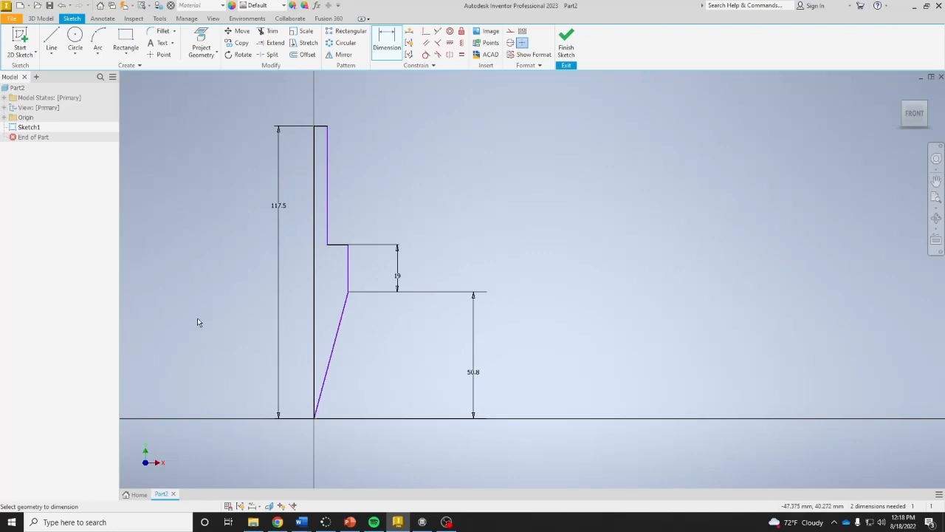
mouse_move(413, 357)
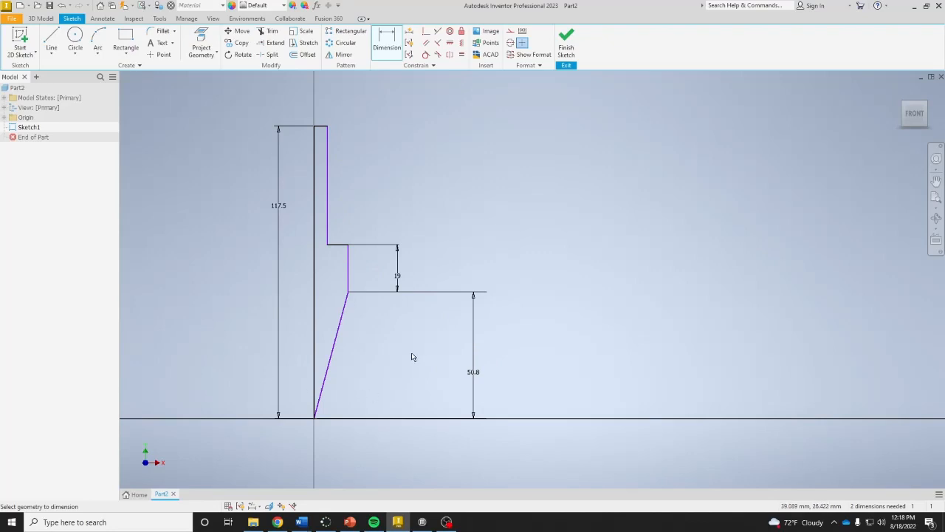
mouse_move(393, 248)
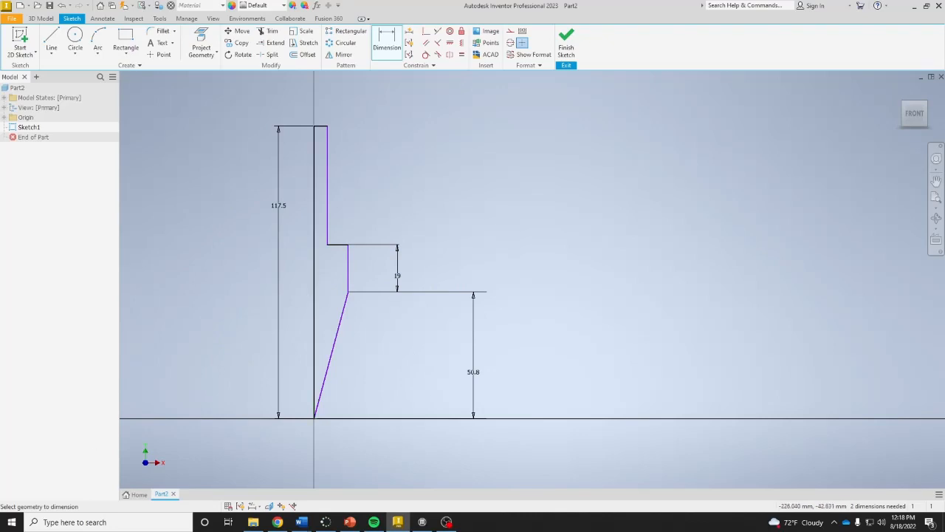
mouse_move(358, 130)
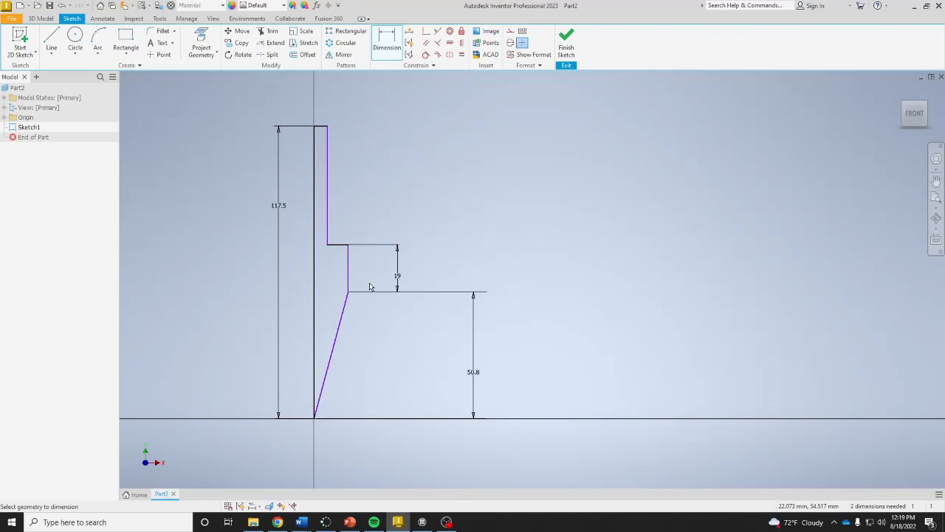
mouse_move(383, 279)
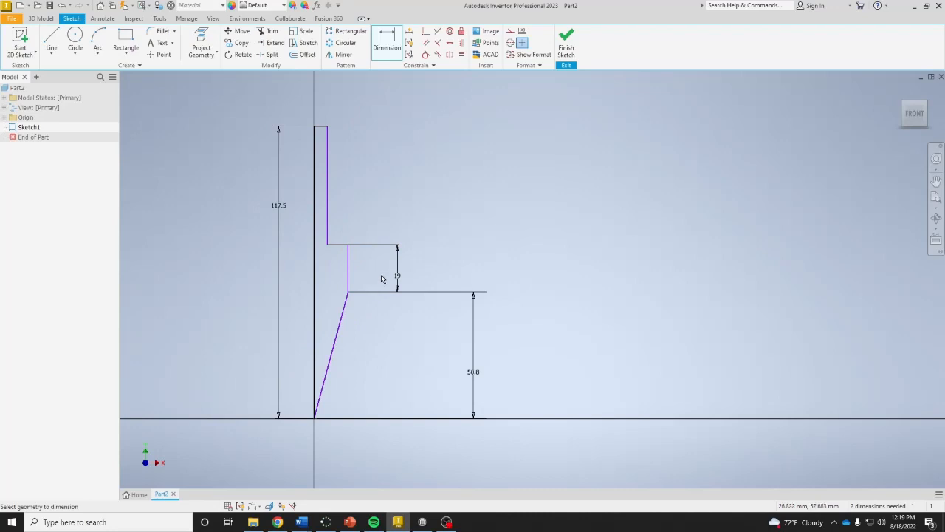
mouse_move(364, 274)
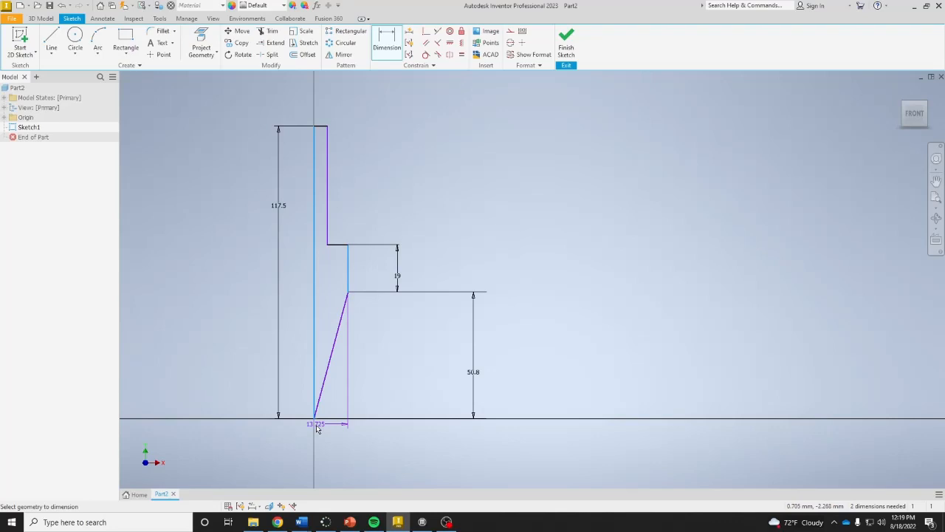
- Set the cone base width to 38/2 and the top shaft width, then finish the sketch
left_click(331, 422)
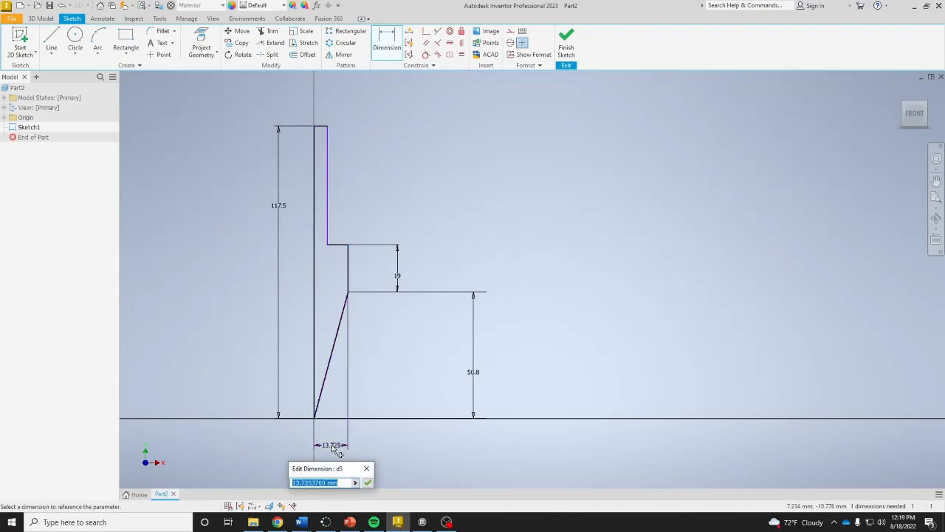
type("38")
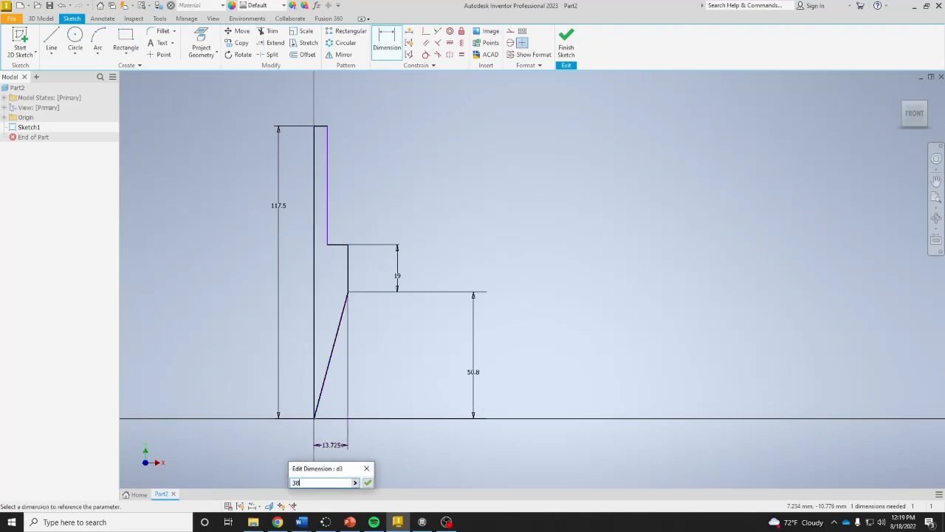
type("/")
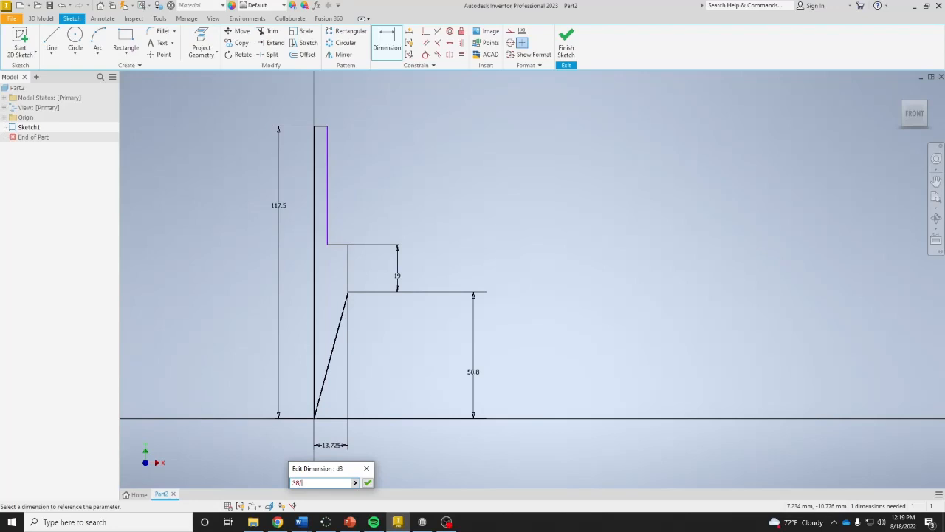
type("2")
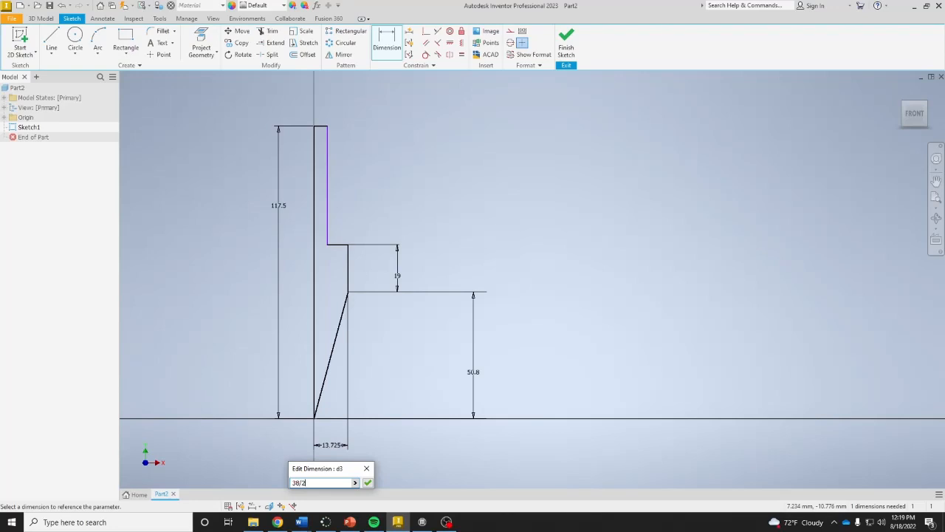
left_click(367, 481)
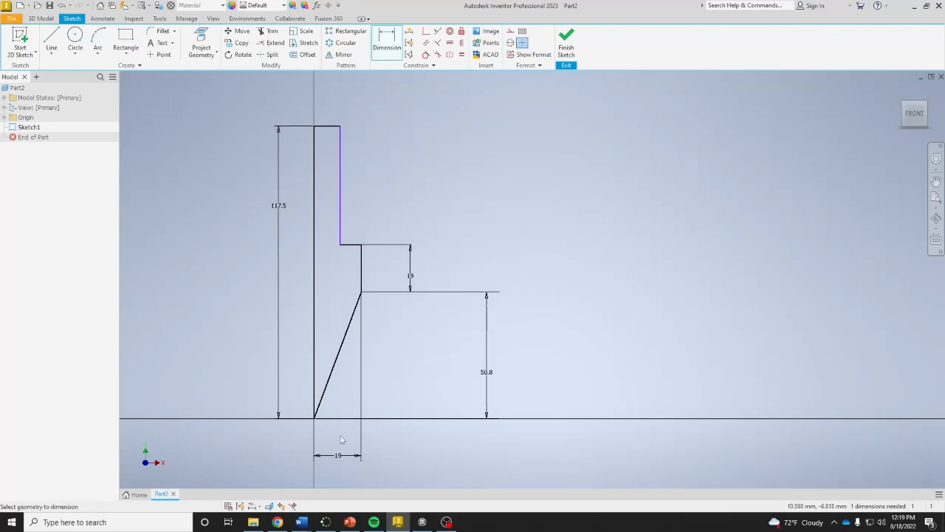
mouse_move(325, 130)
type("1")
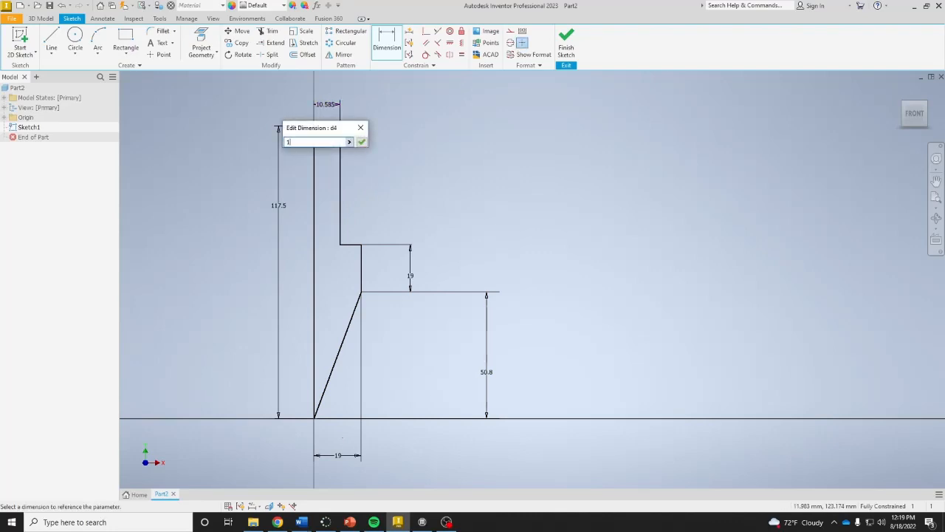
left_click(362, 142)
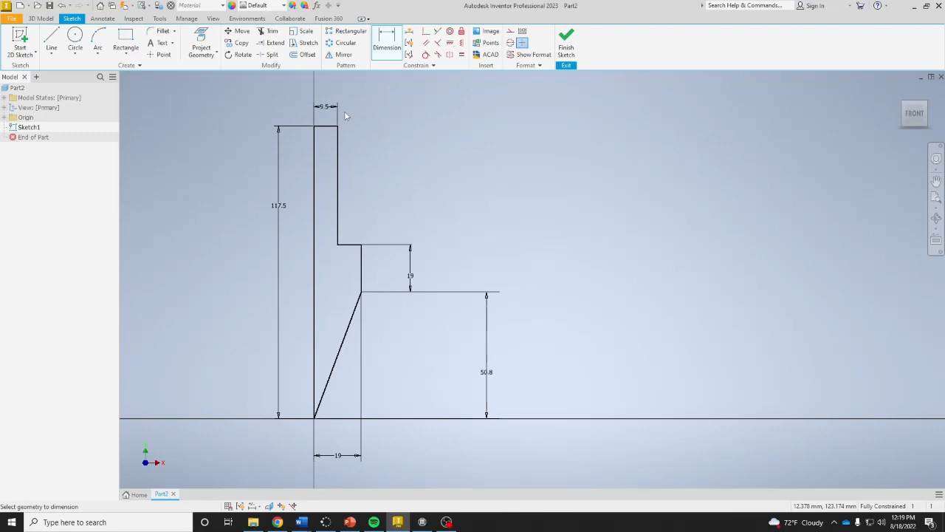
mouse_move(418, 304)
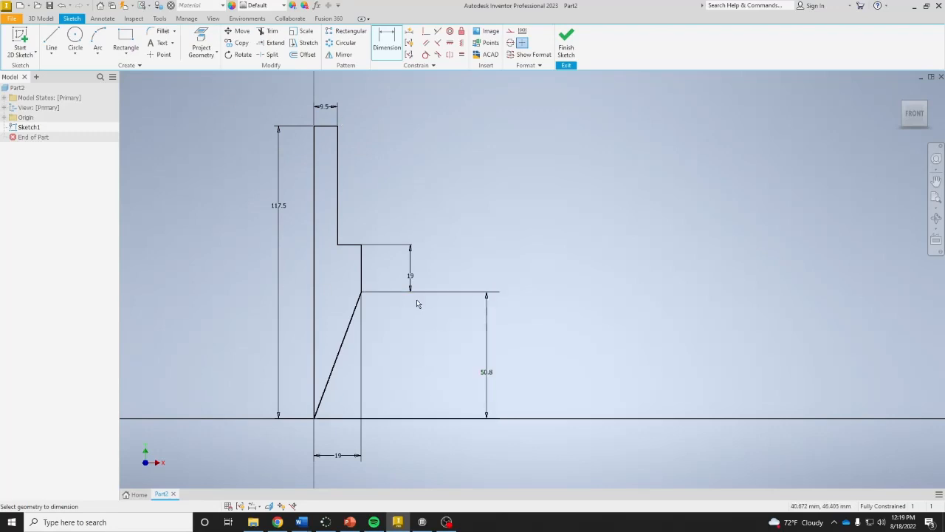
left_click(566, 42)
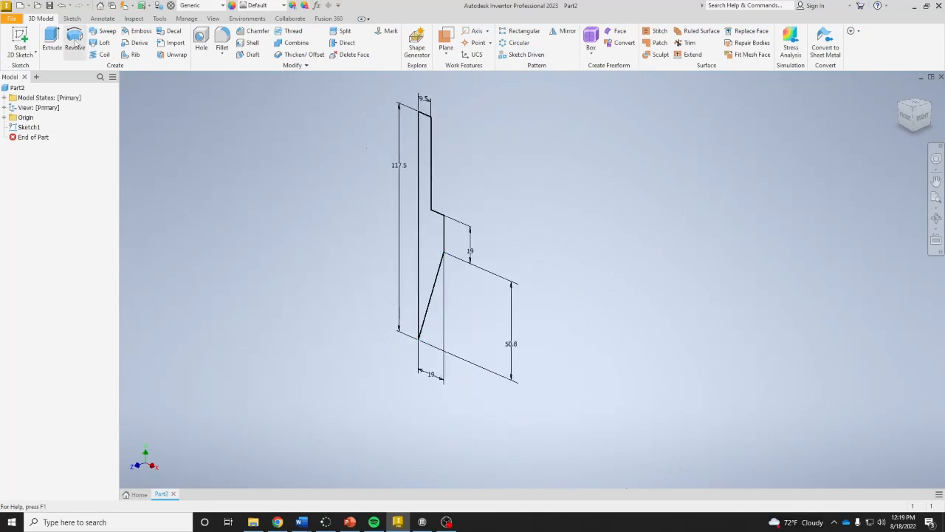
- Revolve the profile about its vertical centre line into the solid plumb bob body
left_click(74, 41)
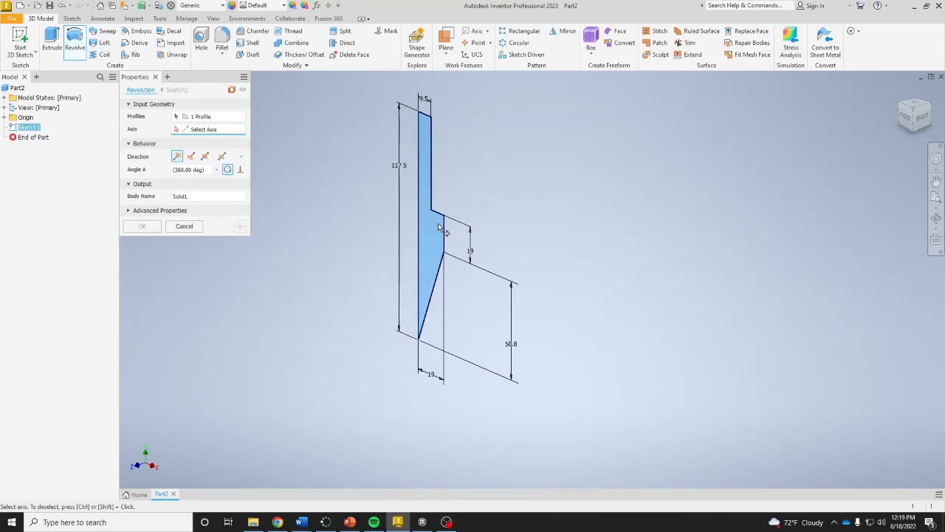
mouse_move(429, 245)
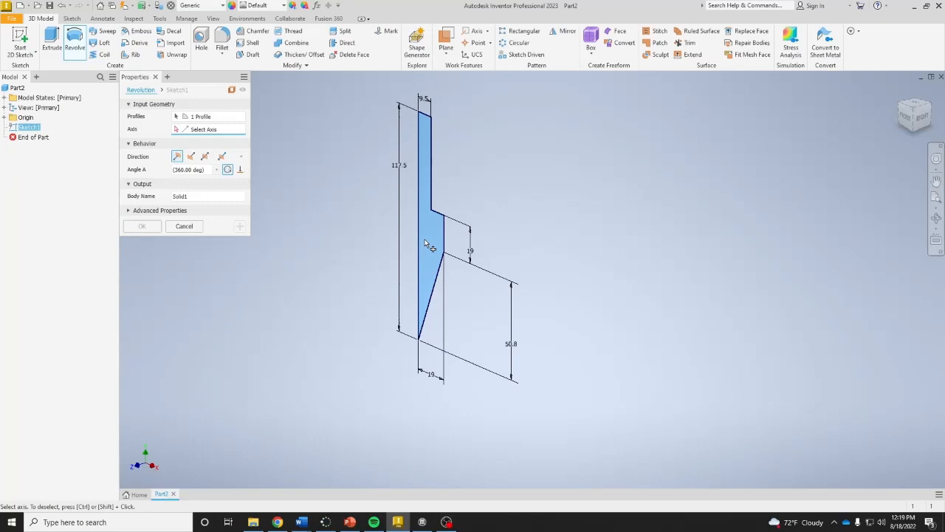
left_click(420, 222)
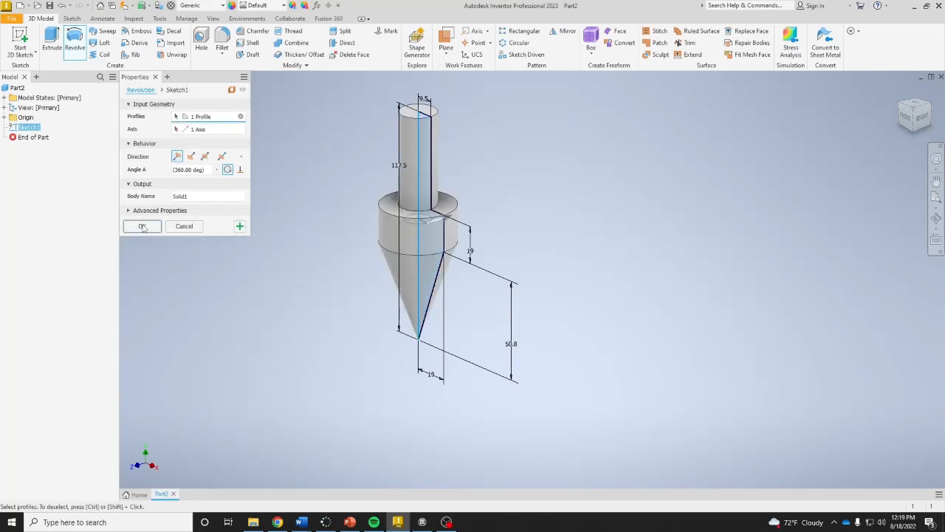
left_click(142, 225)
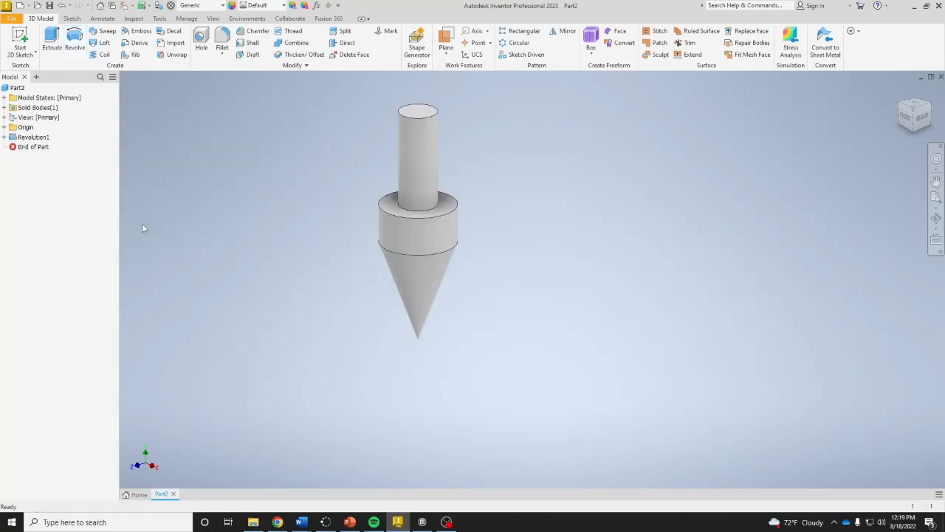
mouse_move(321, 150)
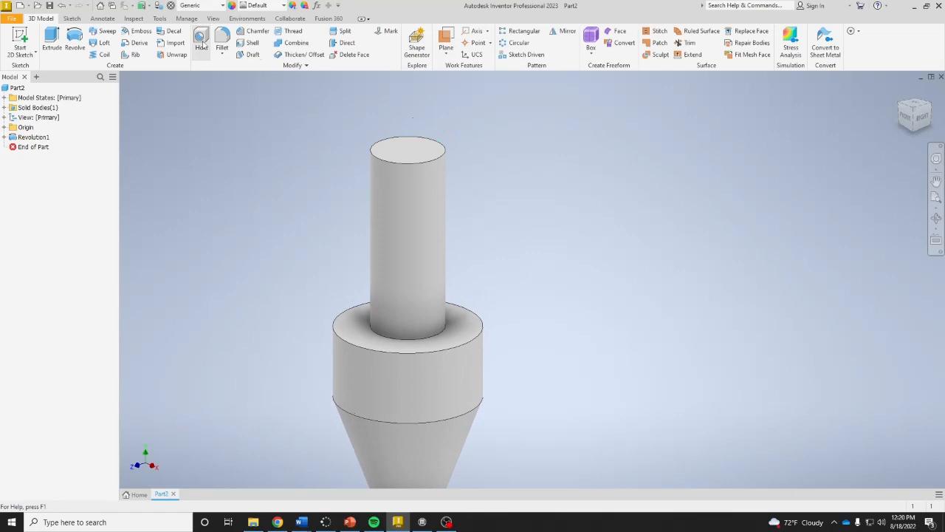
- Place a hole point concentric with the circular edge of the shaft's top face
left_click(201, 41)
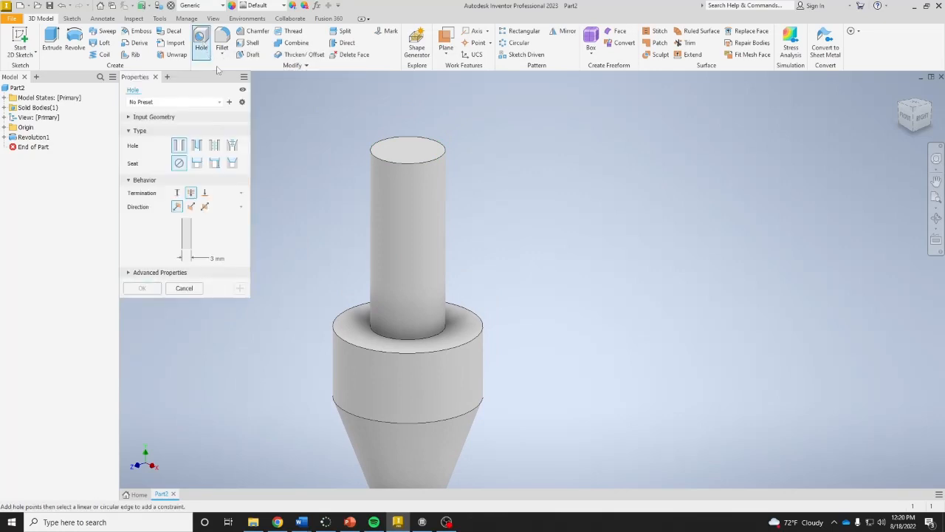
mouse_move(496, 155)
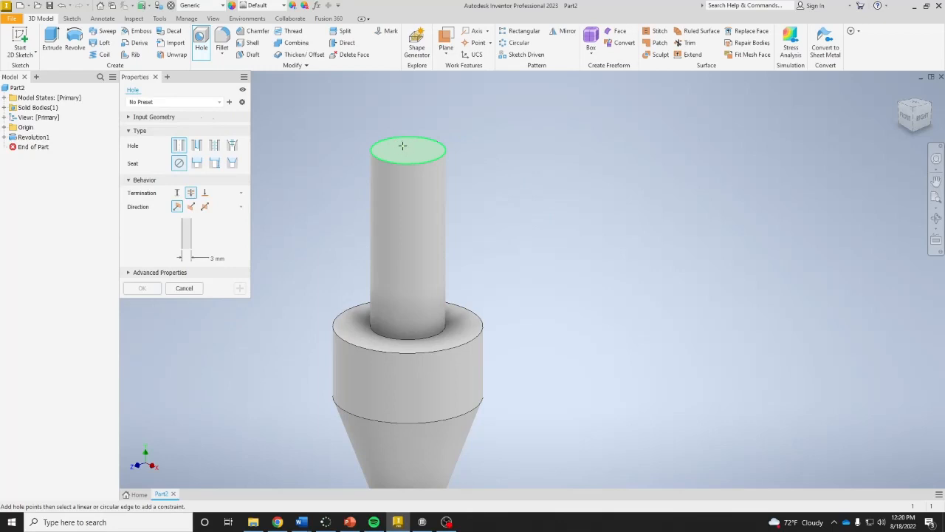
mouse_move(411, 156)
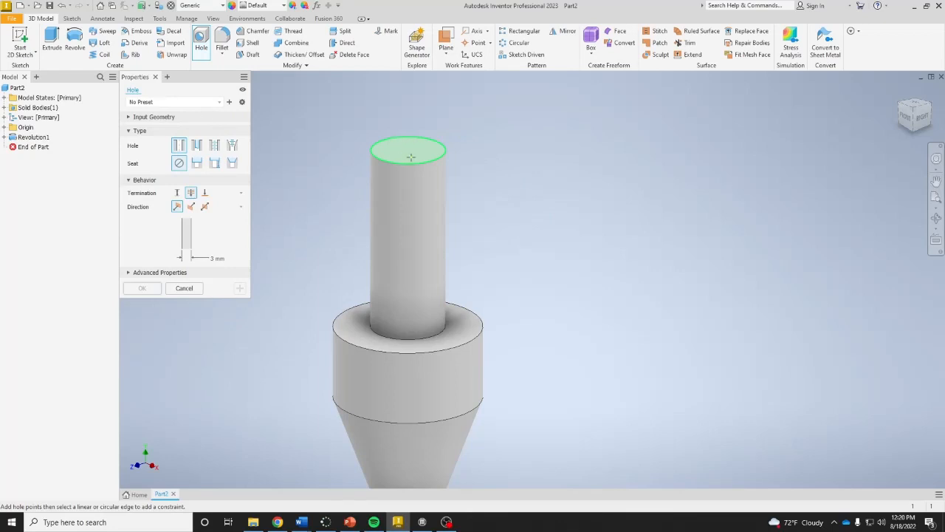
left_click(406, 150)
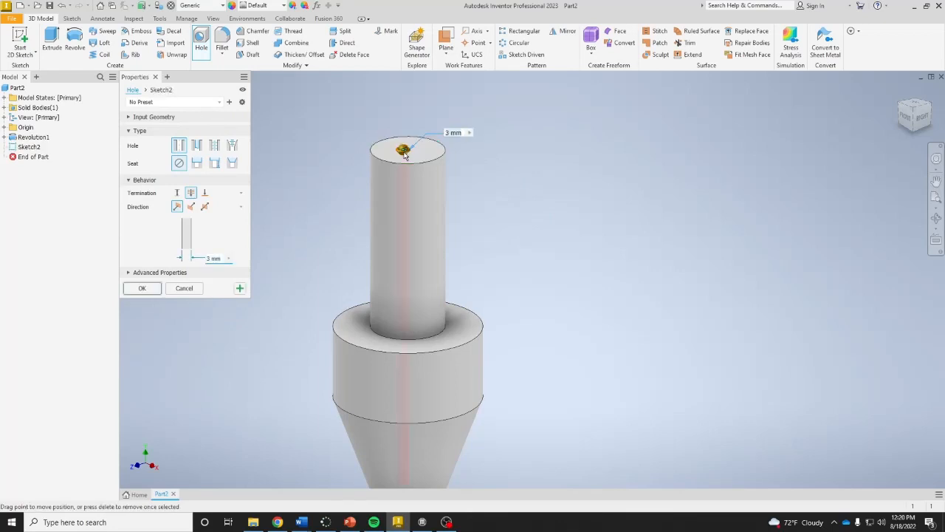
left_click(408, 147)
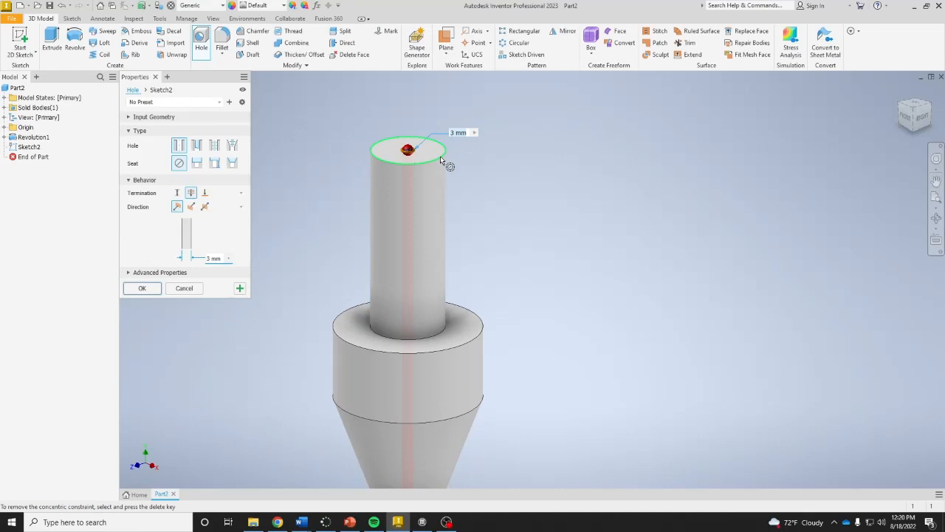
left_click(410, 151)
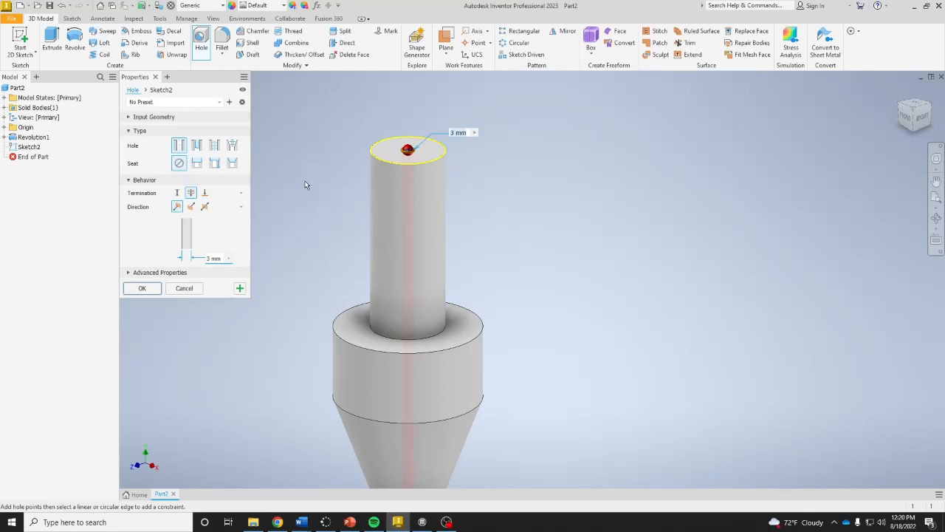
mouse_move(407, 149)
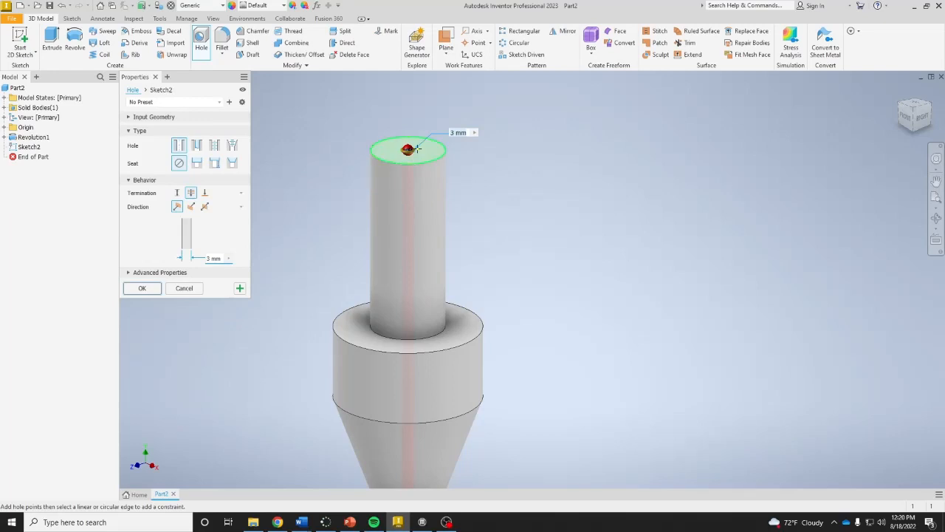
mouse_move(414, 151)
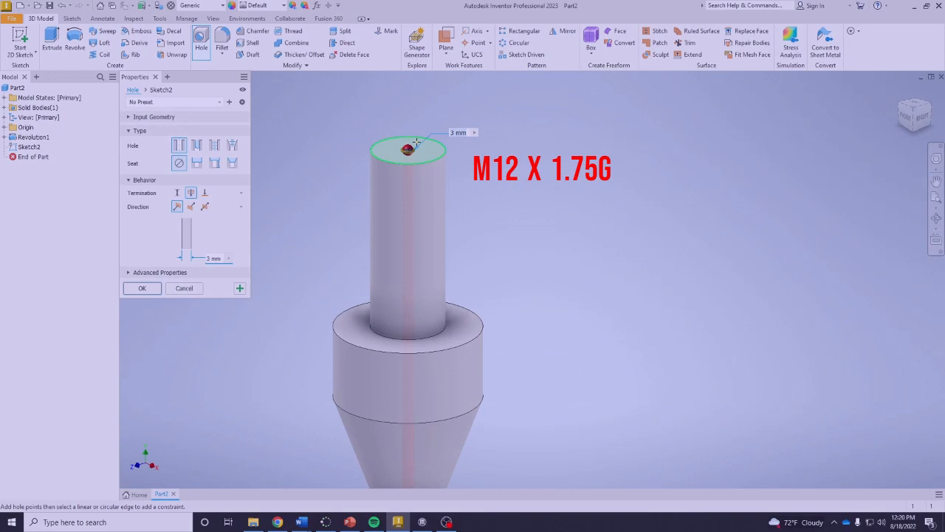
mouse_move(403, 158)
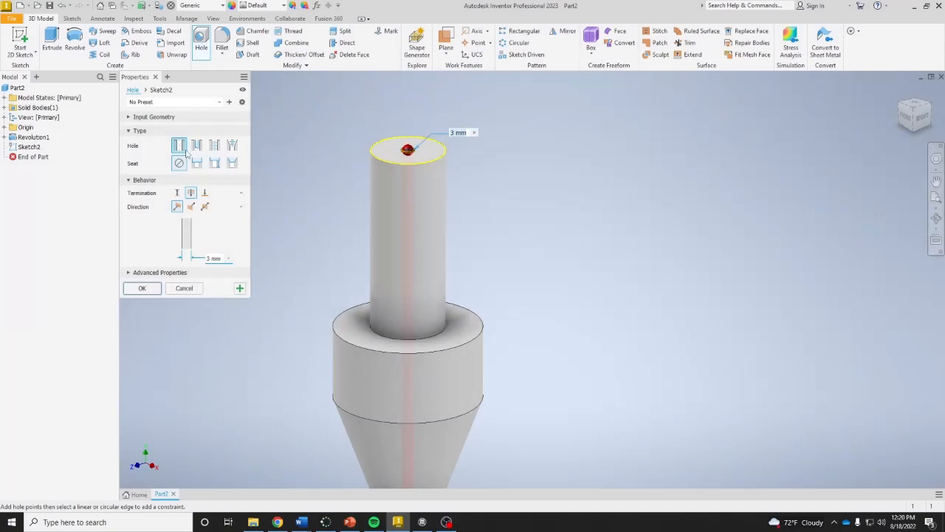
mouse_move(216, 144)
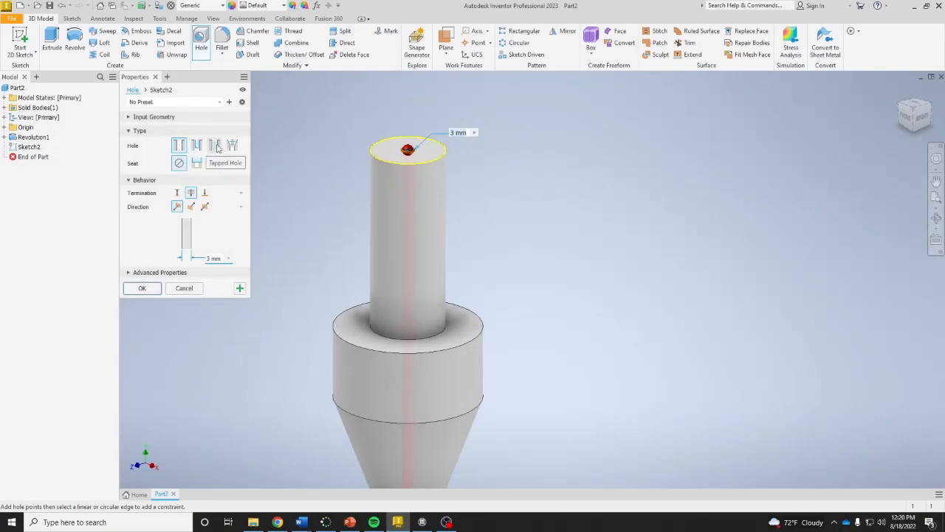
- Make the hole tapped with ANSI Metric M Profile threads, size 12, designation M12x1.75
left_click(215, 145)
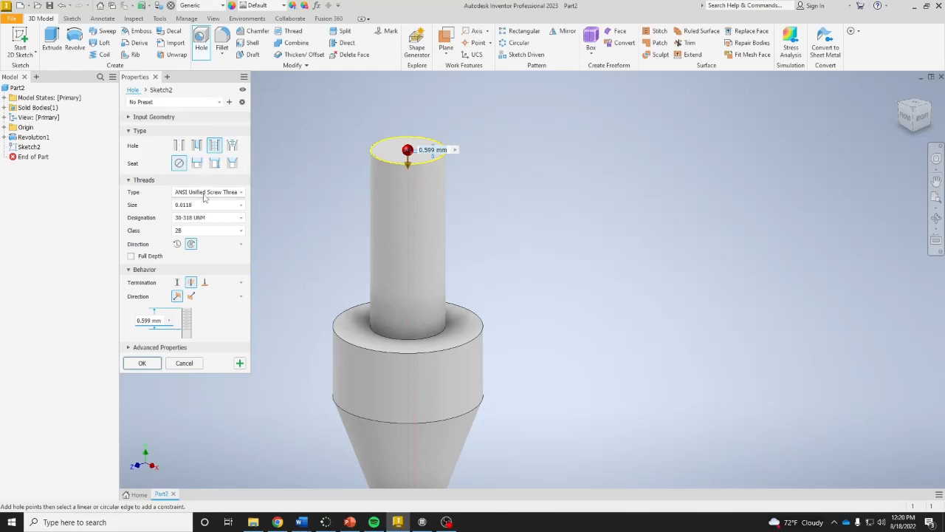
left_click(210, 192)
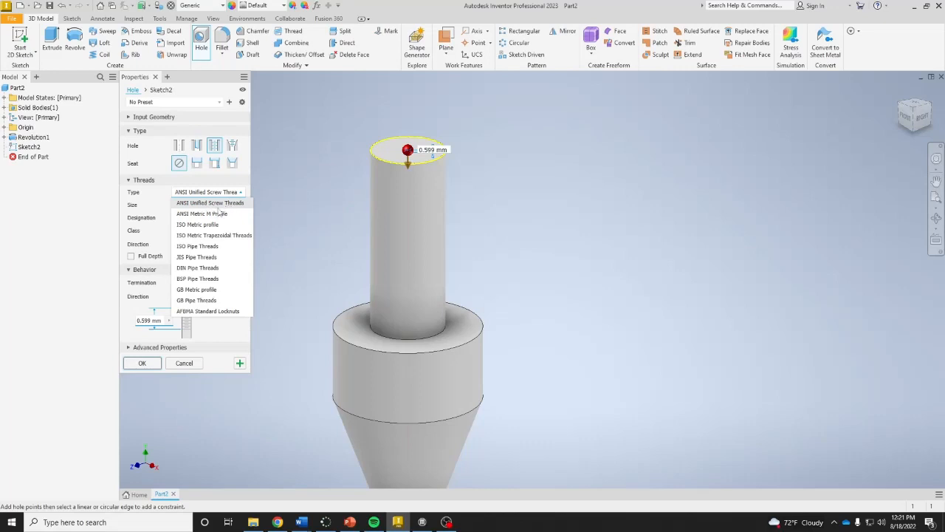
mouse_move(210, 212)
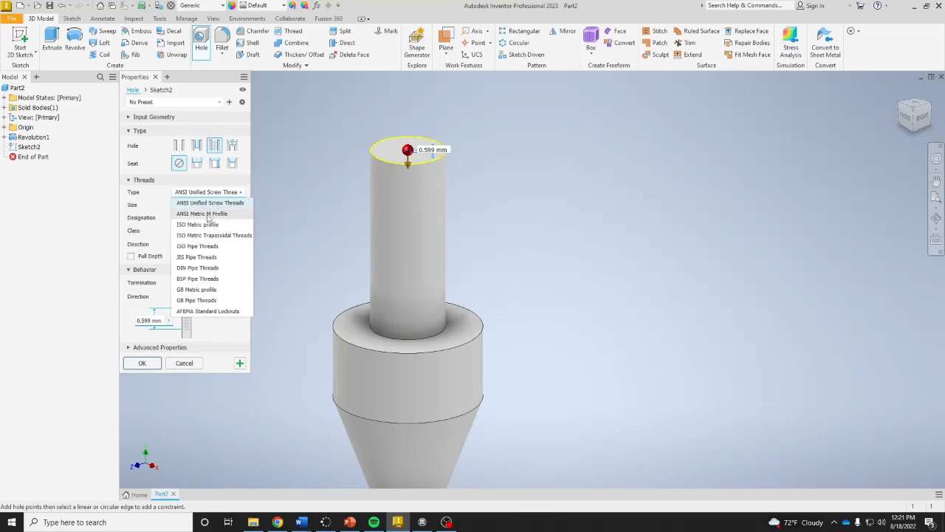
left_click(201, 213)
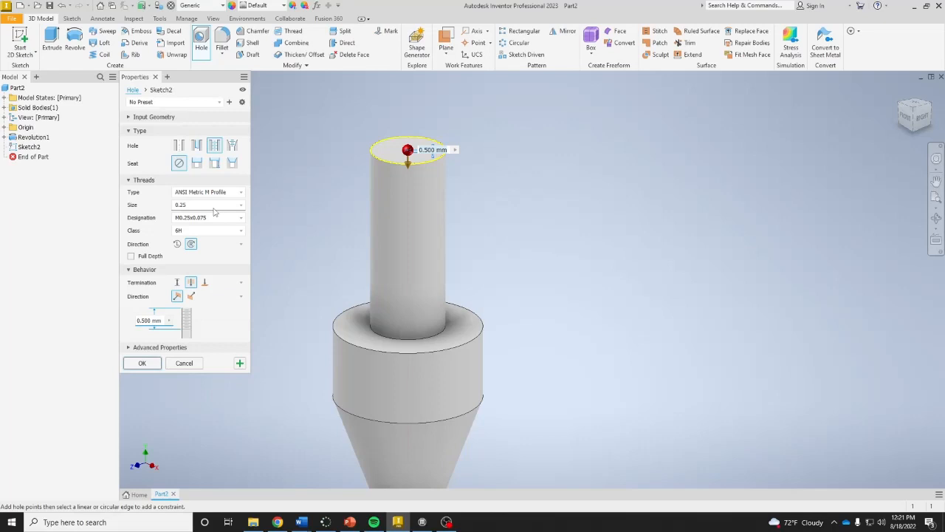
left_click(239, 217)
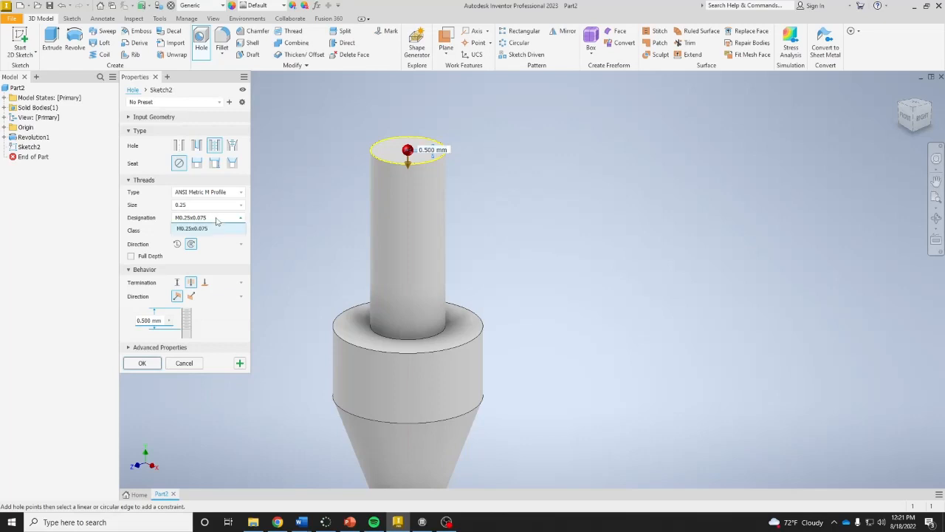
left_click(241, 204)
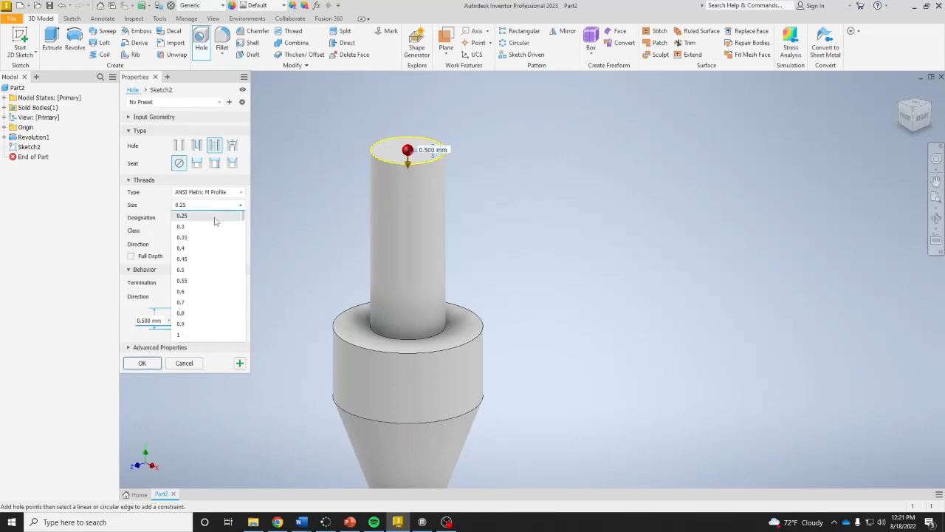
scroll("down", 3)
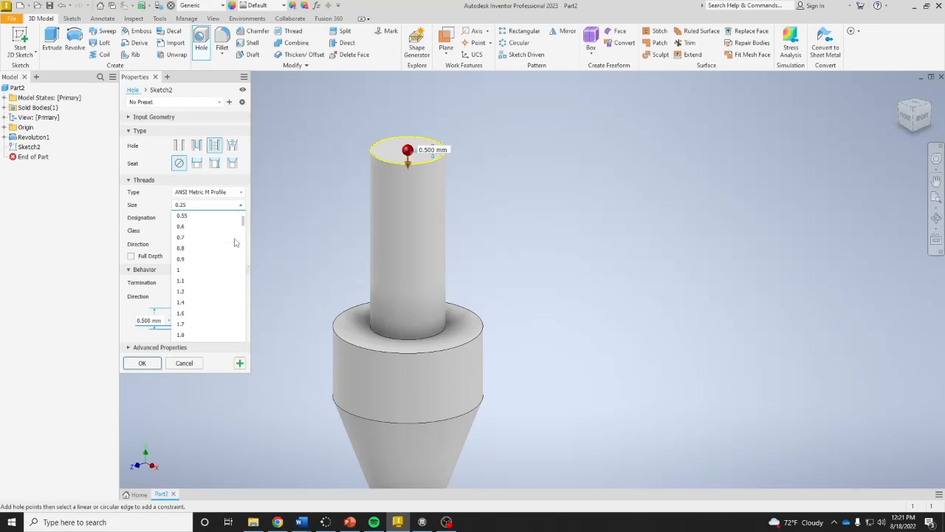
scroll("down", 3)
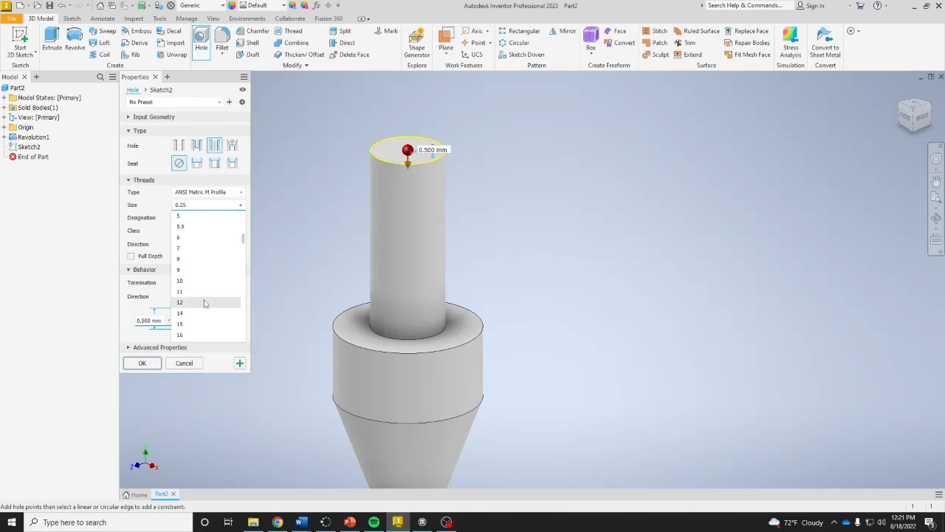
left_click(180, 301)
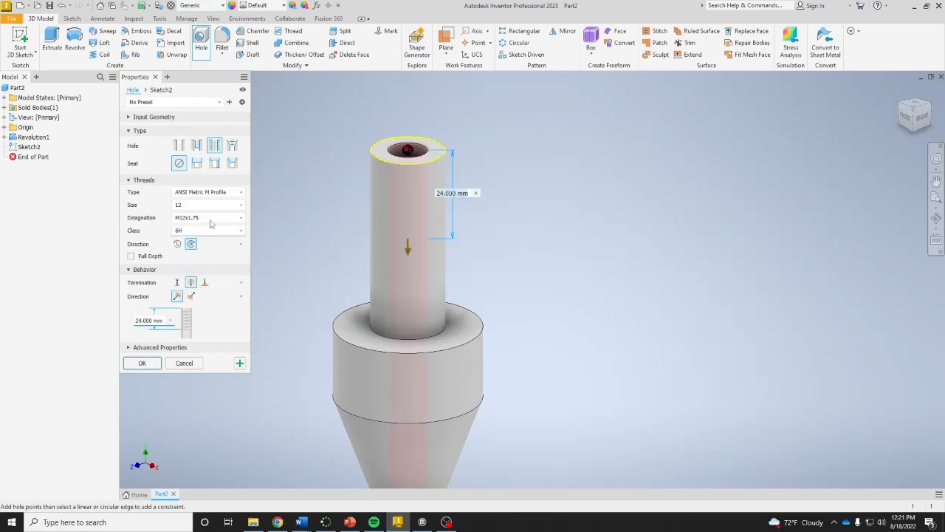
left_click(240, 217)
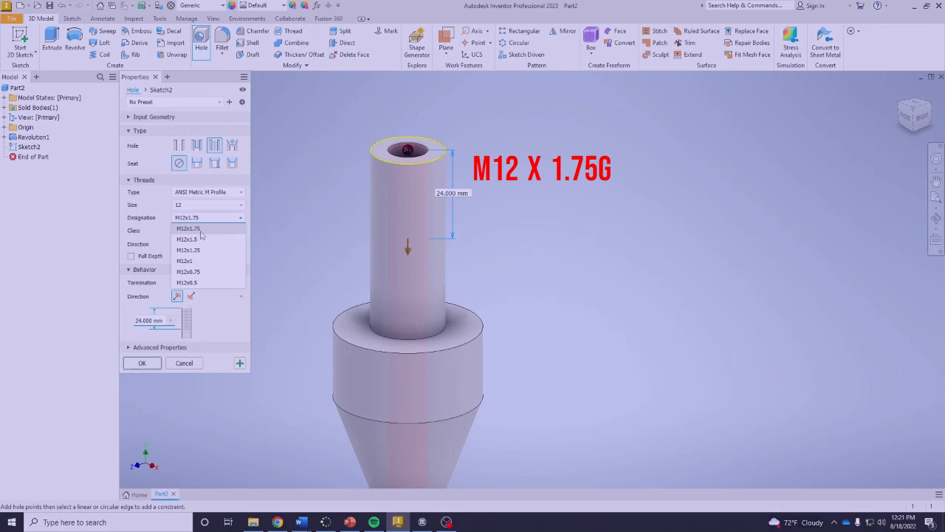
mouse_move(210, 235)
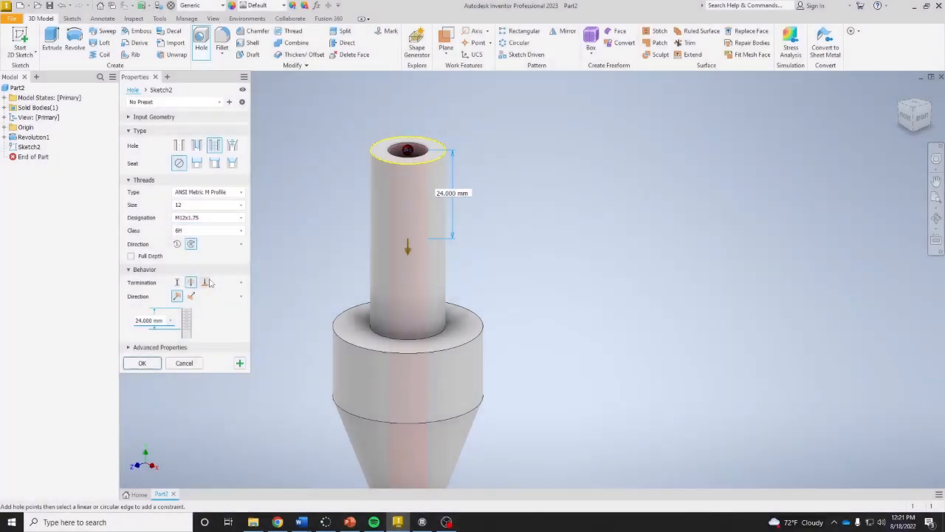
mouse_move(190, 282)
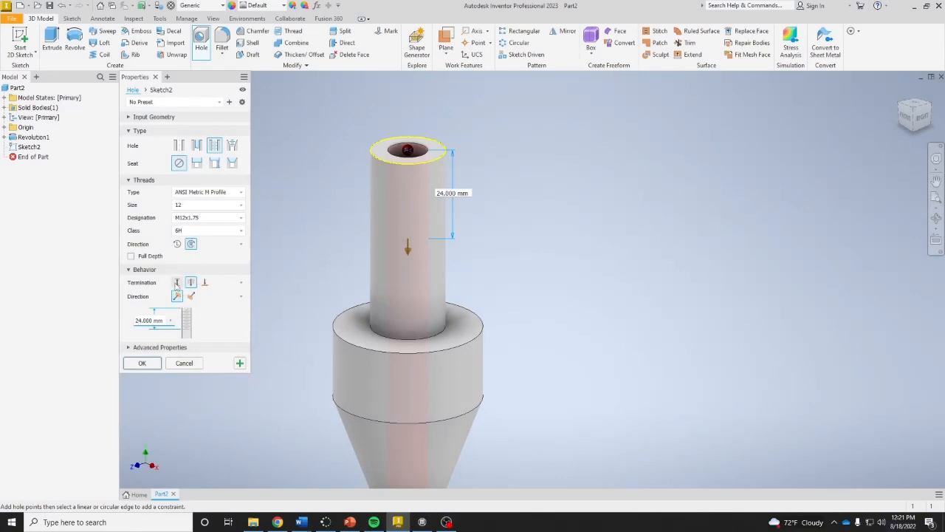
- Adjust the hole depth and create the threaded Hole1 feature
left_click(177, 282)
type("24.5")
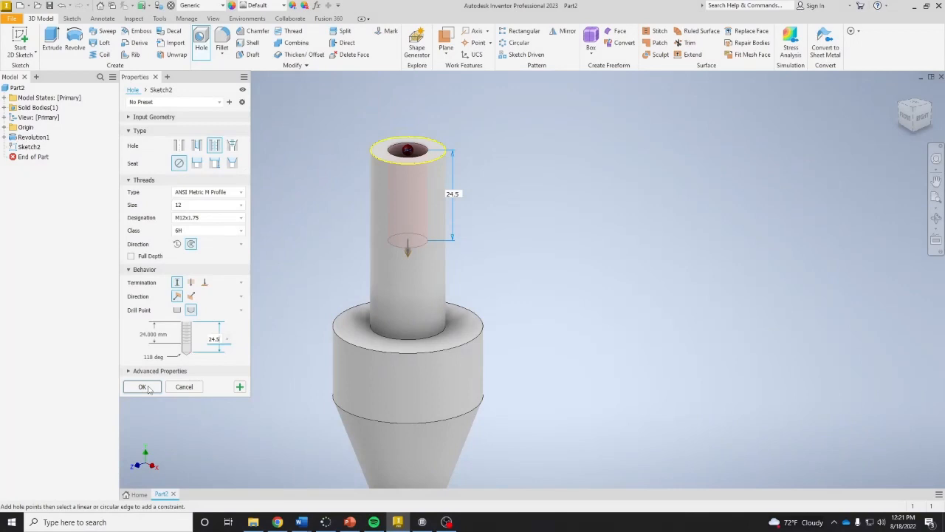
left_click(142, 387)
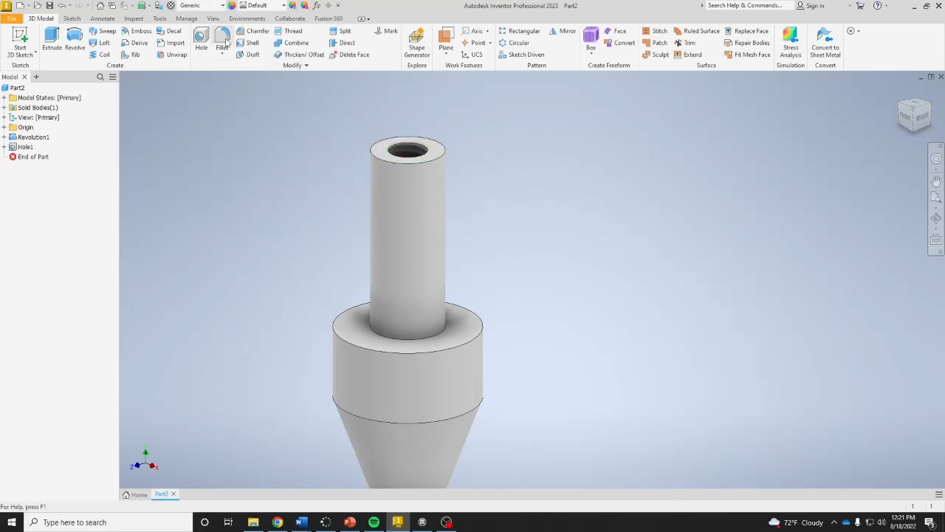
- Fillet the neck's top edge and the edge where the neck meets the body
left_click(221, 41)
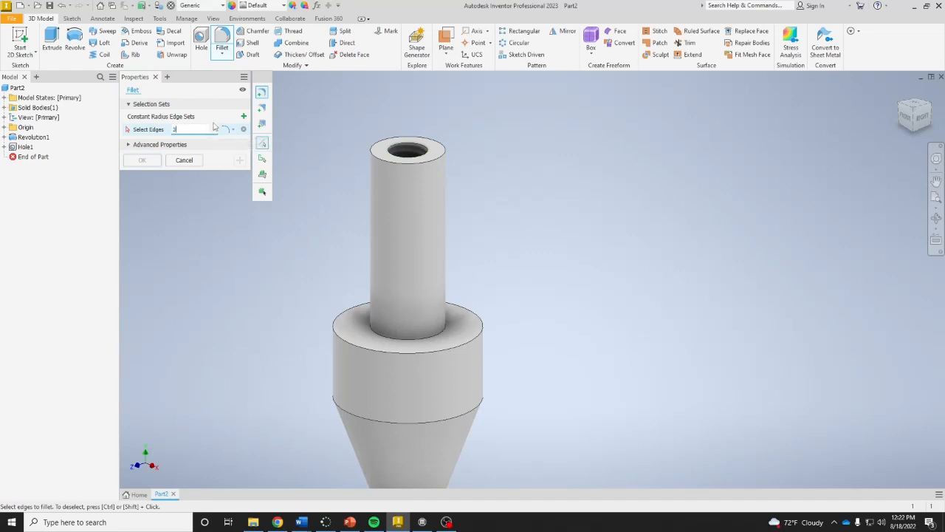
mouse_move(318, 157)
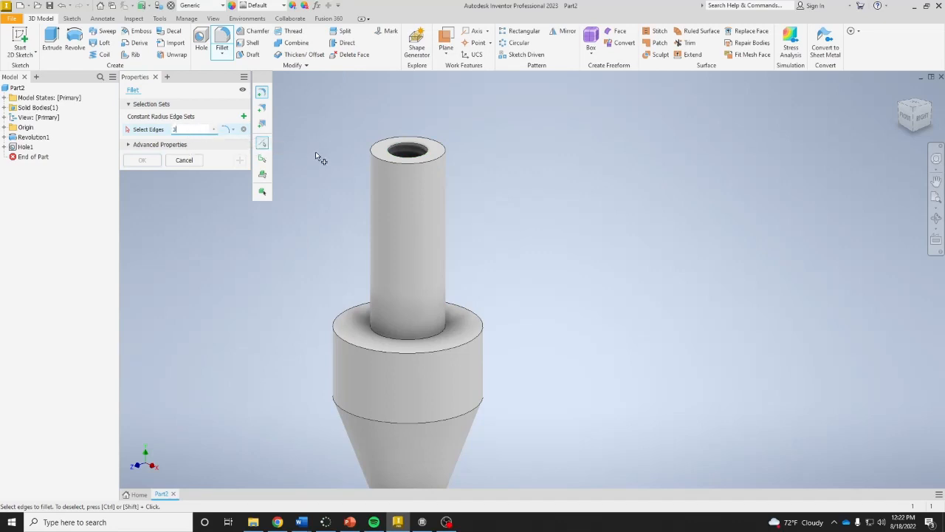
left_click(408, 145)
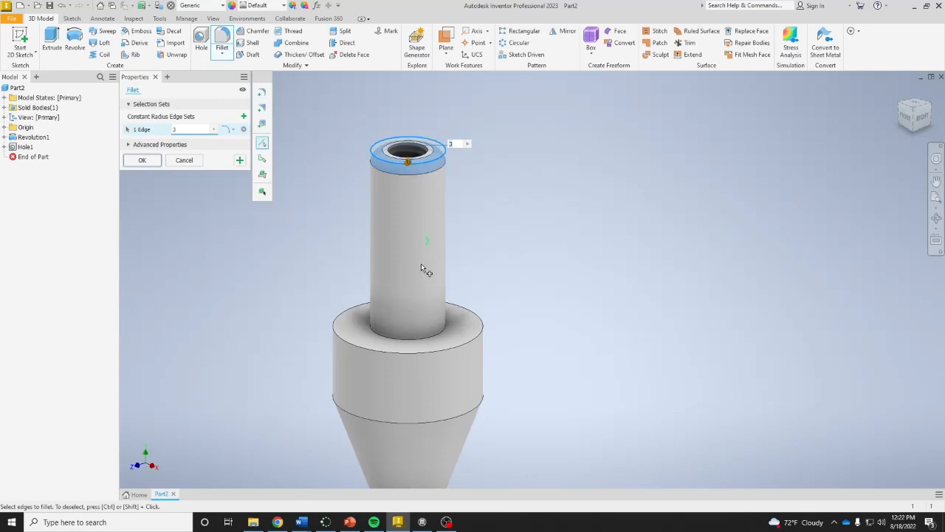
left_click(435, 331)
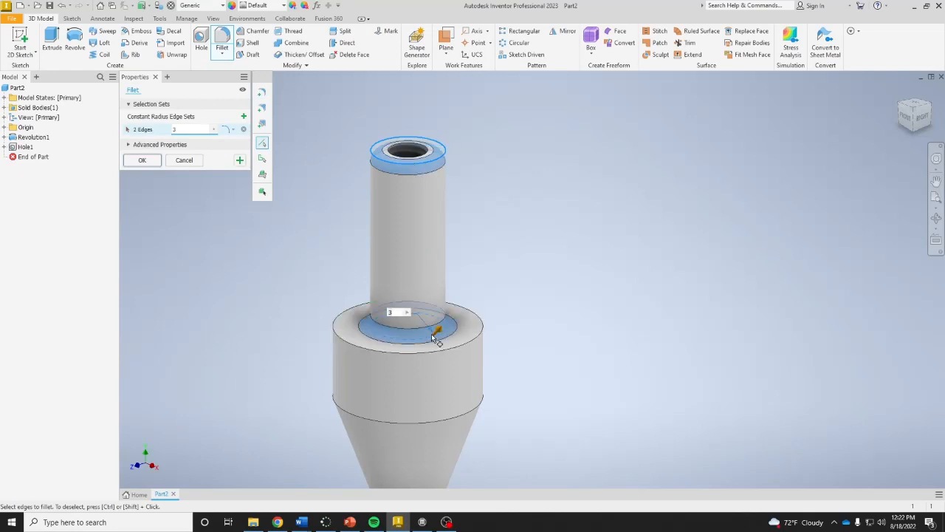
left_click(440, 352)
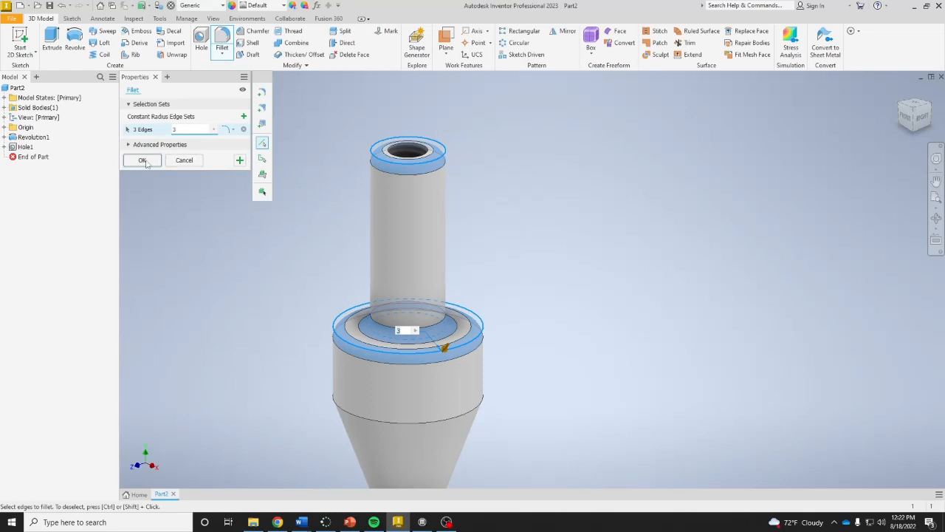
left_click(142, 159)
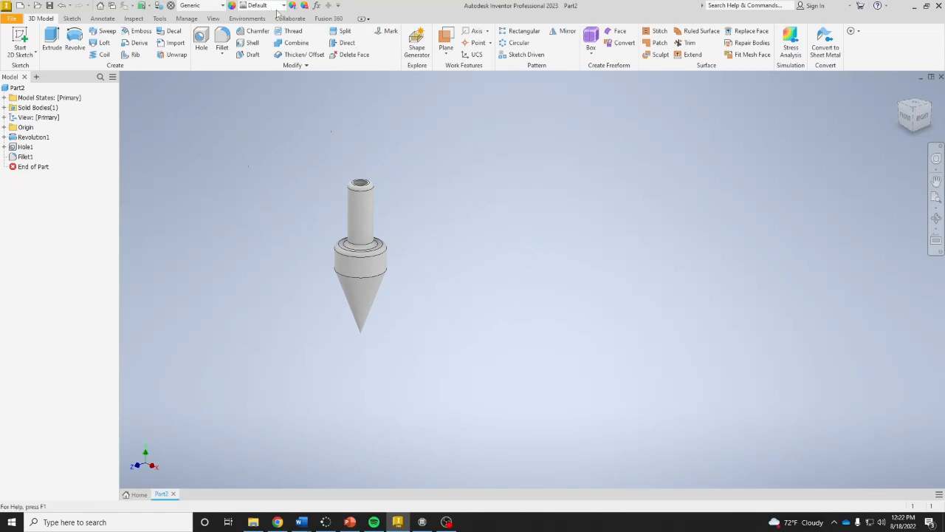
- Apply the Bronze - Satin appearance and assign Bronze, Cast as the material
left_click(257, 6)
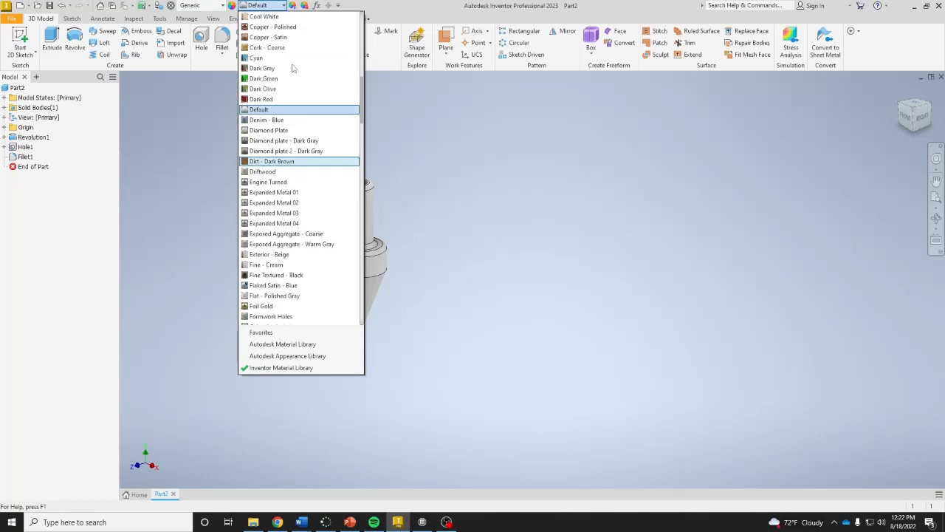
scroll("up", 3)
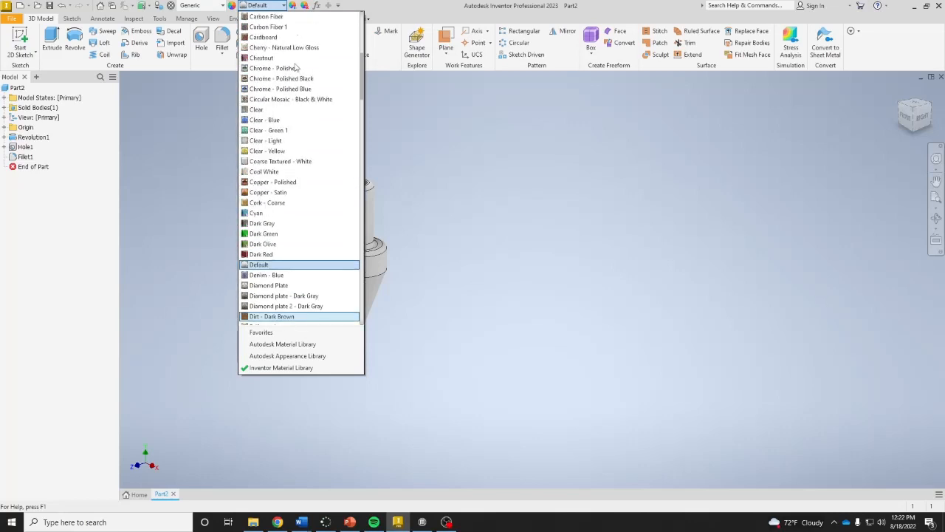
scroll("up", 3)
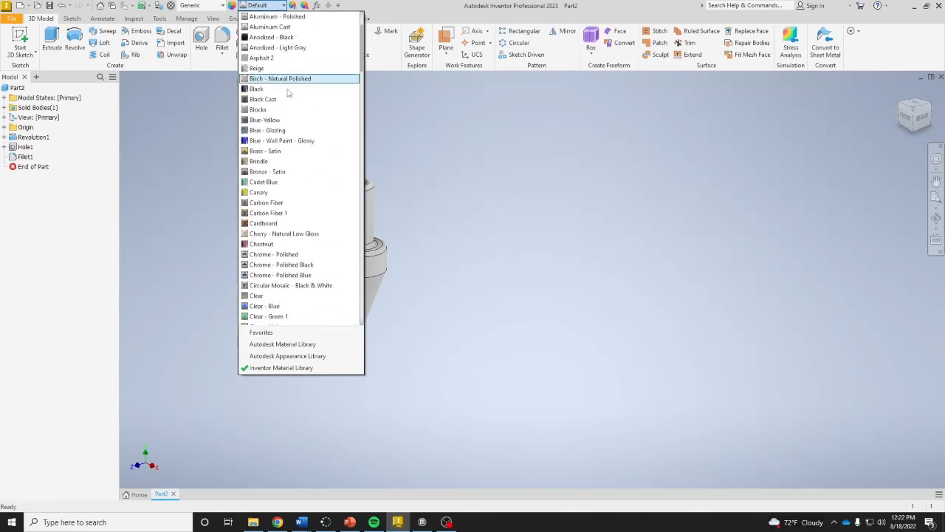
mouse_move(294, 172)
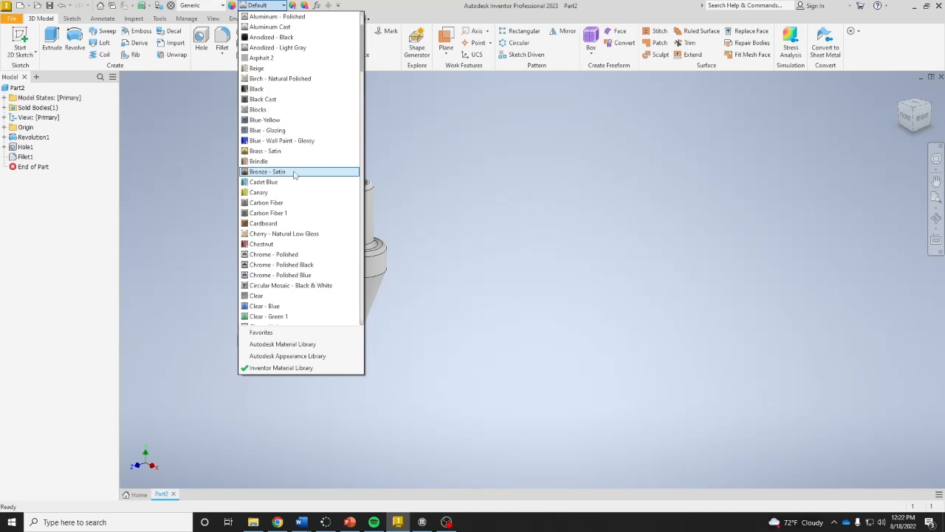
left_click(267, 172)
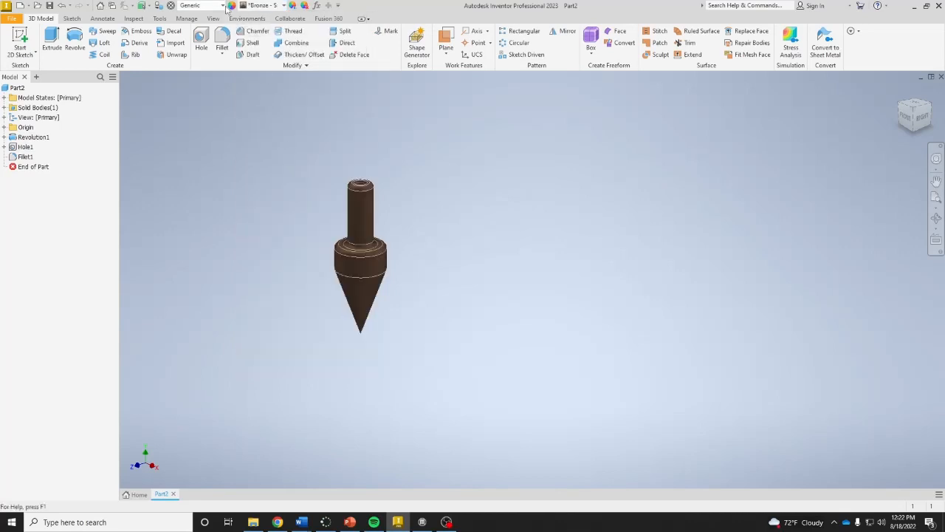
left_click(212, 6)
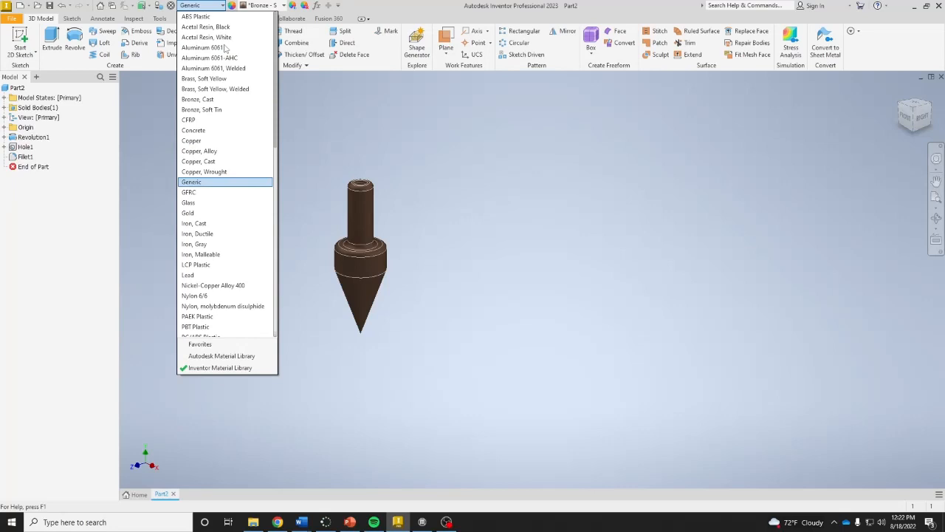
mouse_move(198, 99)
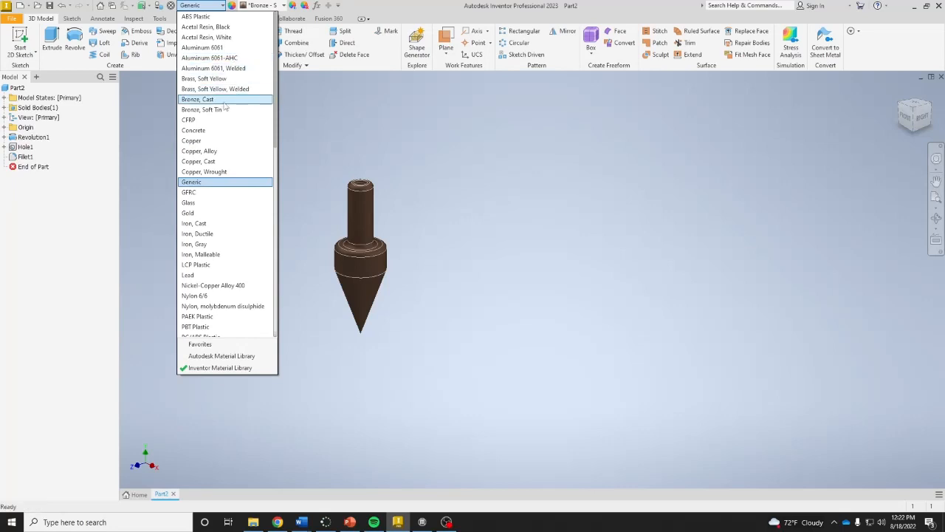
left_click(198, 99)
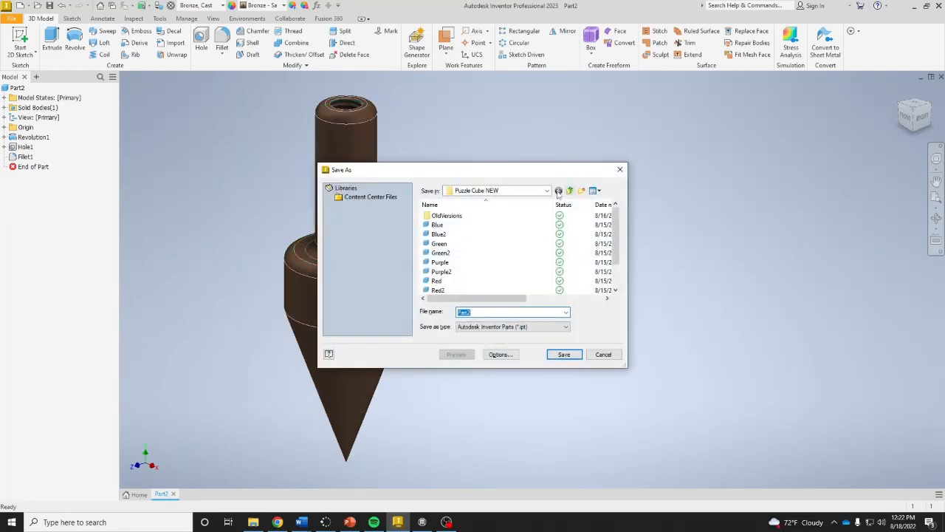
- Save the part as Plumb Bob inside a newly created Plumb Bob folder
left_click(570, 190)
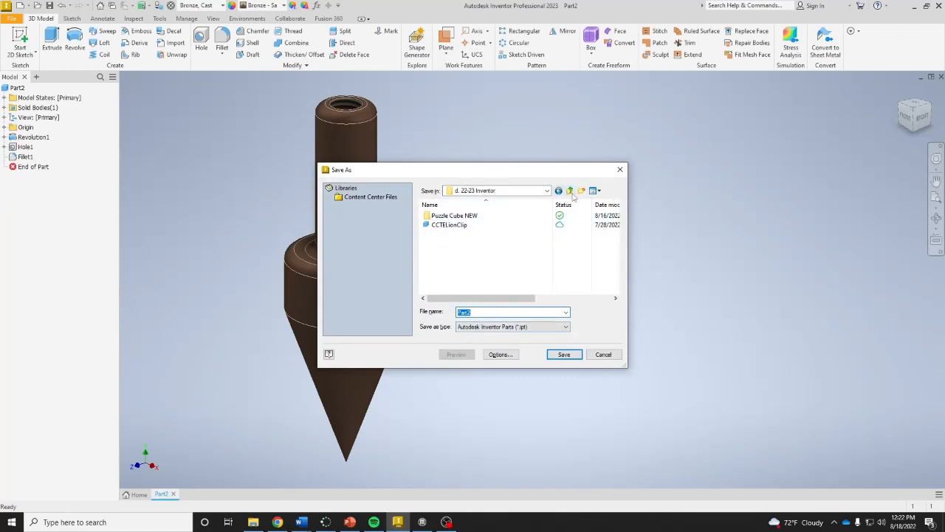
left_click(582, 190)
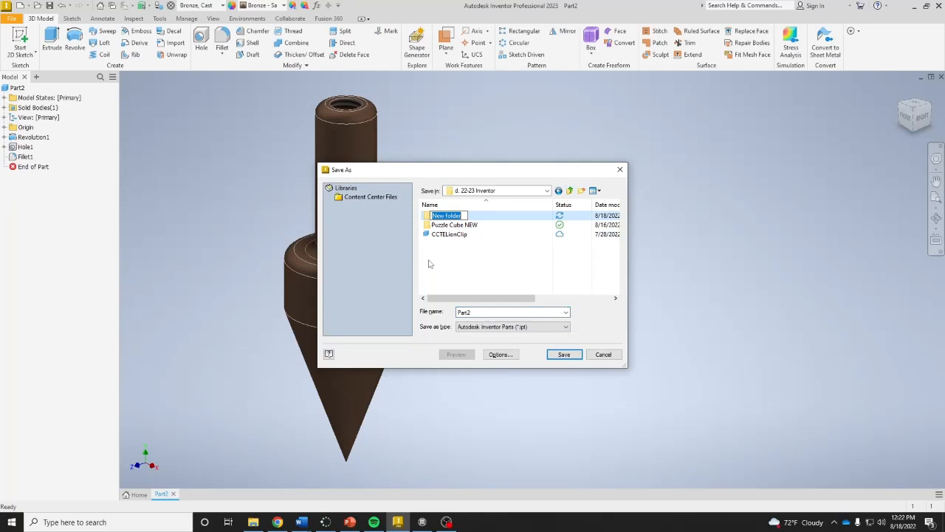
type("Plumb Bob")
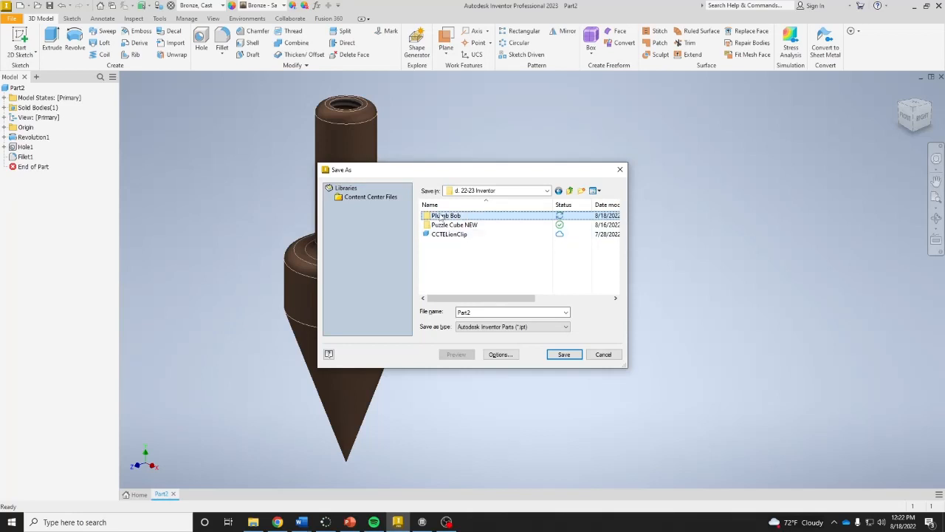
double_click(446, 216)
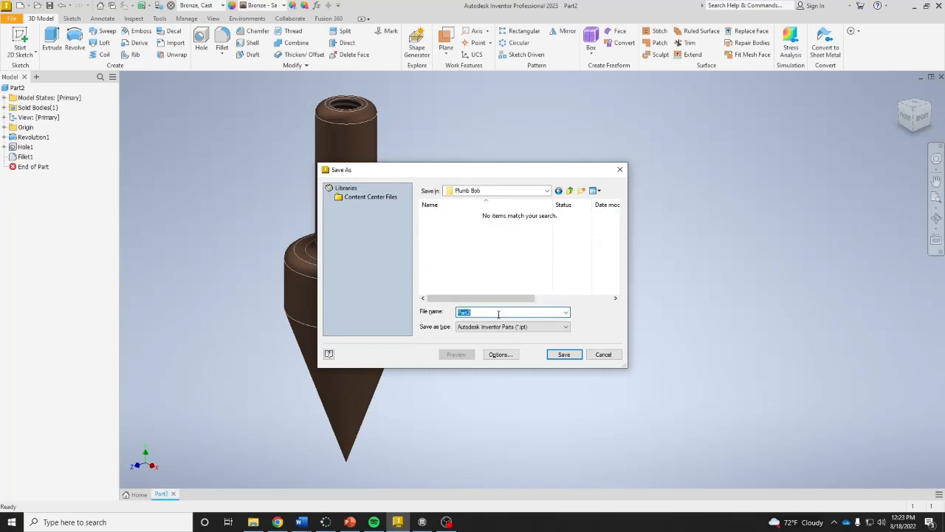
type("Plumb Bob")
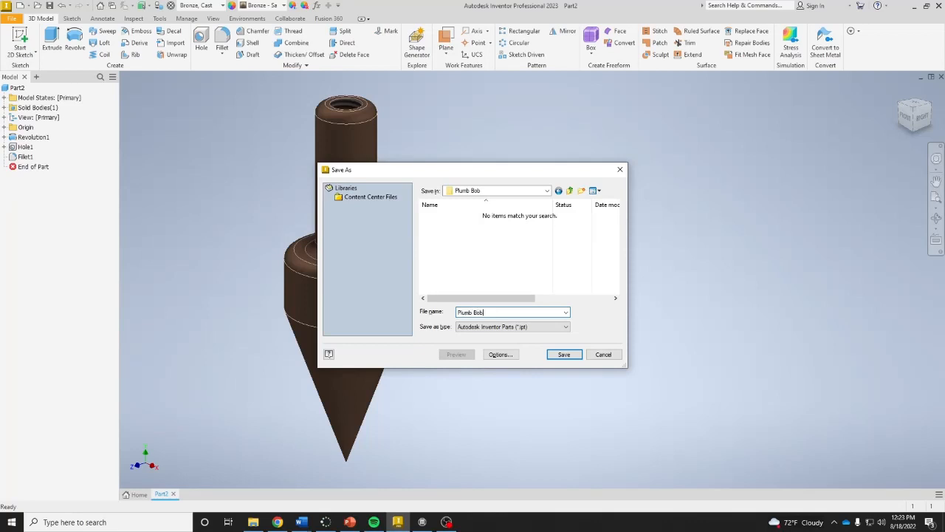
left_click(564, 354)
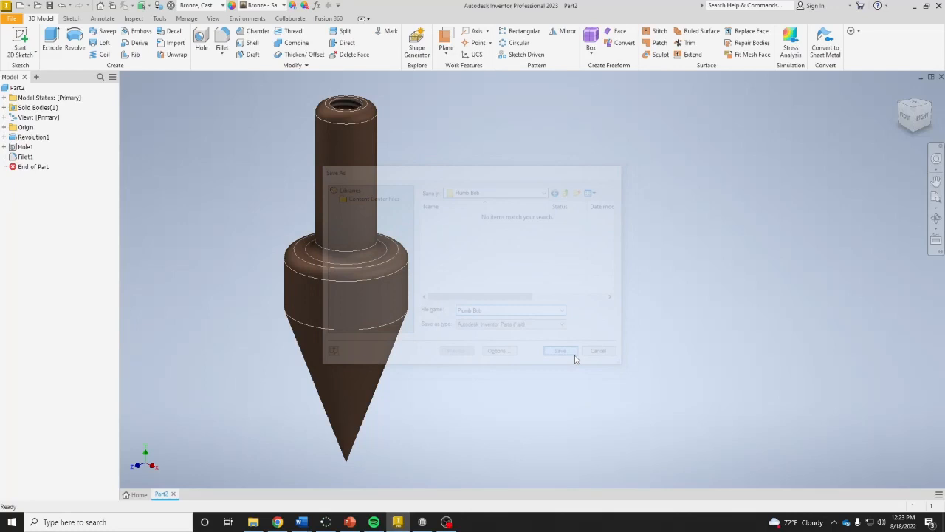
left_click(559, 350)
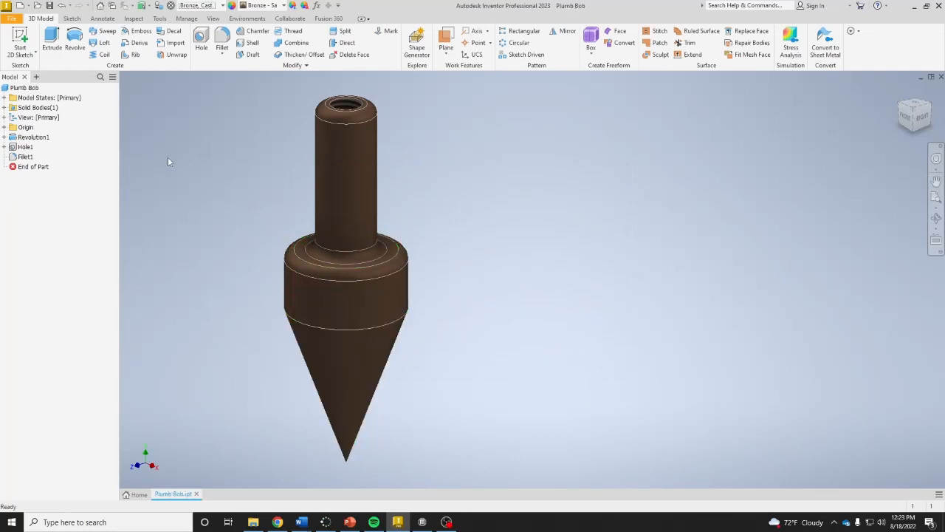
mouse_move(196, 123)
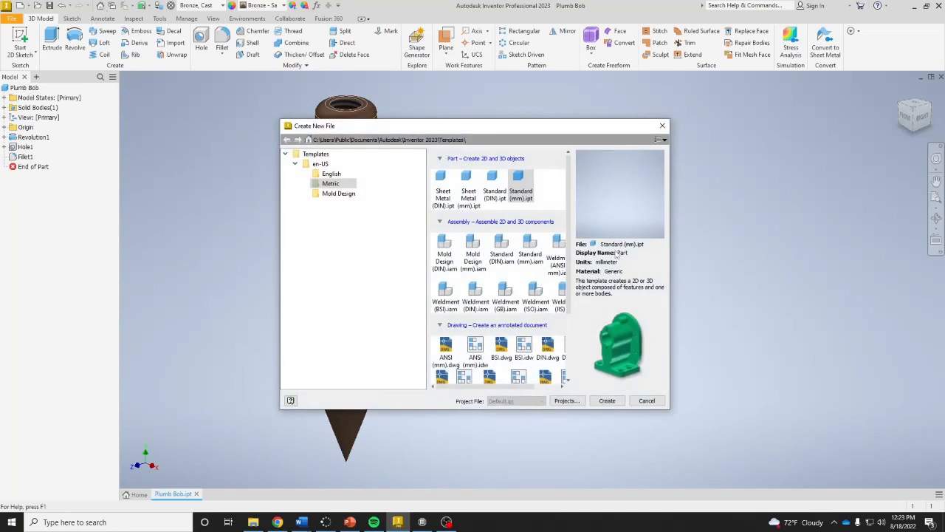
mouse_move(416, 205)
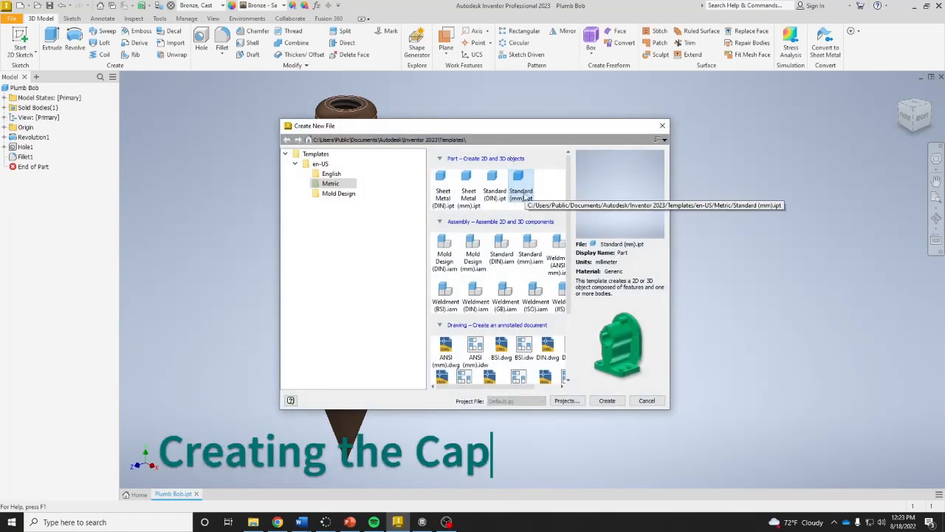
- Create a new Standard (mm).ipt part and start Sketch1 on the front plane
left_click(605, 400)
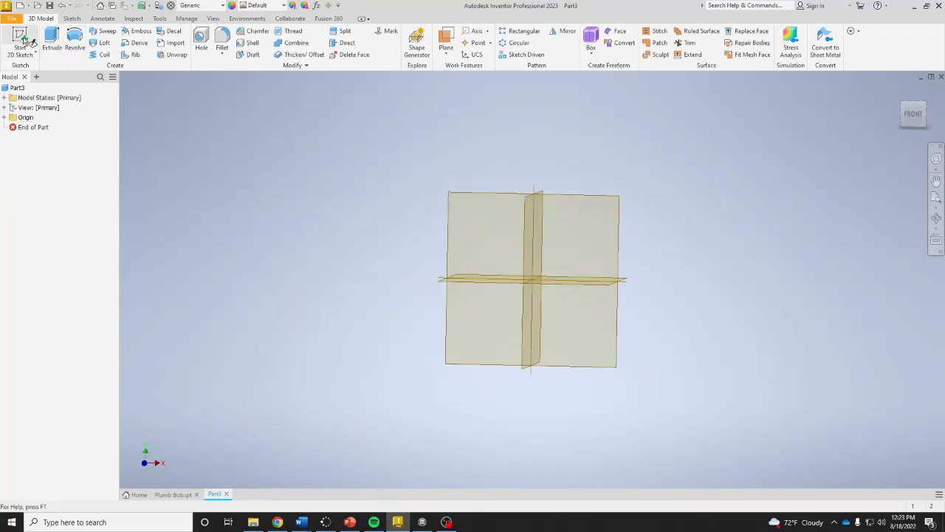
left_click(21, 41)
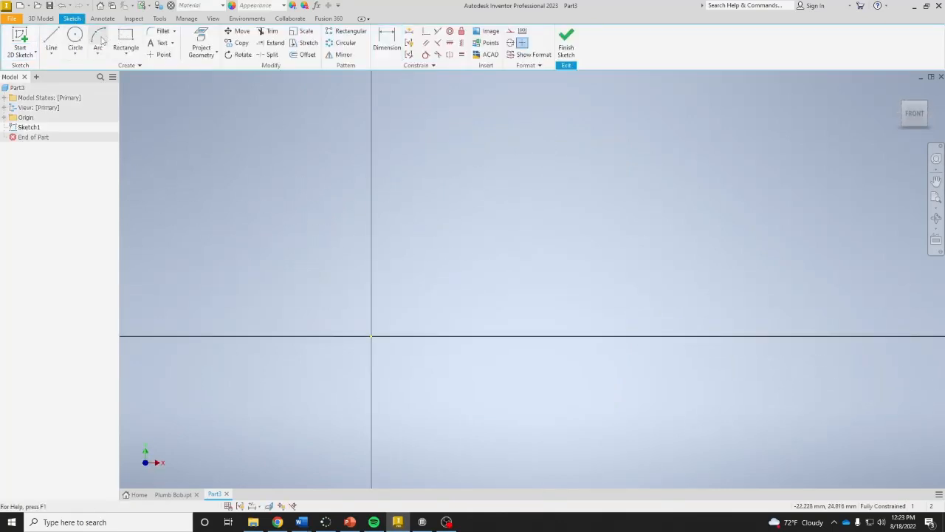
mouse_move(51, 37)
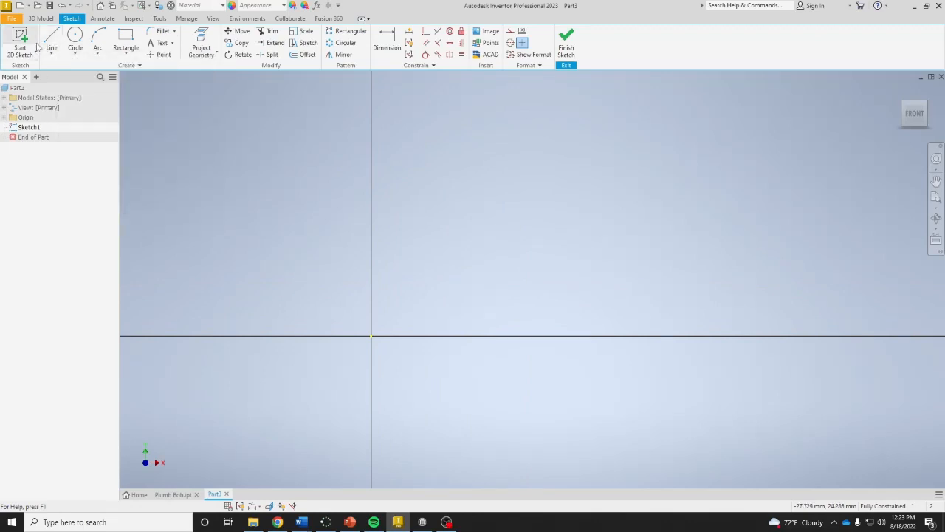
- Draw the stepped cap half-profile and dimension its 33 overall height and 25.4 shank length
left_click(50, 41)
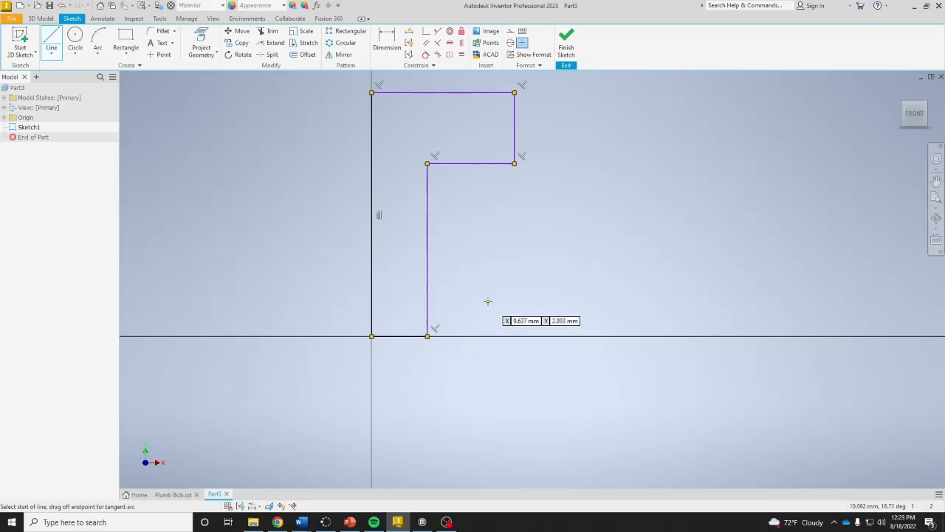
left_click(387, 37)
type("3")
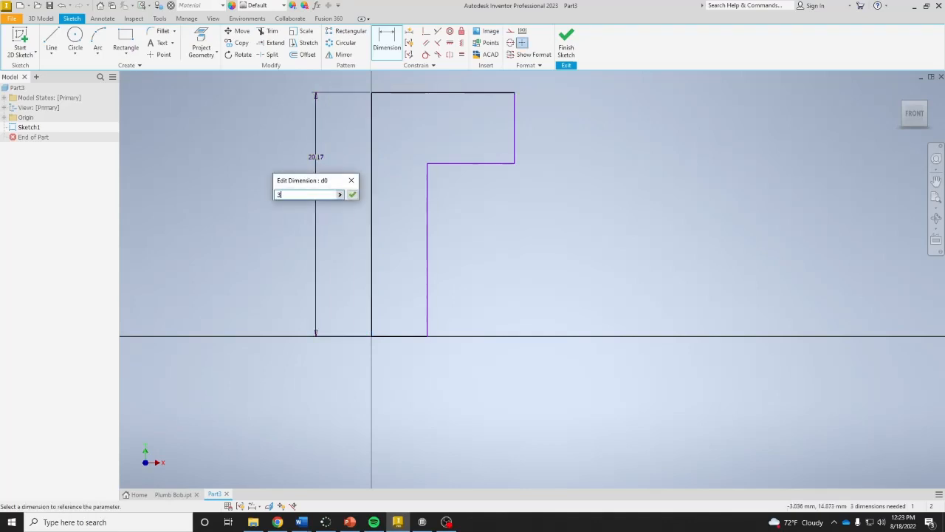
left_click(351, 195)
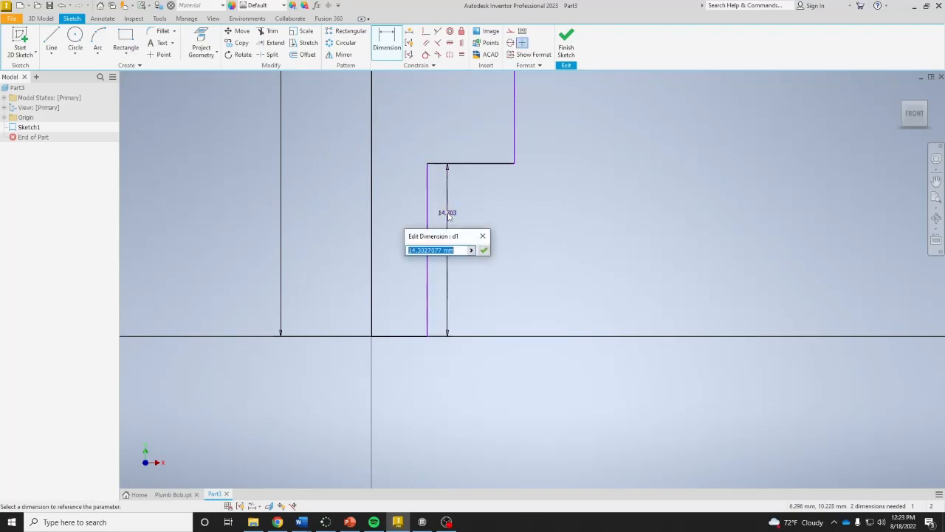
type("24")
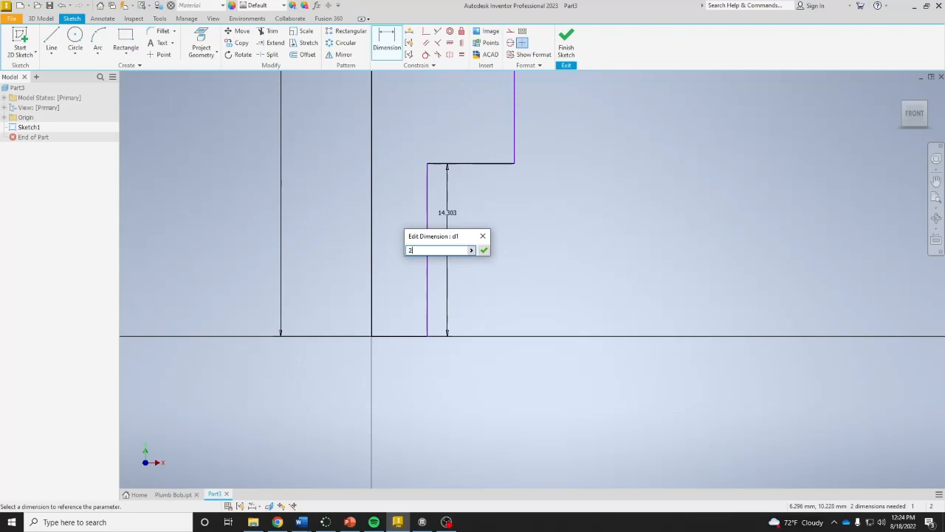
left_click(483, 249)
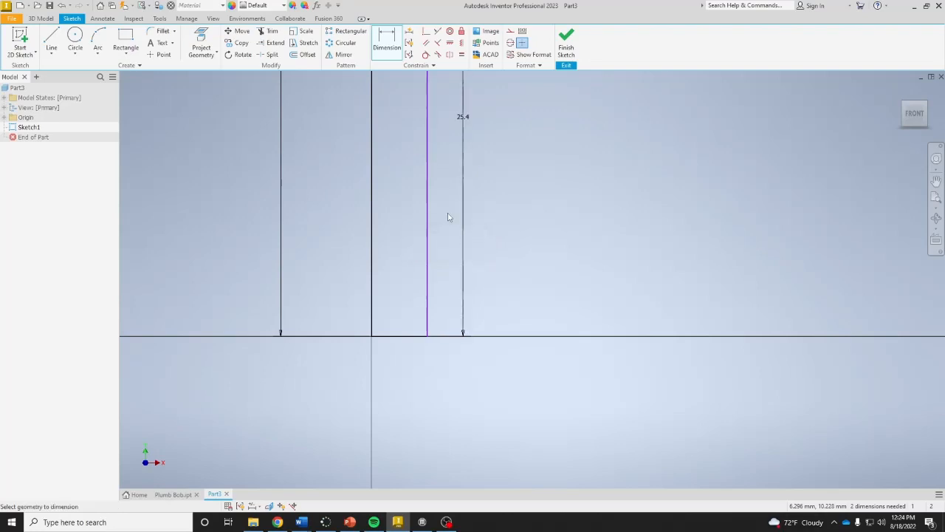
mouse_move(475, 151)
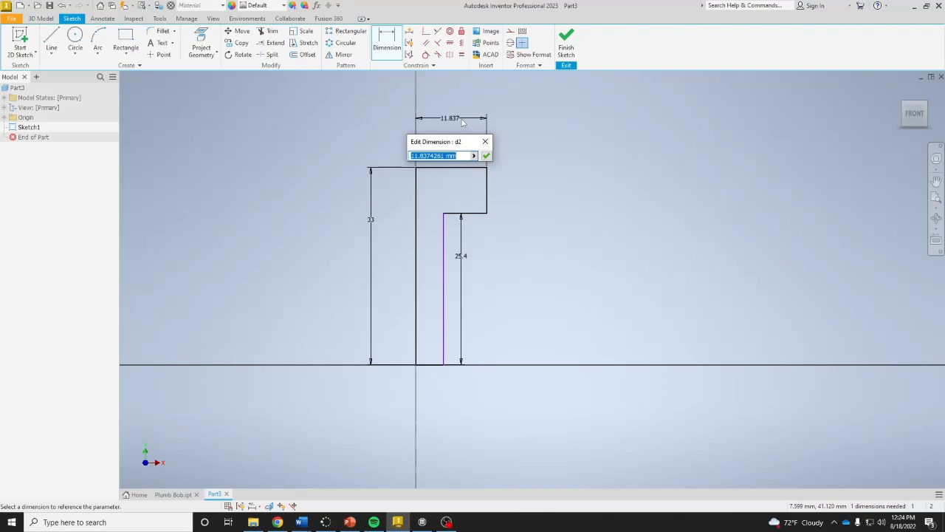
- Dimension the 10 head width and 6 shank width, then finish the sketch
type("10")
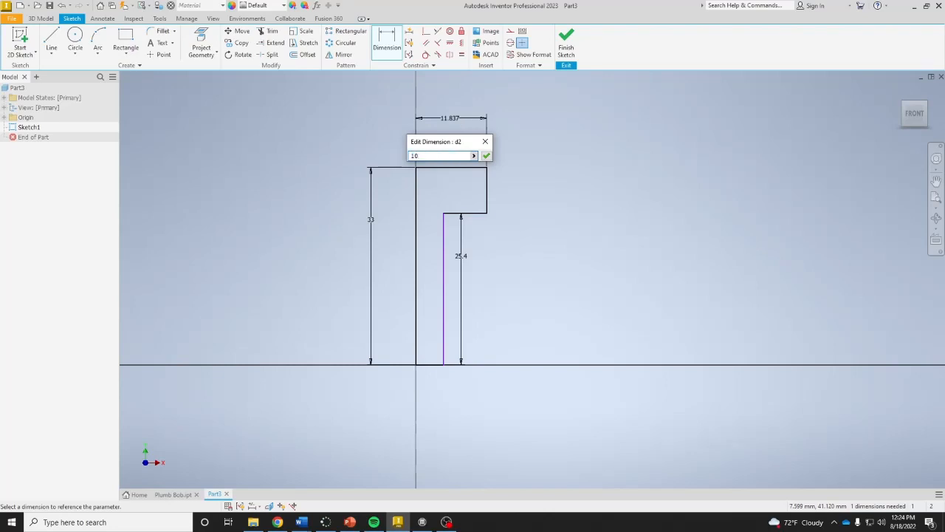
left_click(484, 156)
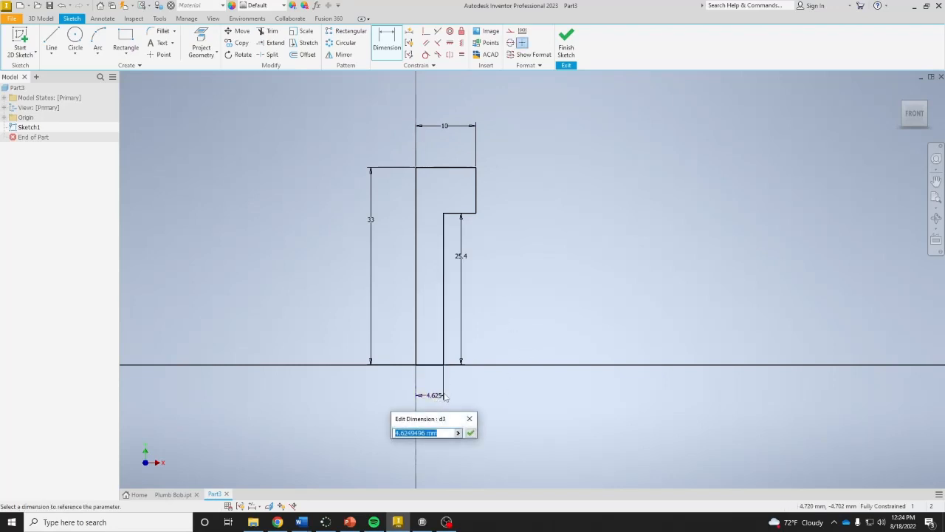
type("6")
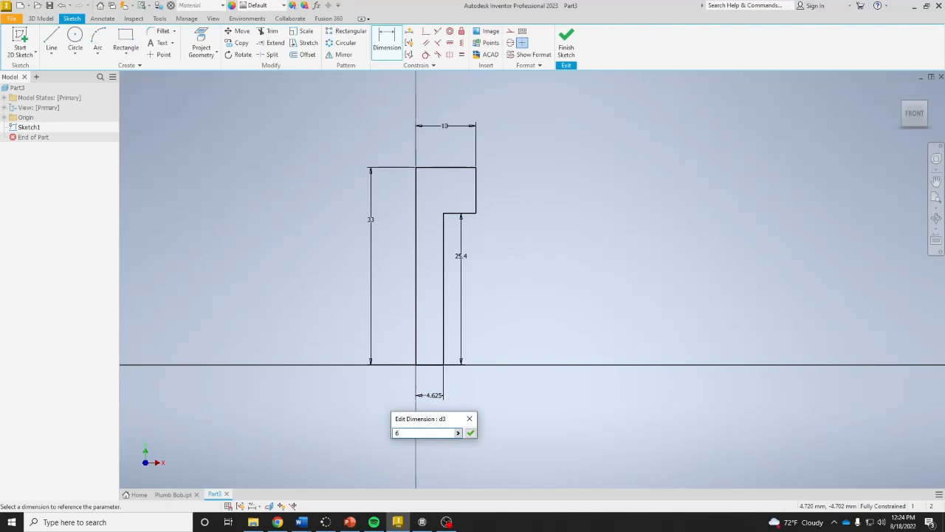
left_click(470, 433)
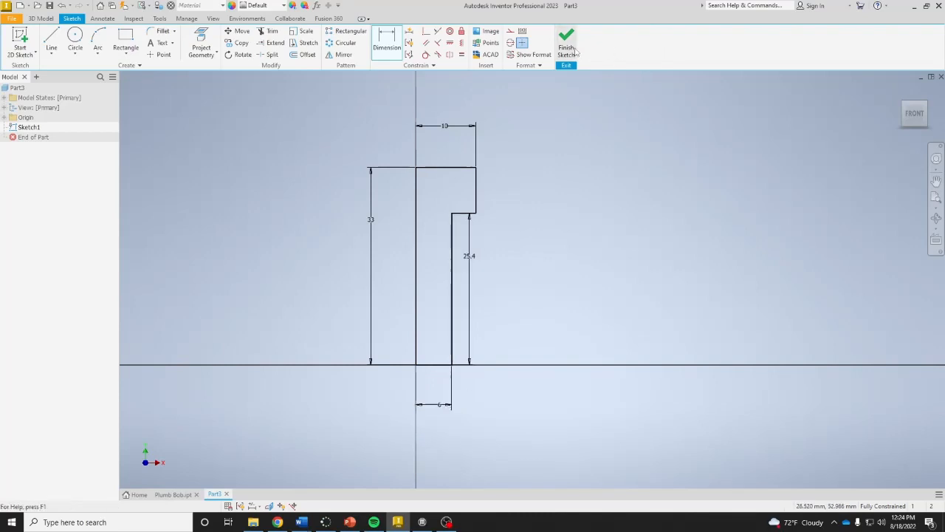
left_click(567, 47)
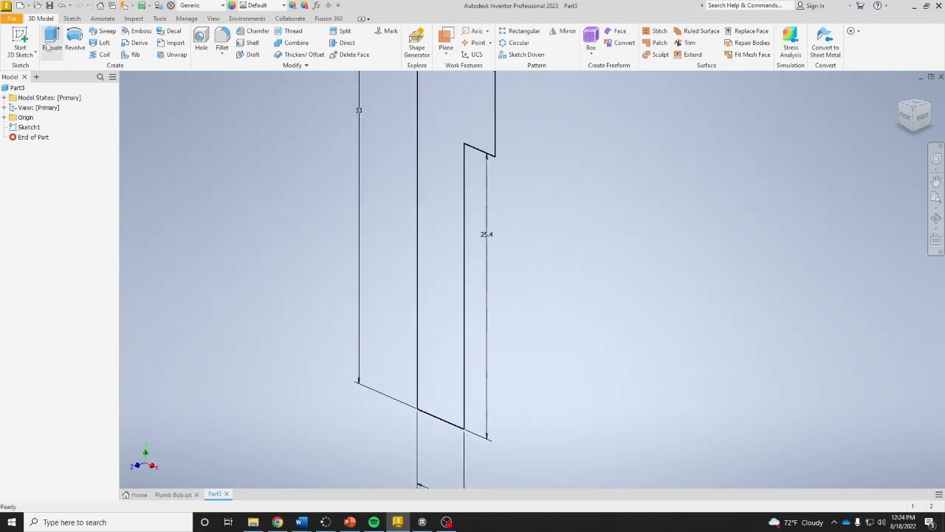
- Revolve the profile 360° about its left vertical edge to form the solid cap
left_click(74, 42)
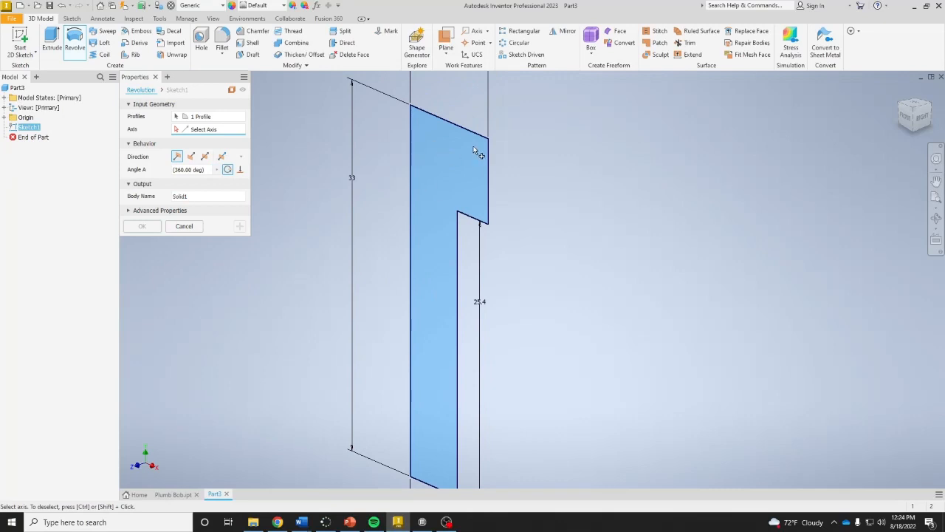
mouse_move(431, 184)
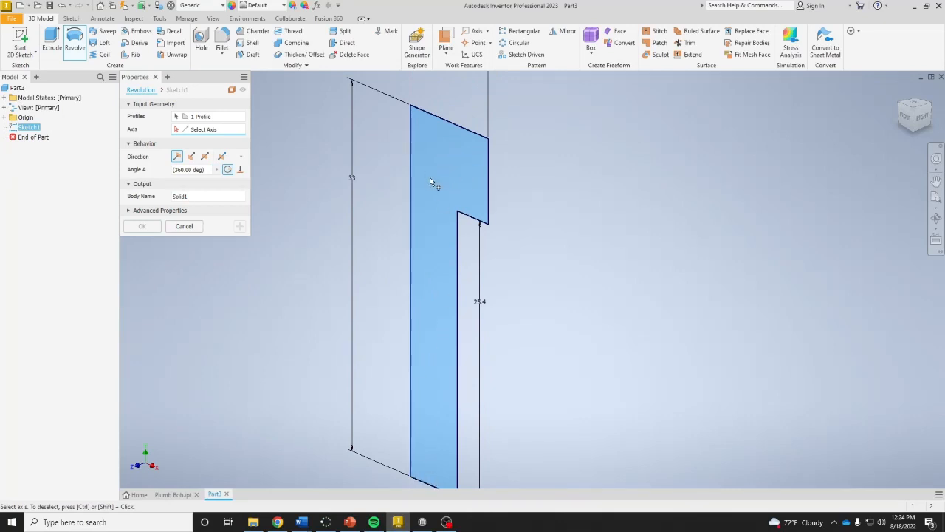
left_click(410, 362)
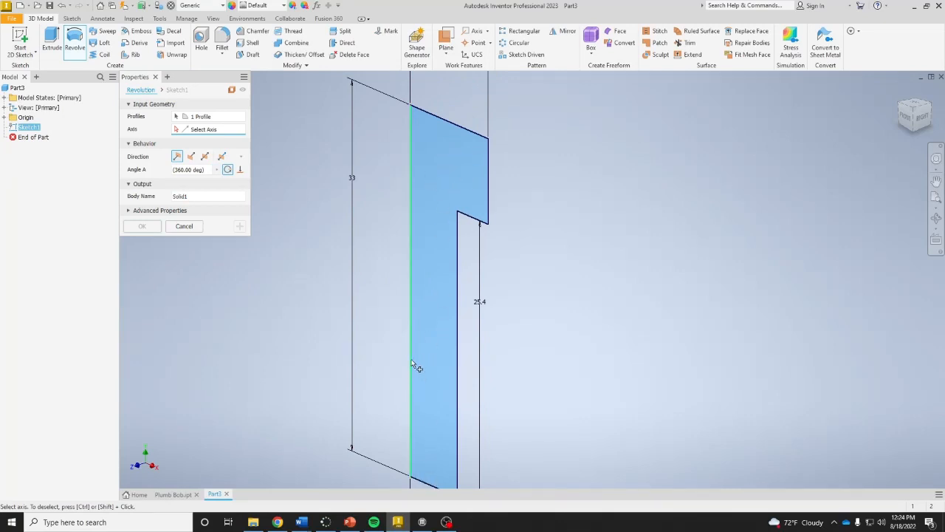
left_click(410, 362)
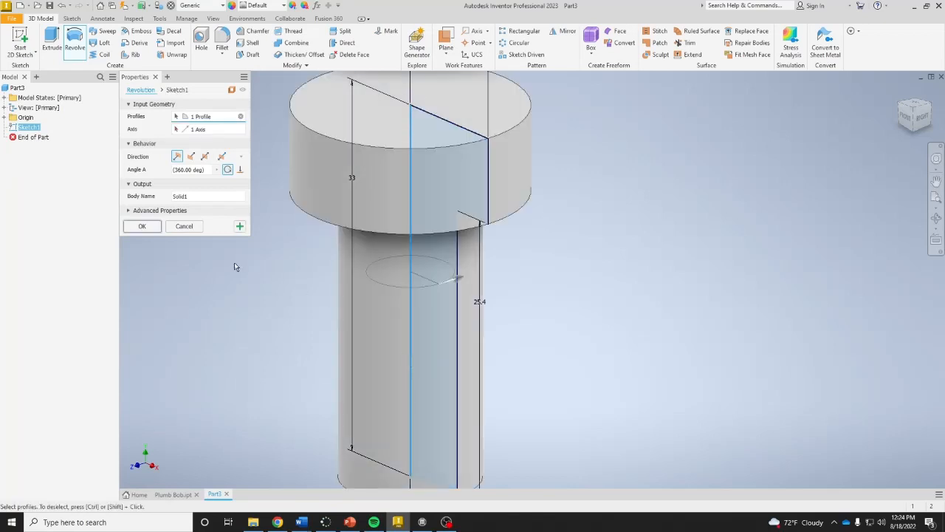
left_click(141, 226)
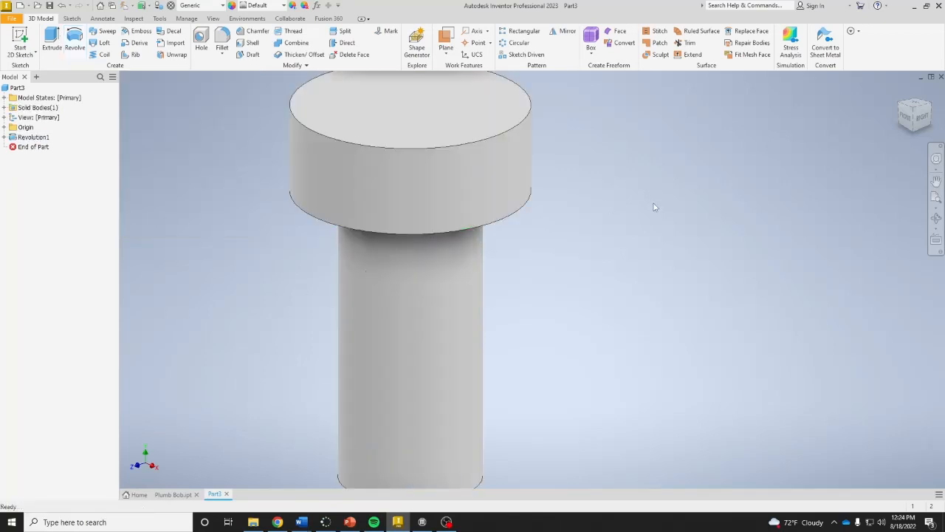
mouse_move(650, 189)
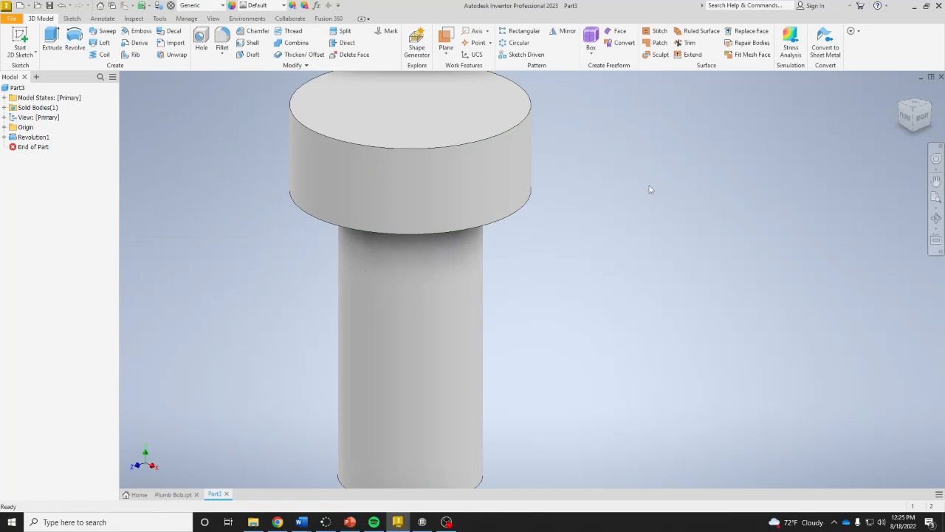
- Start Sketch2 on the cap head's flat top face
left_click(458, 175)
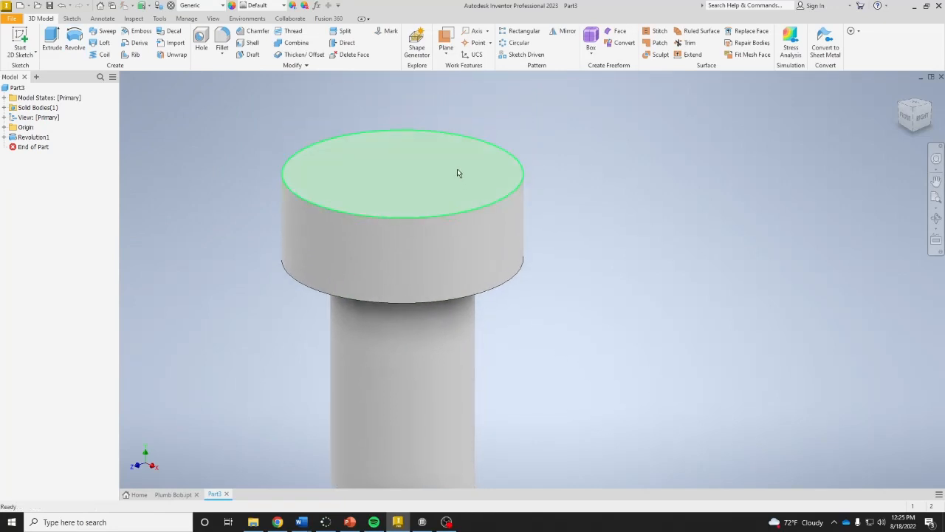
mouse_move(467, 171)
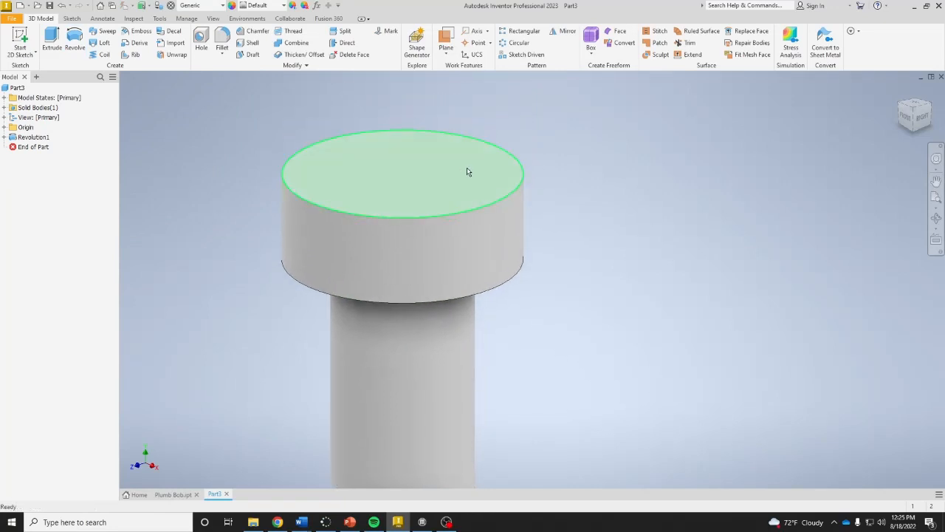
left_click(469, 171)
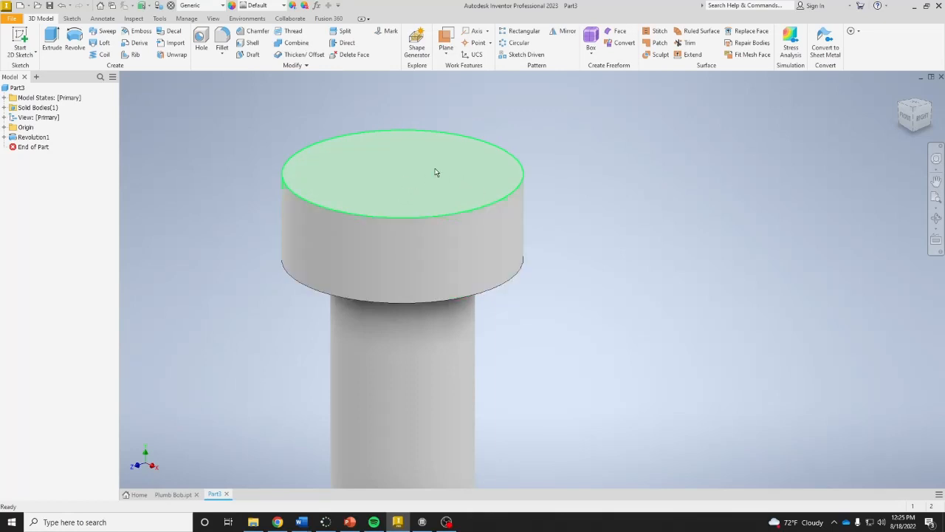
left_click(435, 171)
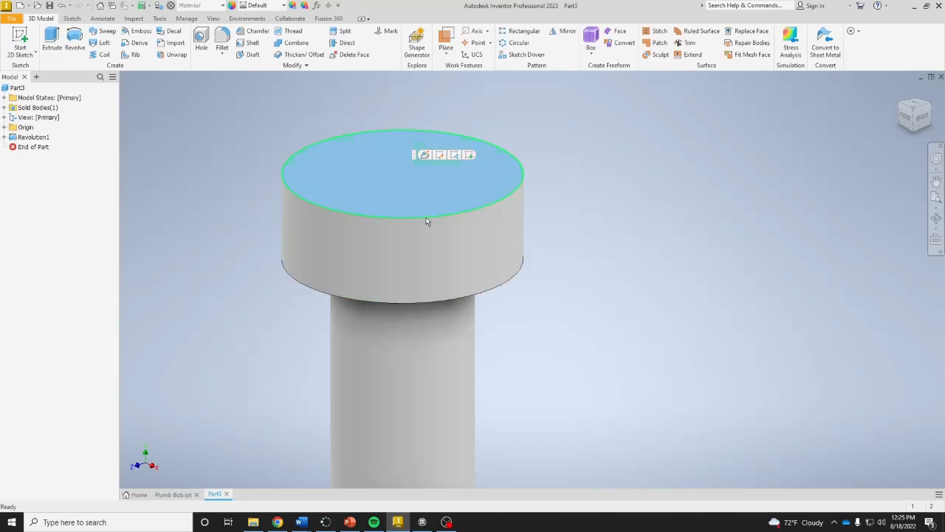
left_click(425, 154)
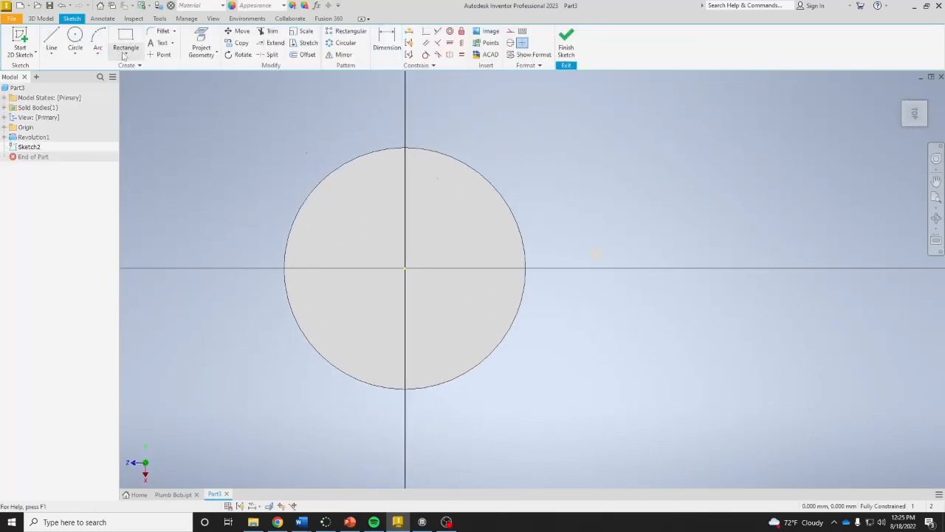
left_click(126, 56)
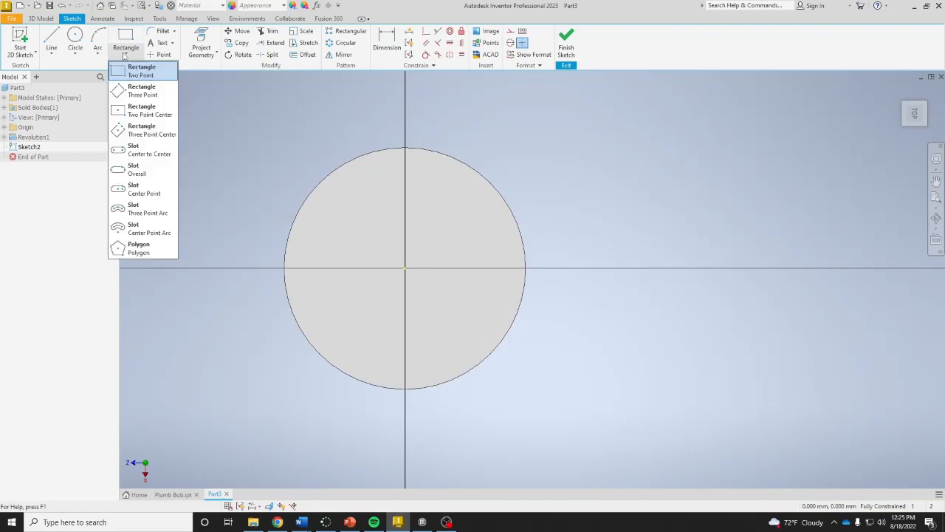
- Draw a six-sided polygon centred on the projected circle, enclosing it
left_click(138, 249)
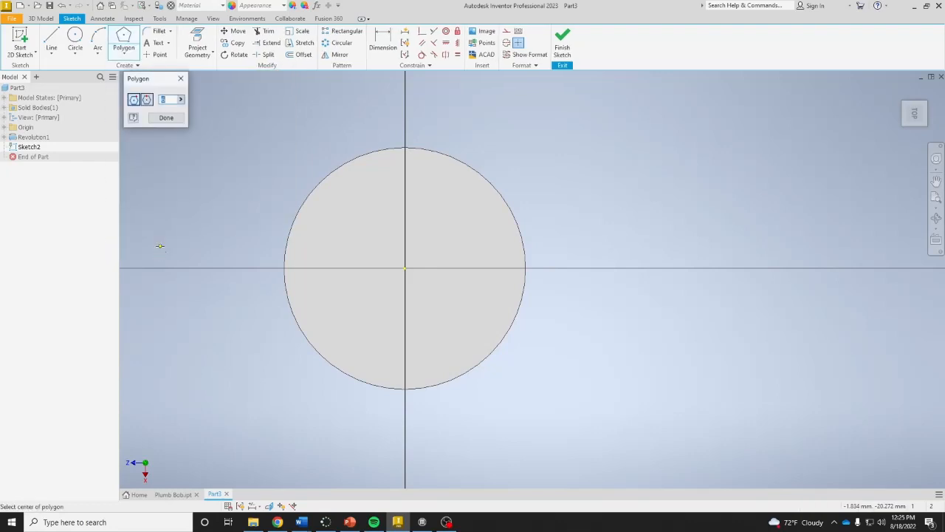
mouse_move(171, 239)
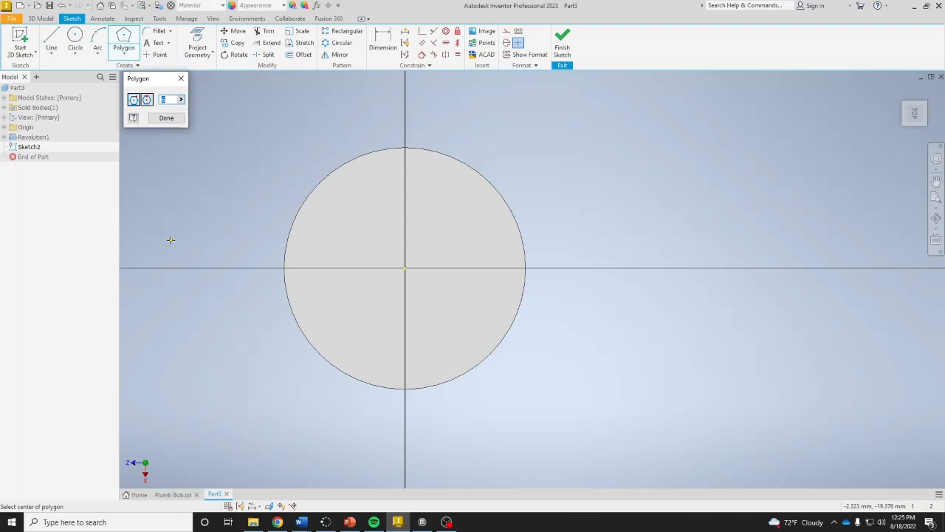
mouse_move(430, 347)
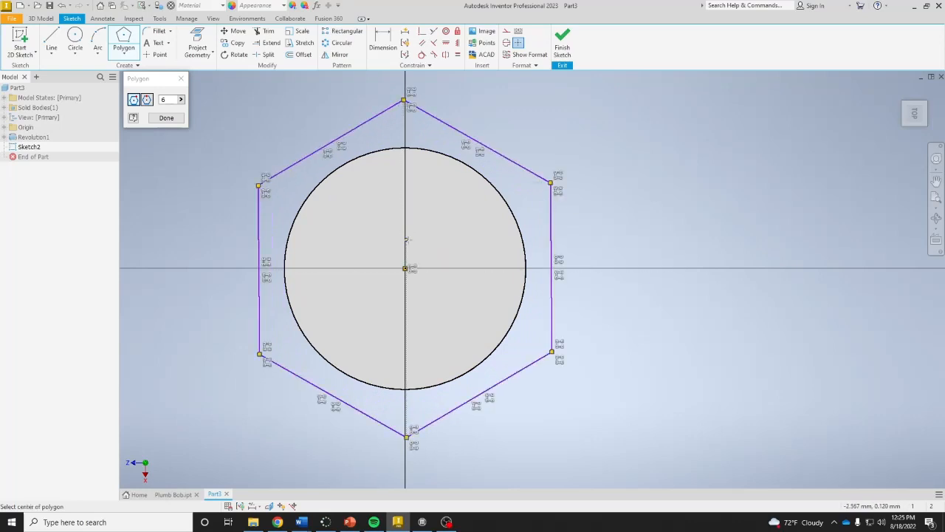
mouse_move(524, 220)
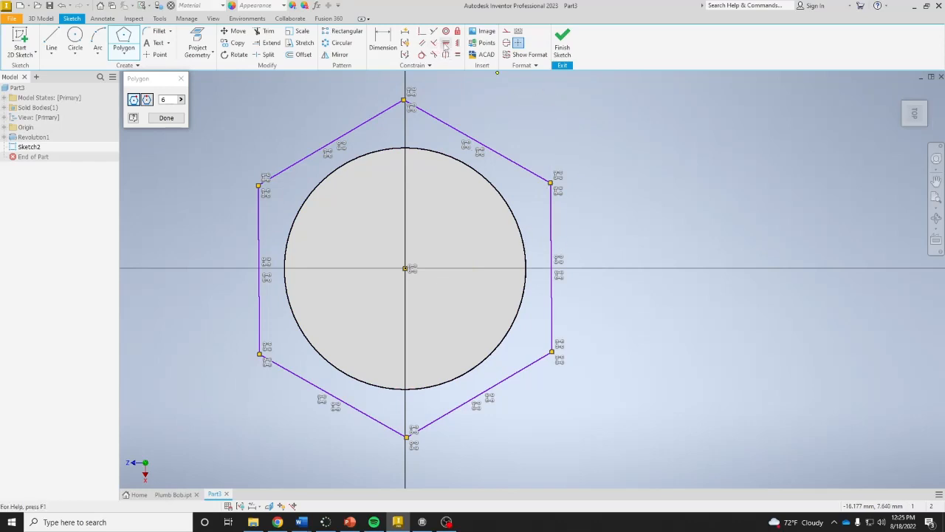
mouse_move(446, 41)
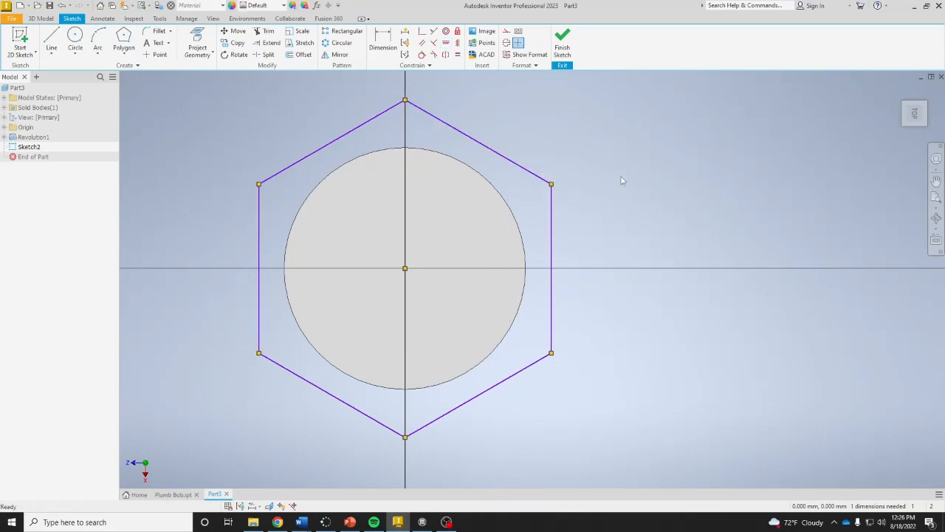
left_click(382, 41)
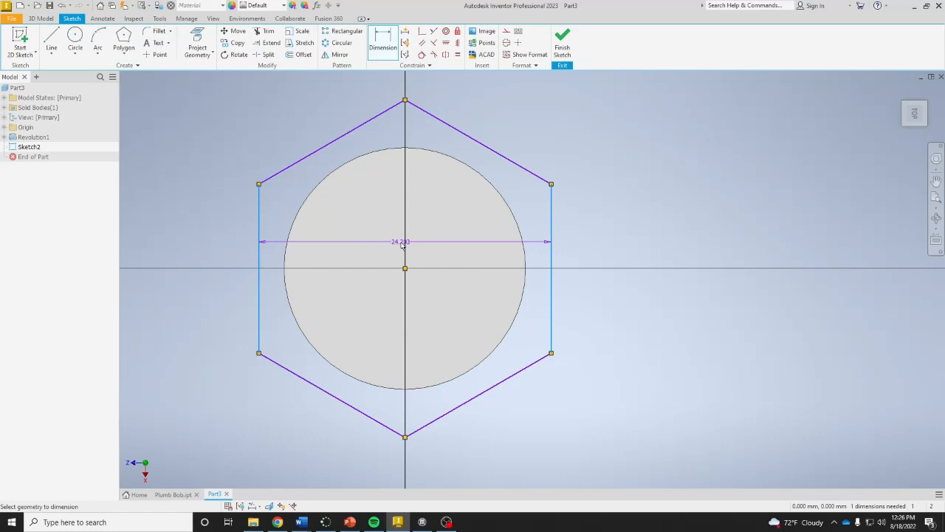
- Size the hexagon to 18 across flats, add an enclosing circle, and finish Sketch2
left_click(405, 242)
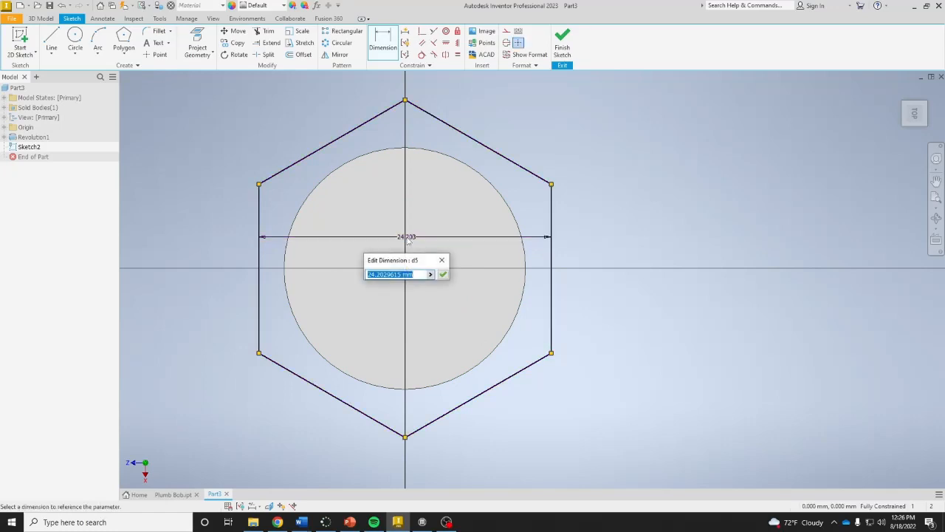
type("18")
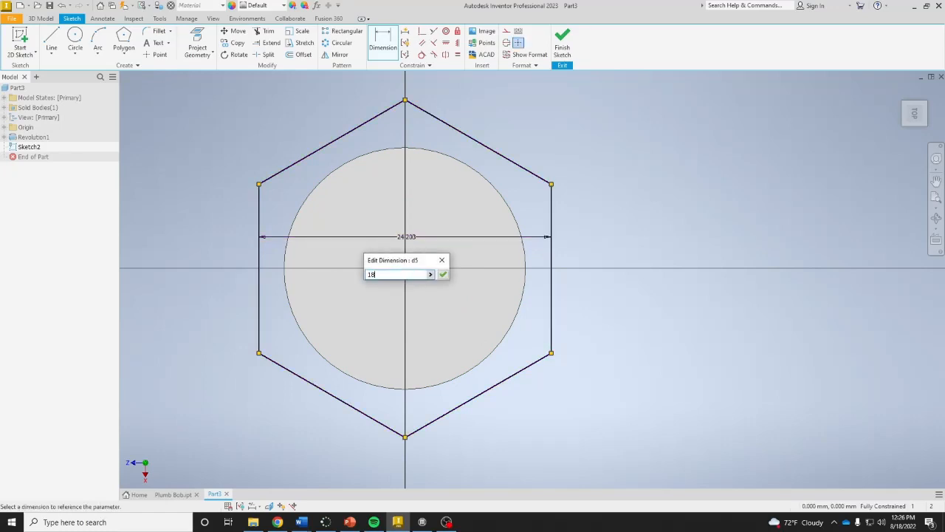
left_click(443, 273)
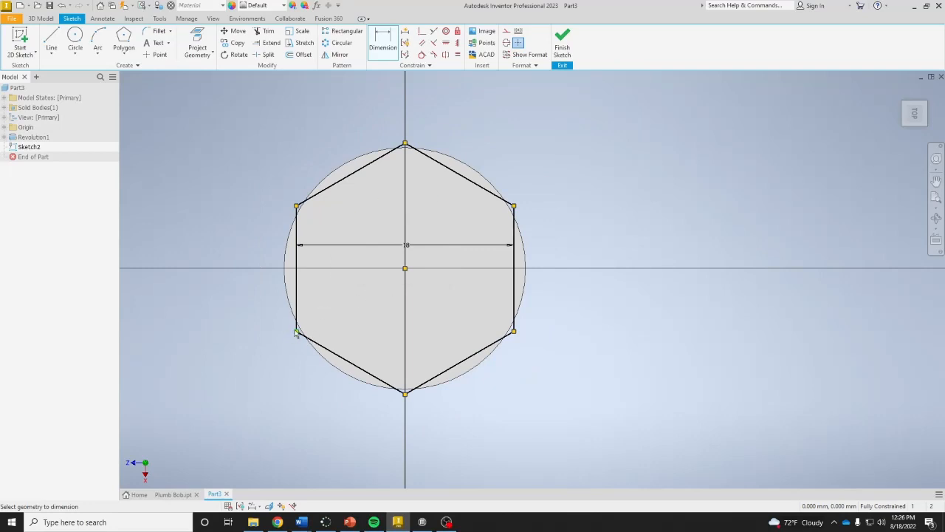
mouse_move(501, 300)
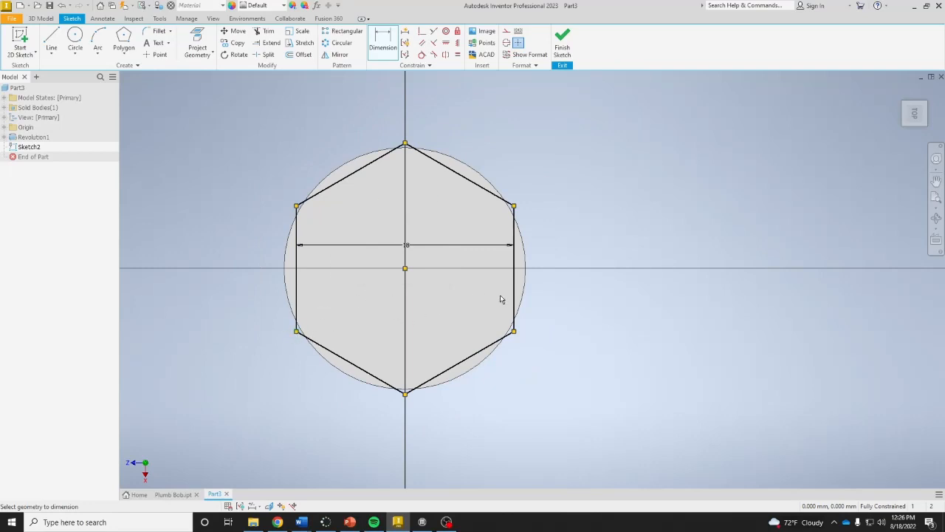
mouse_move(558, 368)
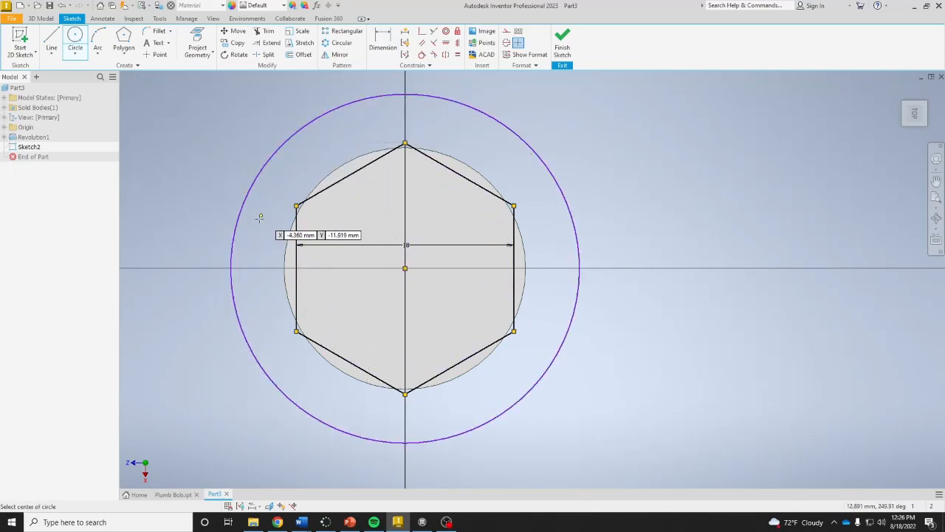
mouse_move(377, 121)
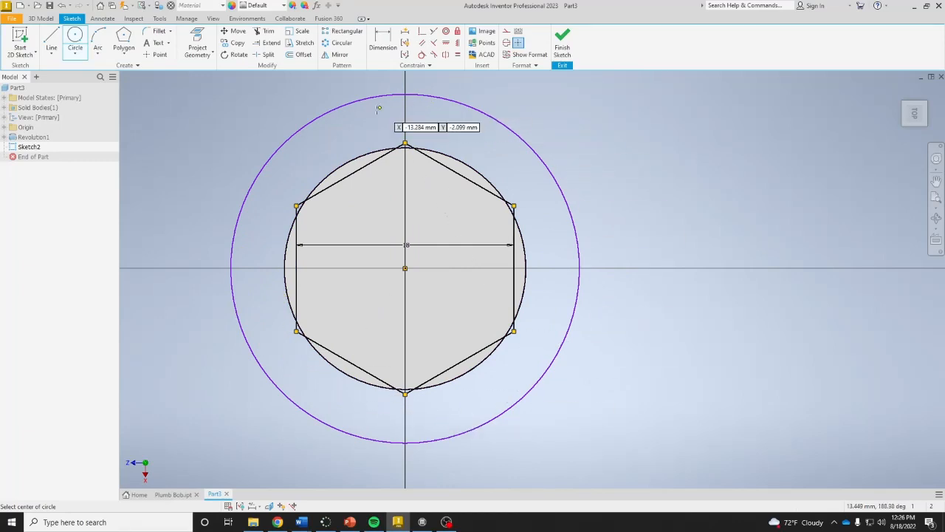
mouse_move(431, 322)
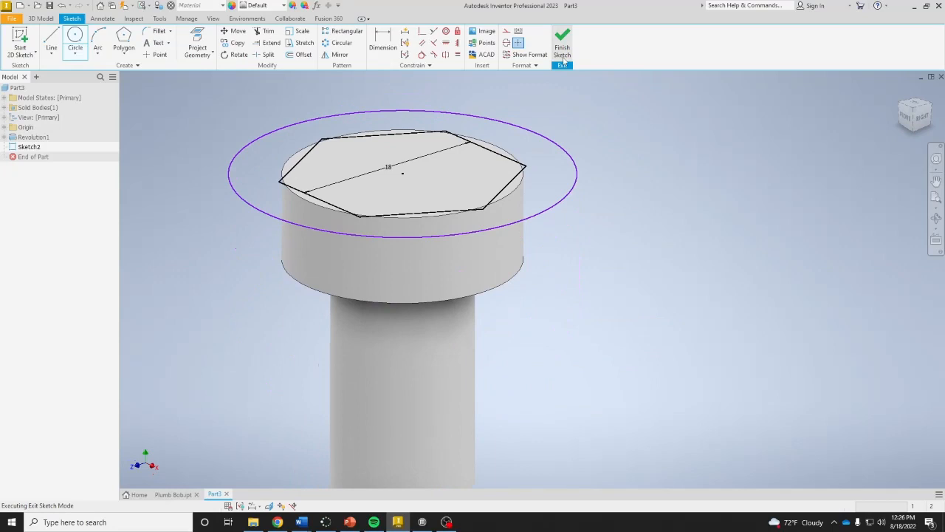
left_click(561, 46)
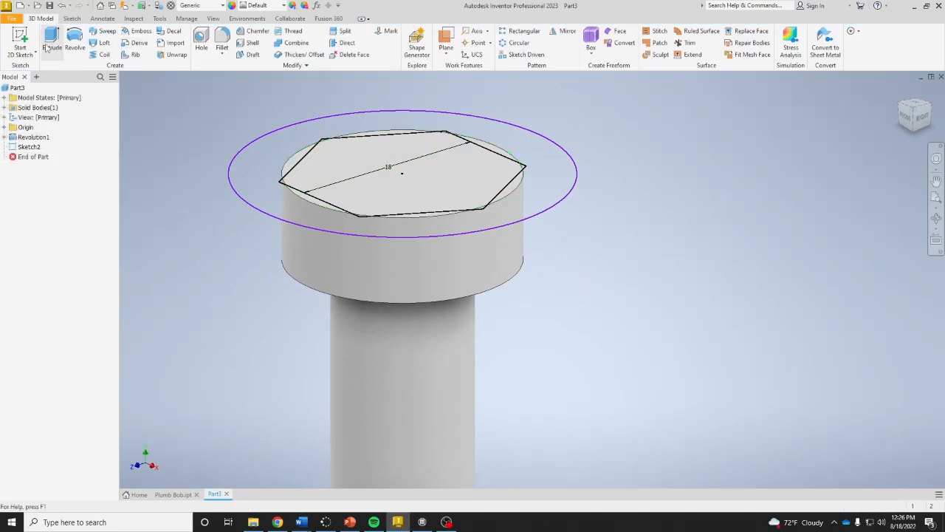
- Extrude-cut the ring between hexagon and circle into the head to form the hex head
left_click(52, 41)
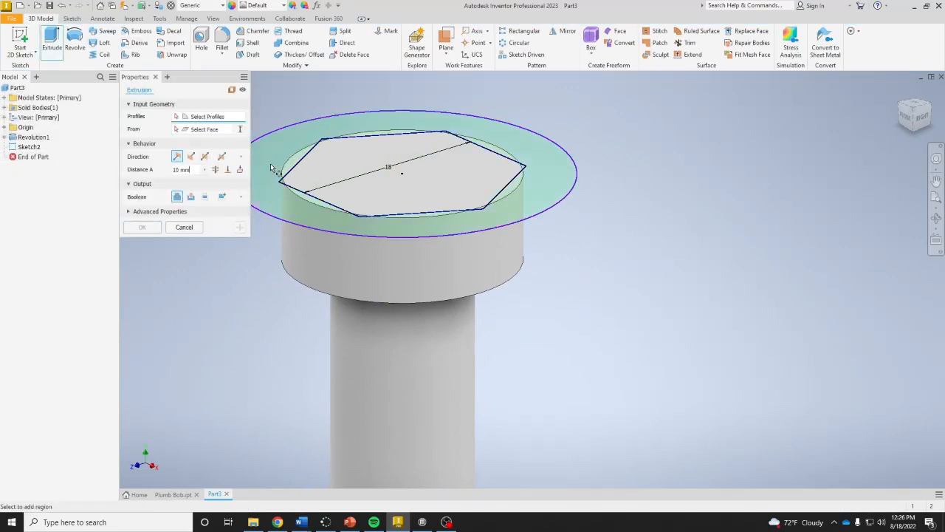
left_click(402, 170)
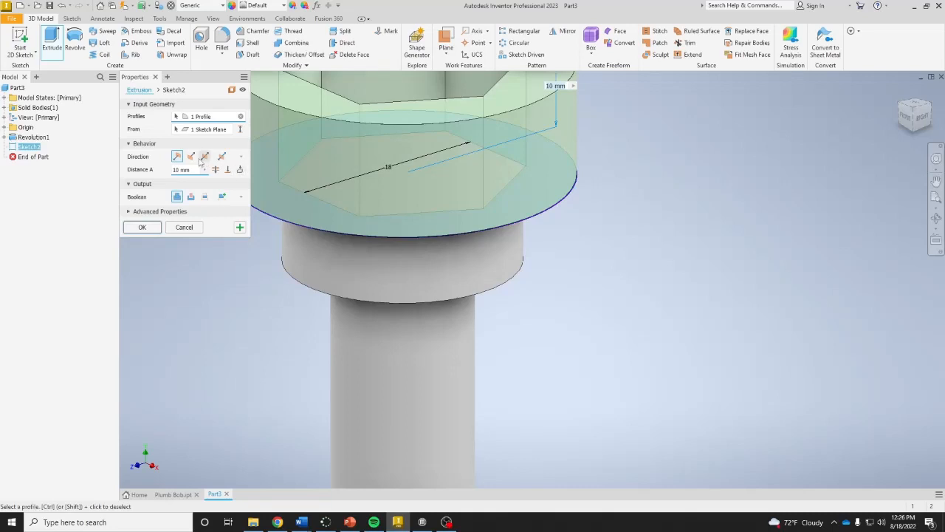
left_click(191, 156)
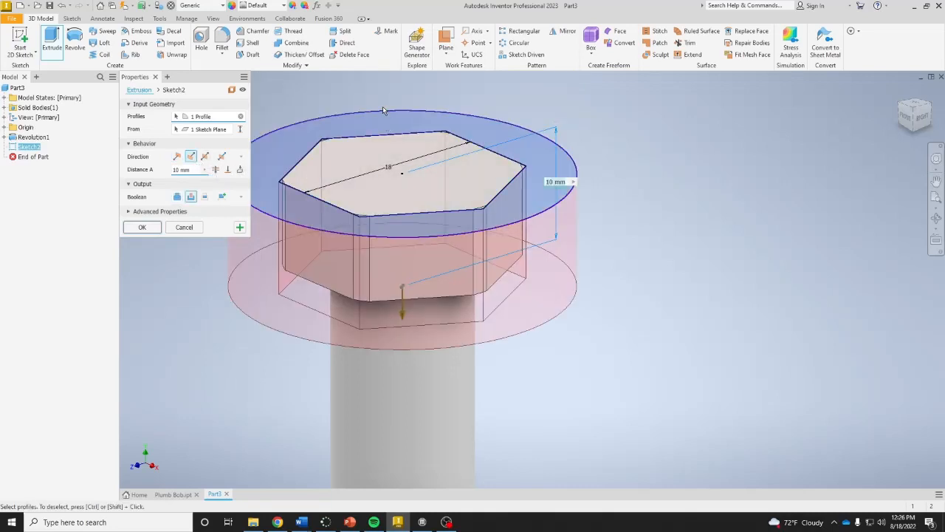
mouse_move(284, 276)
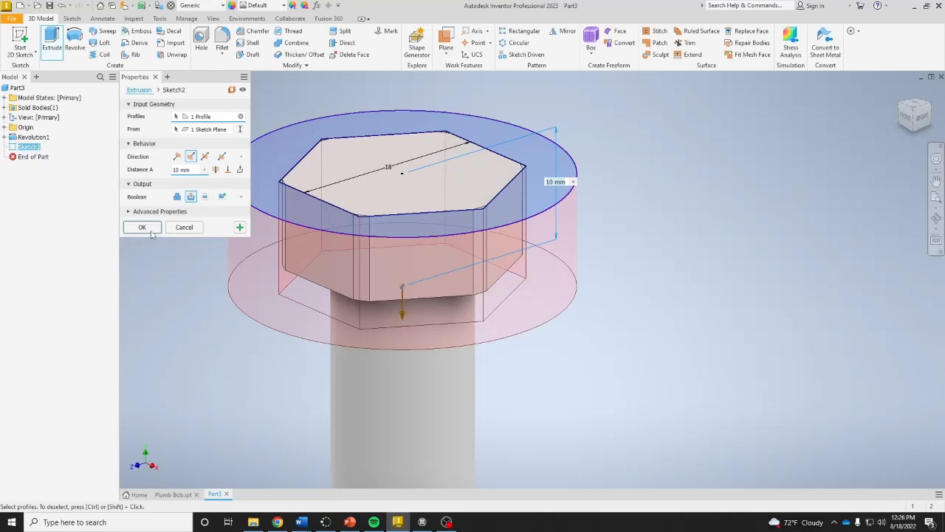
left_click(142, 228)
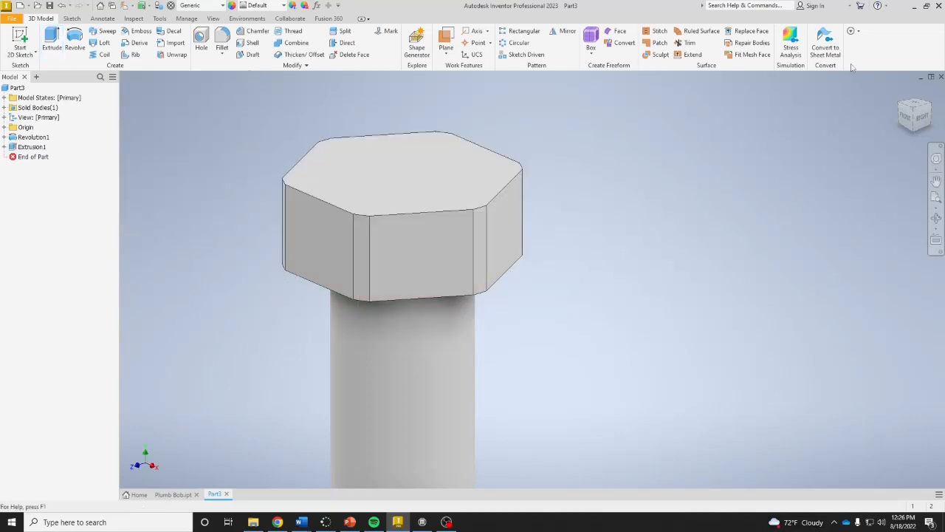
mouse_move(768, 139)
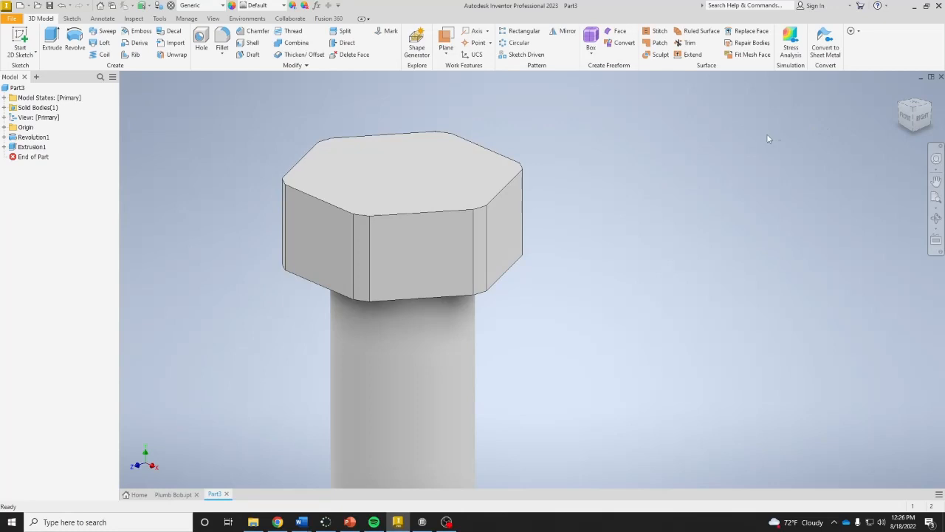
- Place Hole1 on the shank's bottom face, concentric with its circular edge
left_click(900, 91)
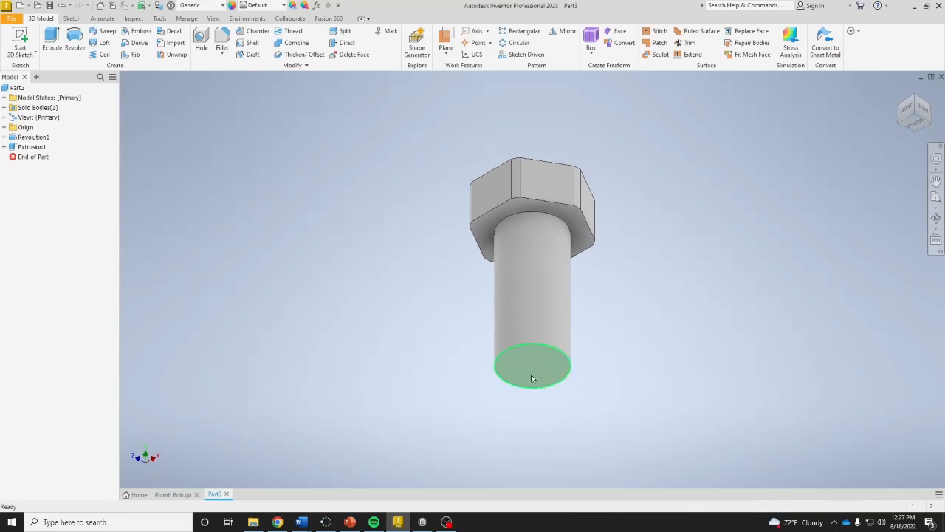
left_click(532, 366)
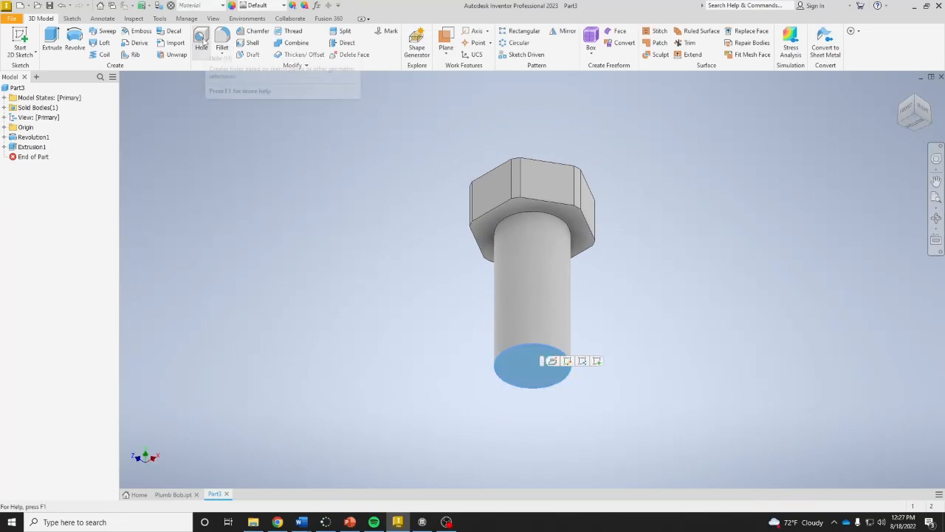
left_click(201, 42)
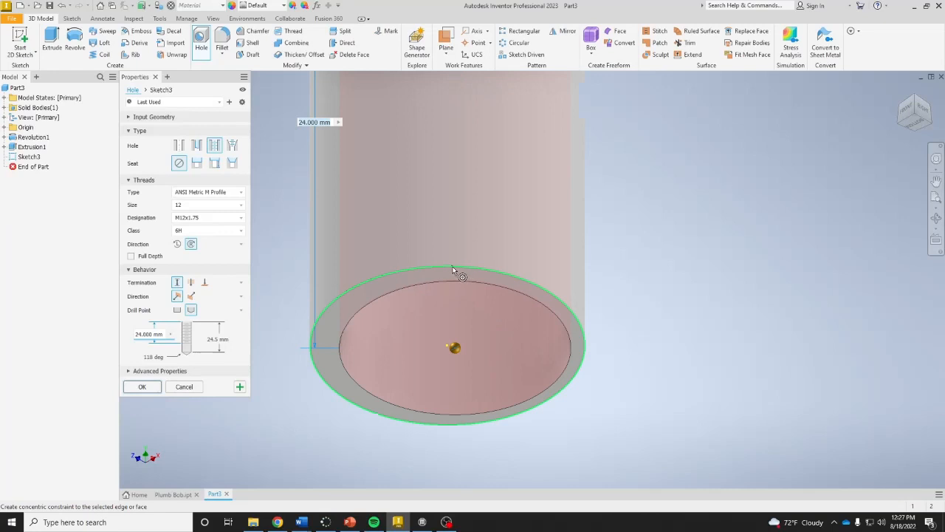
mouse_move(470, 279)
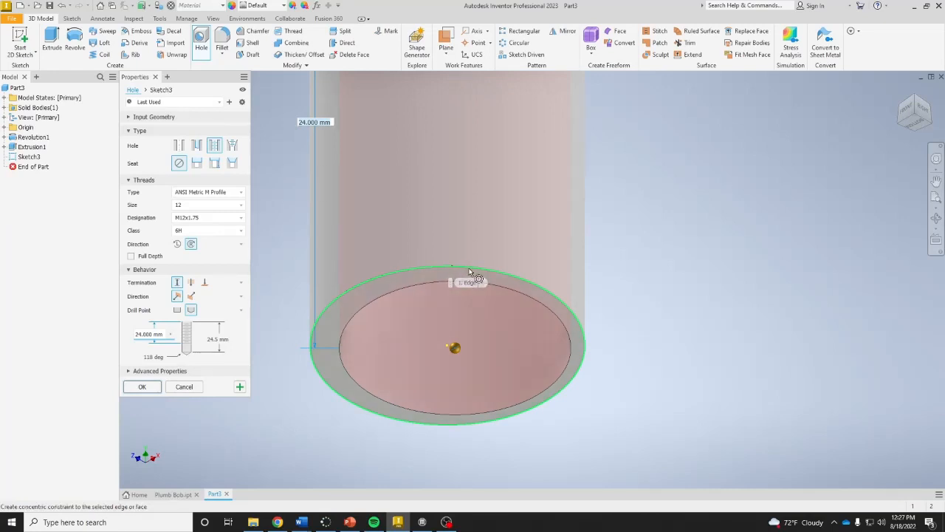
left_click(454, 347)
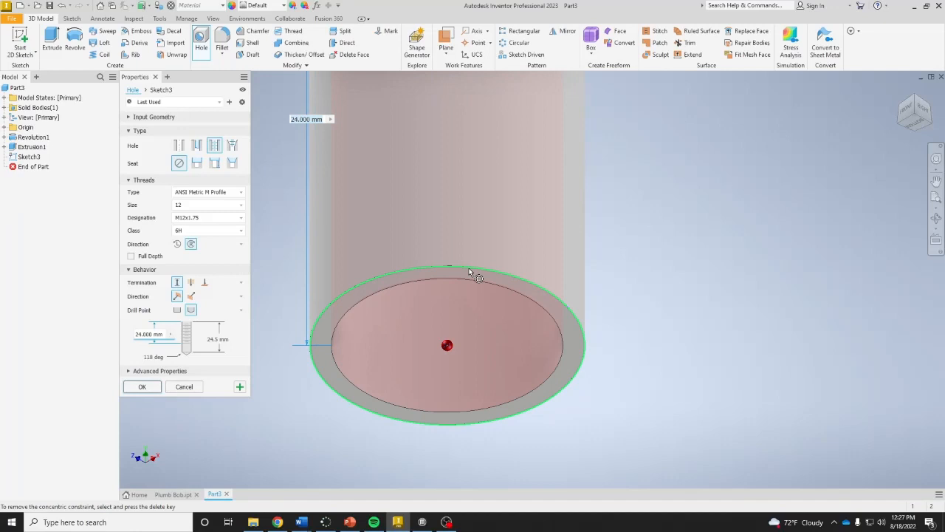
mouse_move(478, 279)
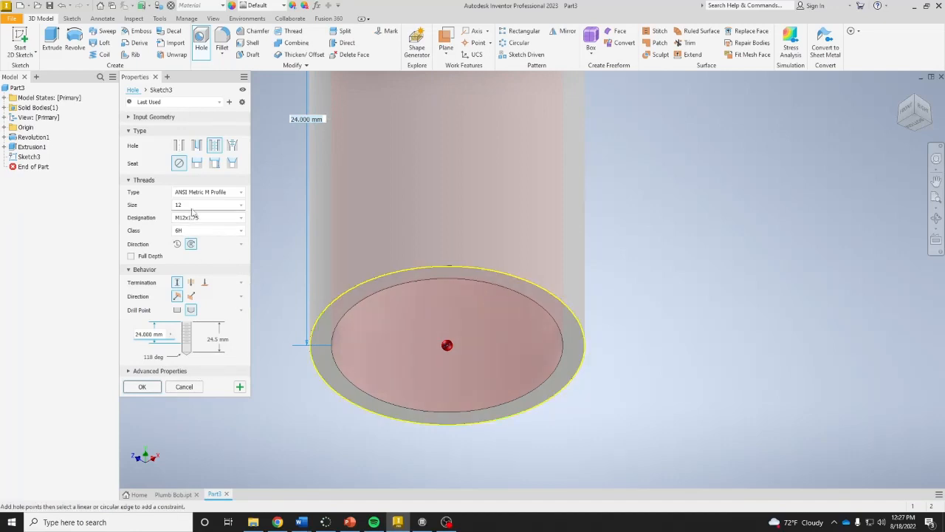
- Make it a simple unthreaded hole, set its seat and size, and confirm Hole1
left_click(179, 145)
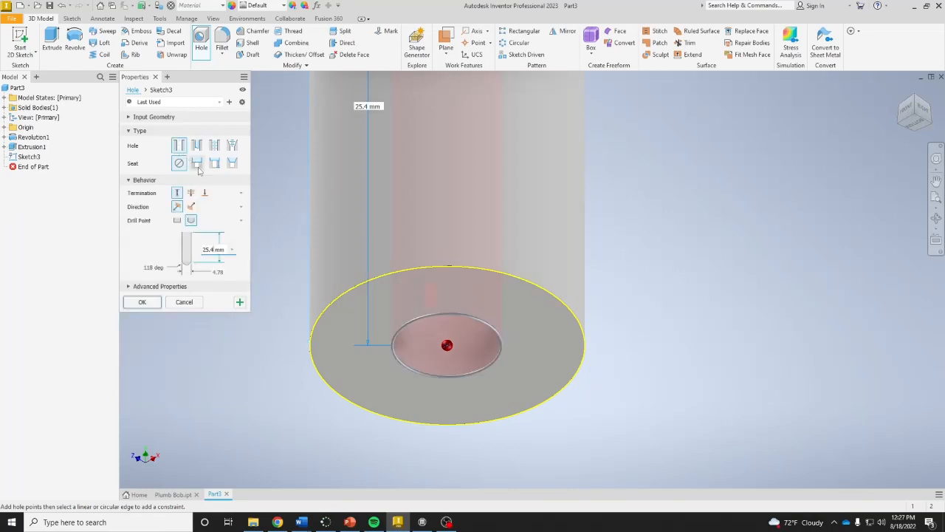
left_click(198, 162)
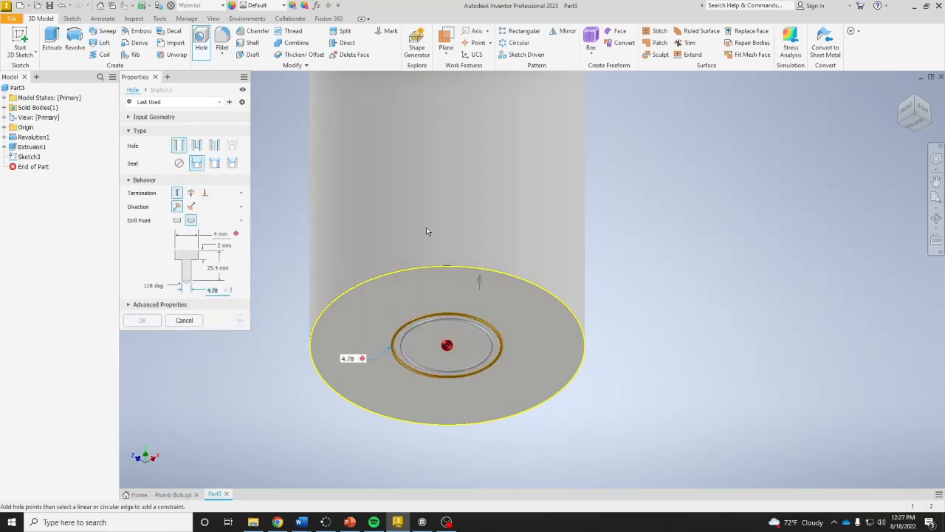
mouse_move(225, 235)
type("1.6")
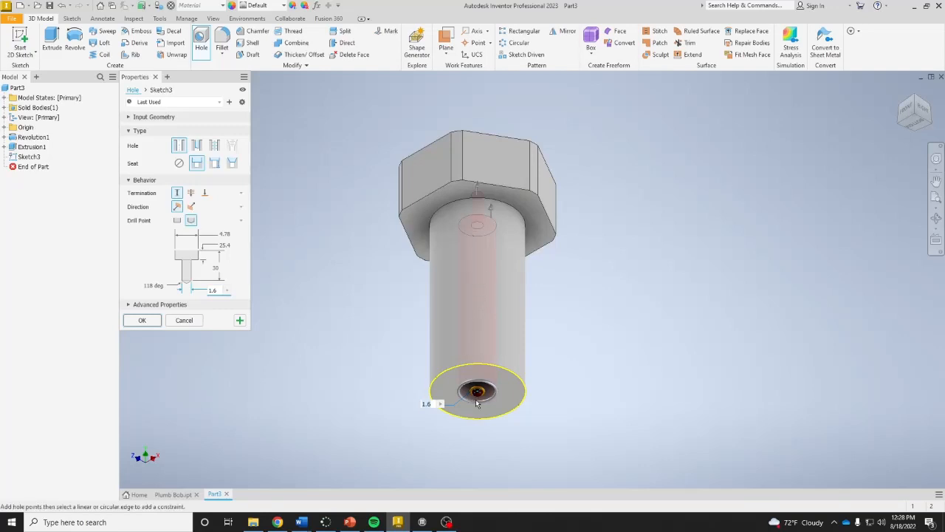
left_click(479, 391)
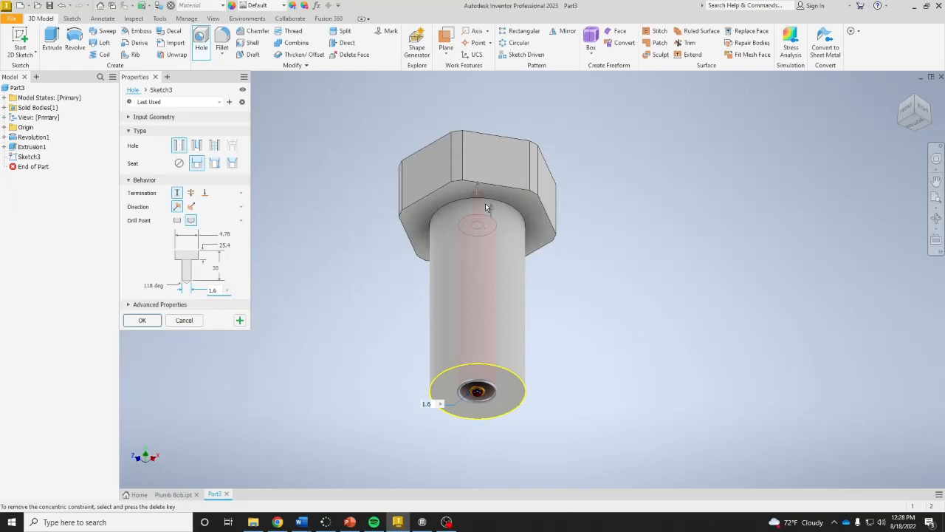
mouse_move(548, 198)
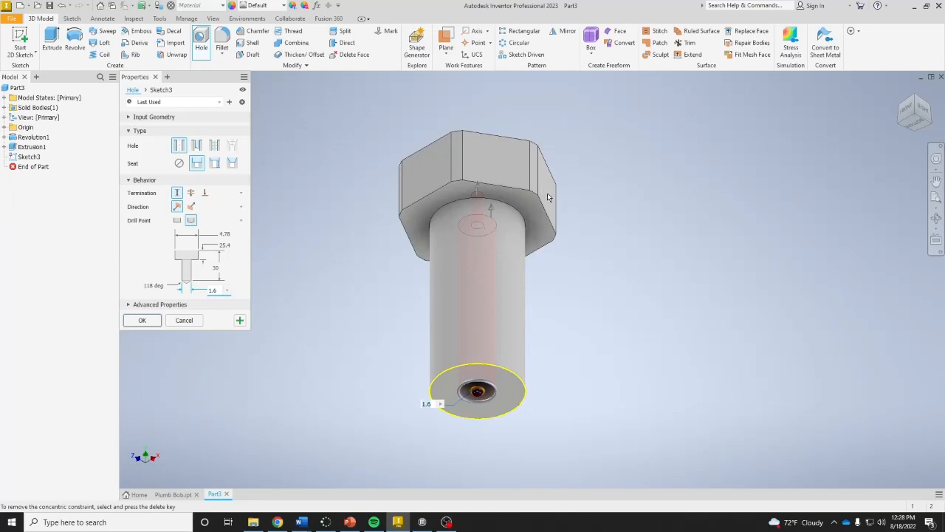
mouse_move(475, 218)
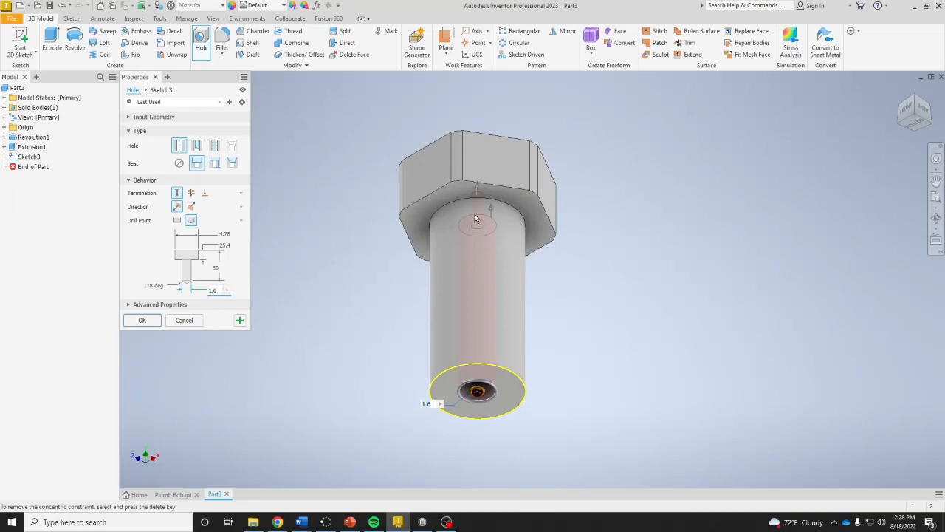
left_click(141, 319)
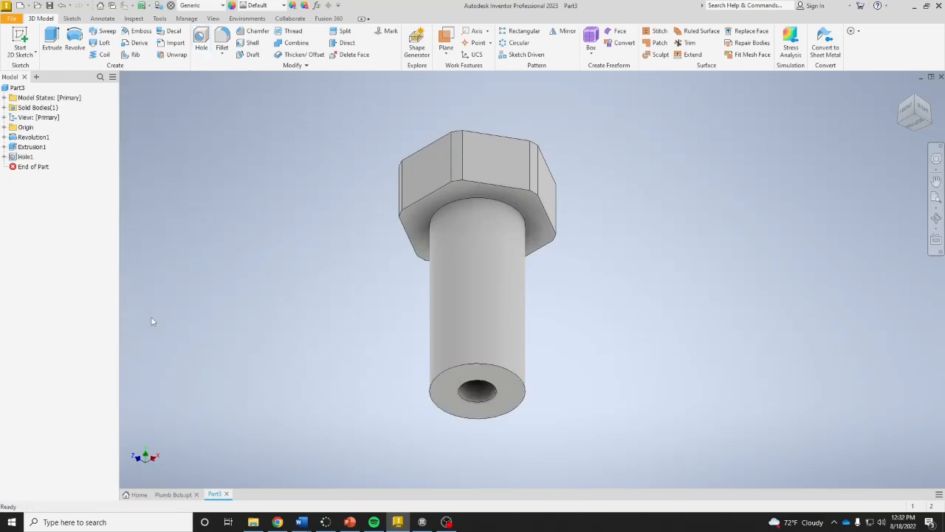
mouse_move(150, 311)
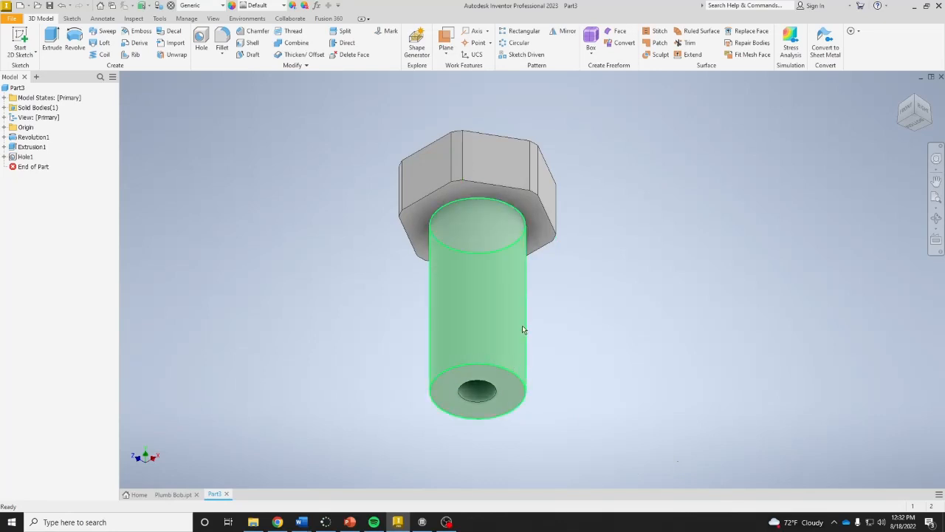
mouse_move(437, 362)
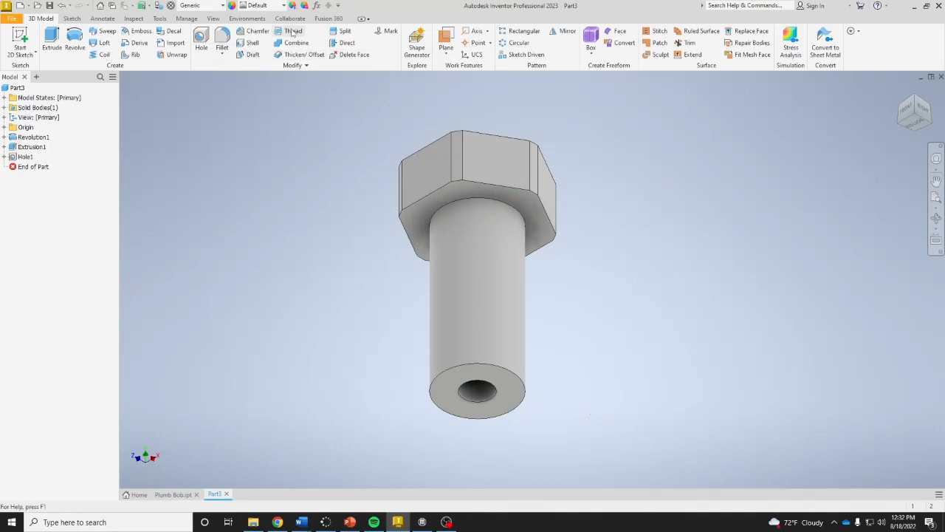
- Add Thread1 with default settings to the cylindrical shank face
left_click(293, 31)
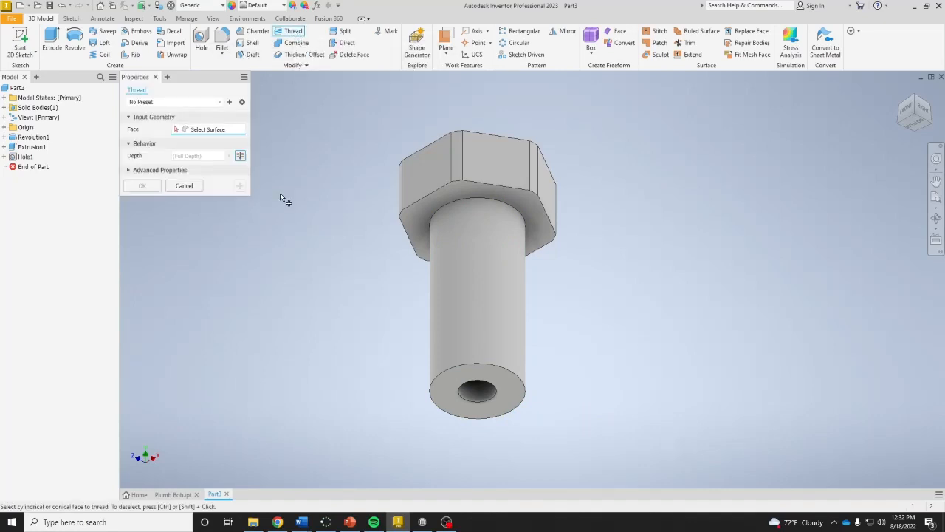
left_click(475, 325)
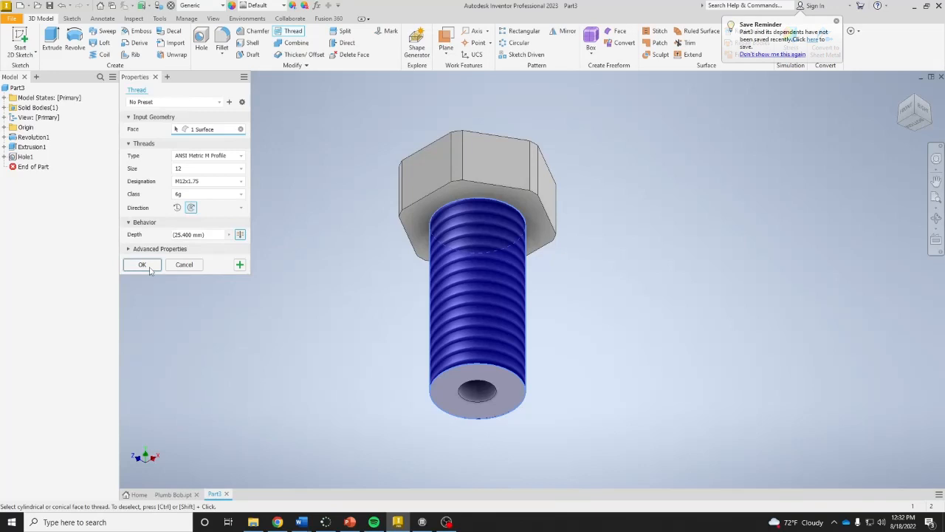
left_click(142, 265)
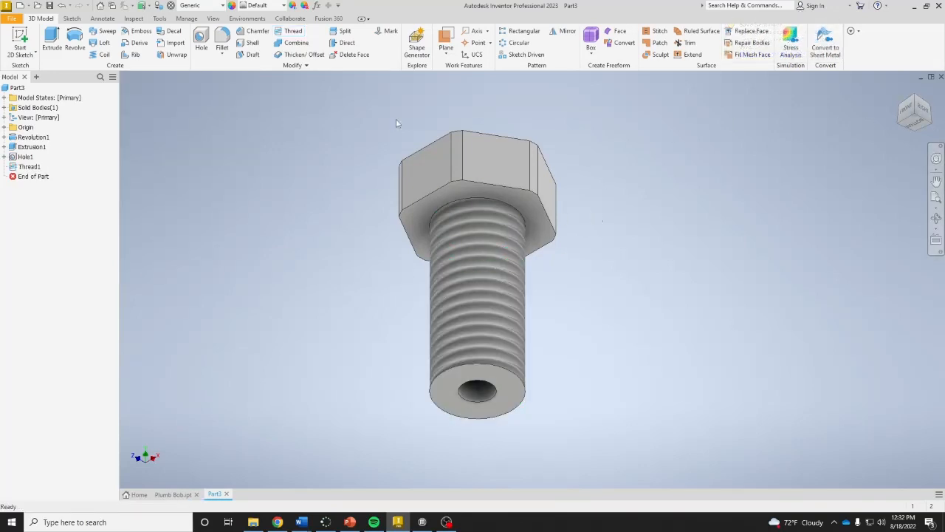
- Set the part material to Bronze, Cast
left_click(214, 6)
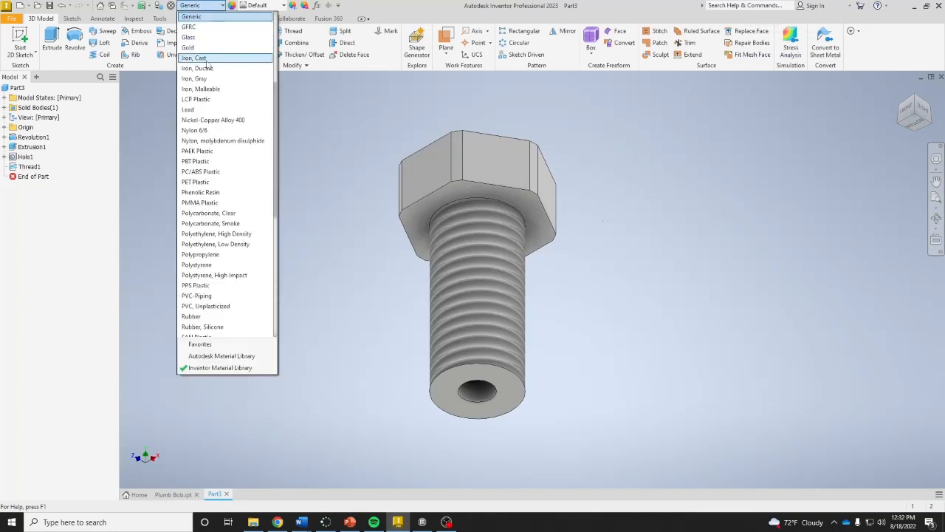
scroll("up", 3)
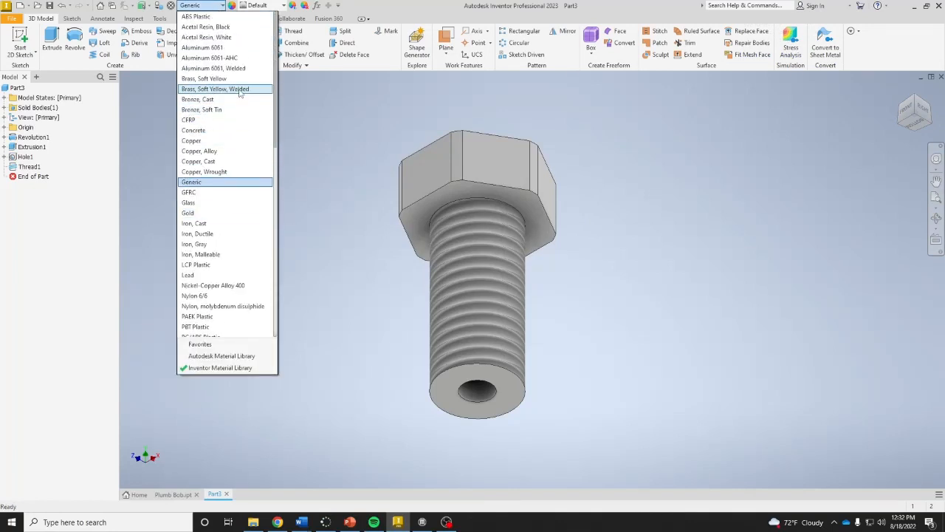
left_click(198, 99)
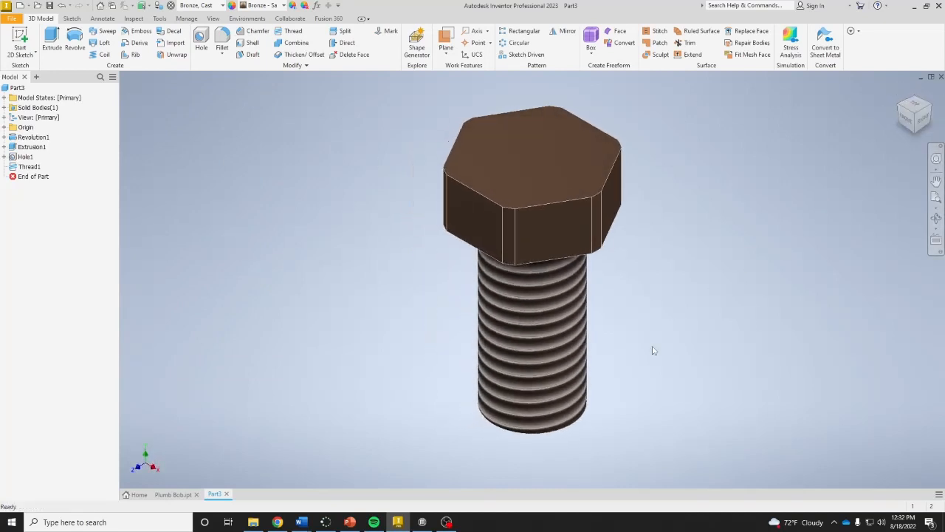
- Edit Hole1 so its termination is Through All
left_click(30, 165)
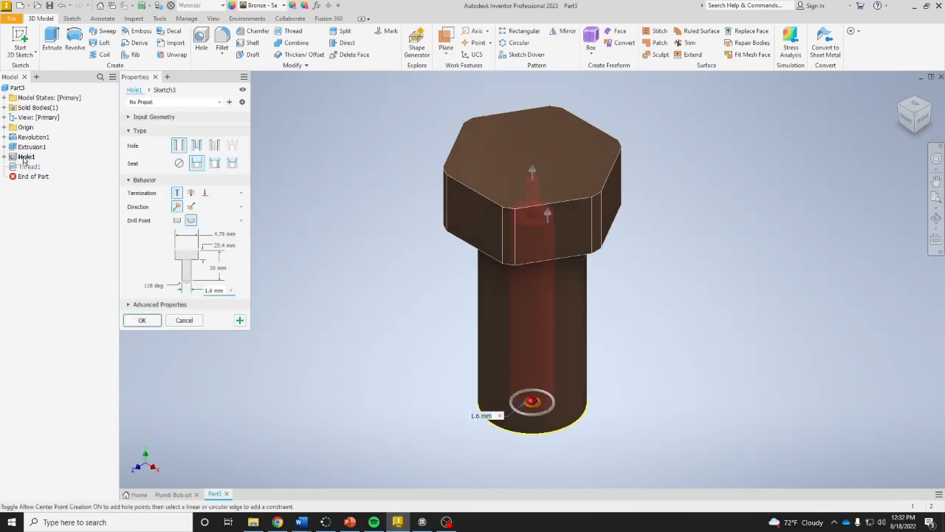
mouse_move(192, 192)
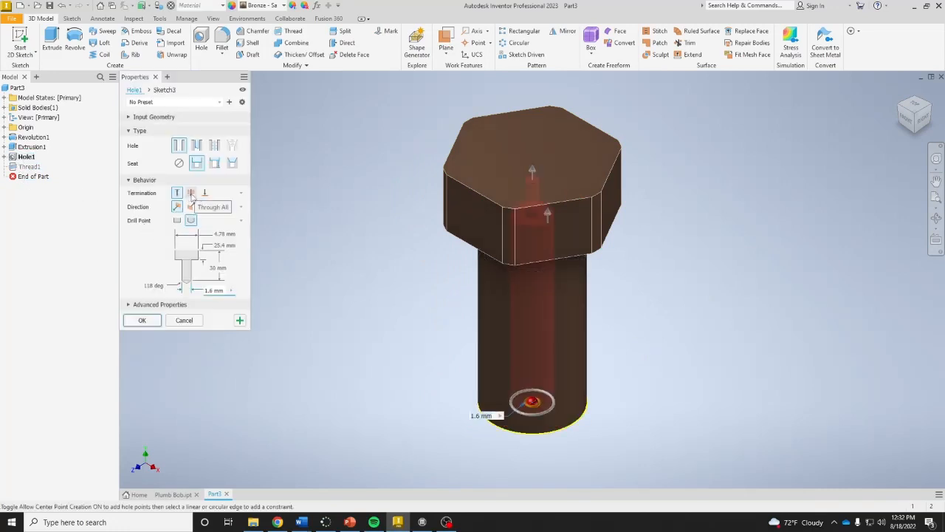
left_click(190, 192)
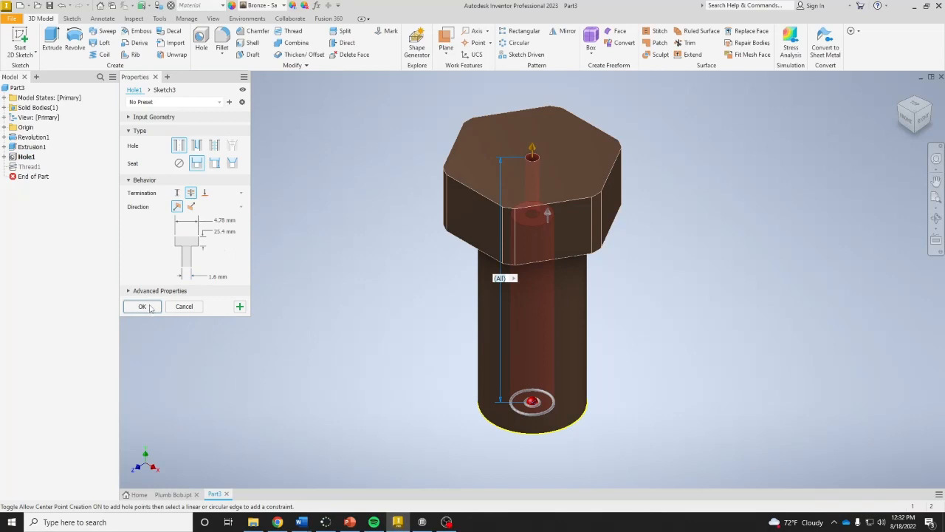
left_click(142, 306)
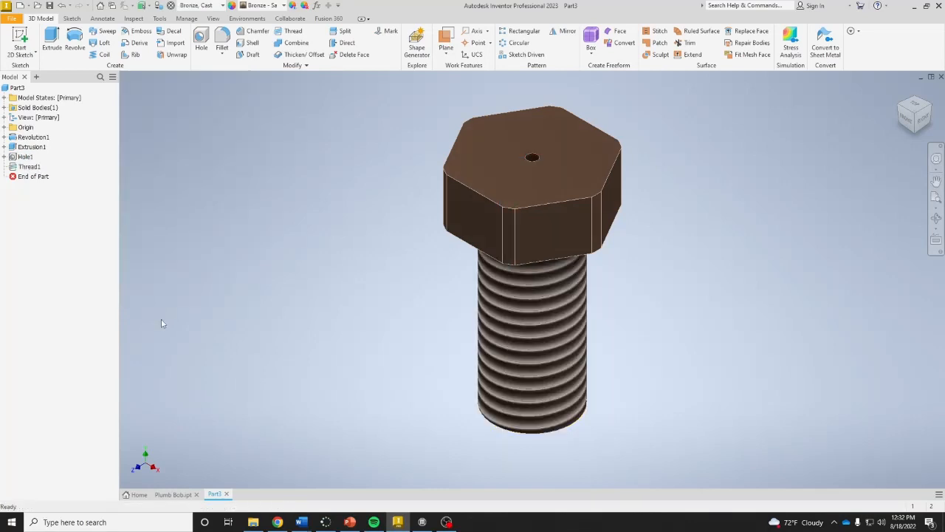
mouse_move(365, 298)
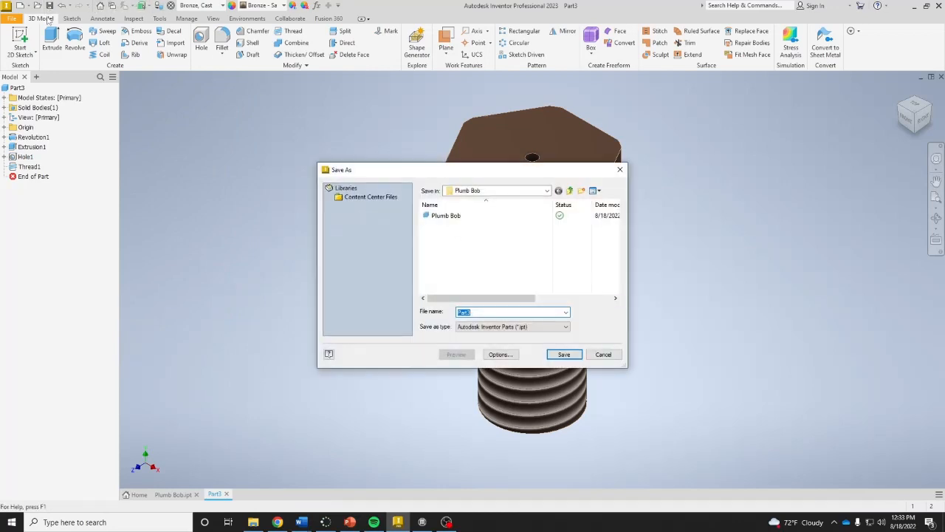
- Save the hex-headed cap part as 'Cap' in the Plumb Bob folder
type("Cap")
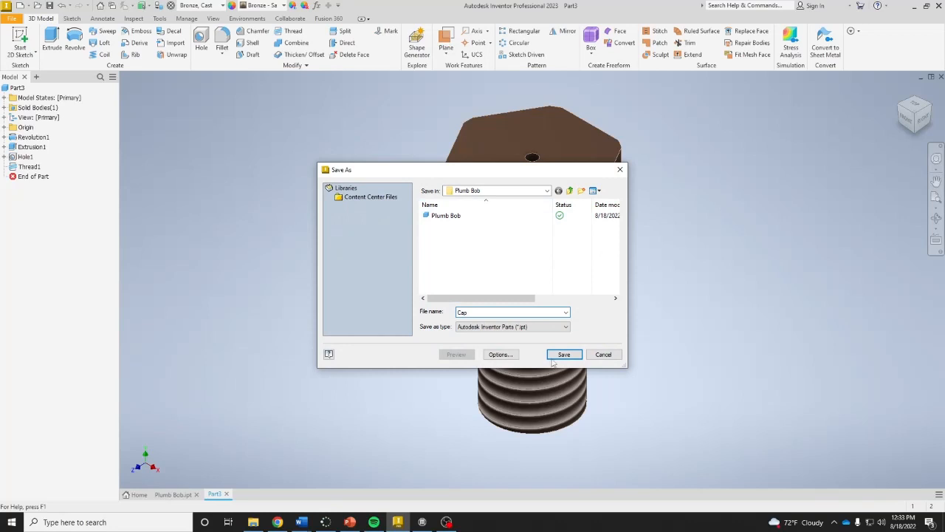
left_click(564, 355)
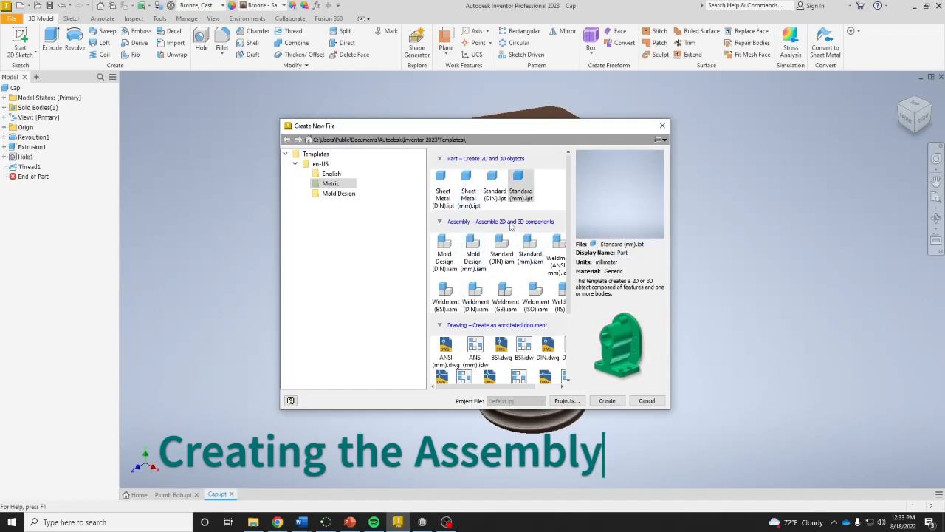
mouse_move(491, 287)
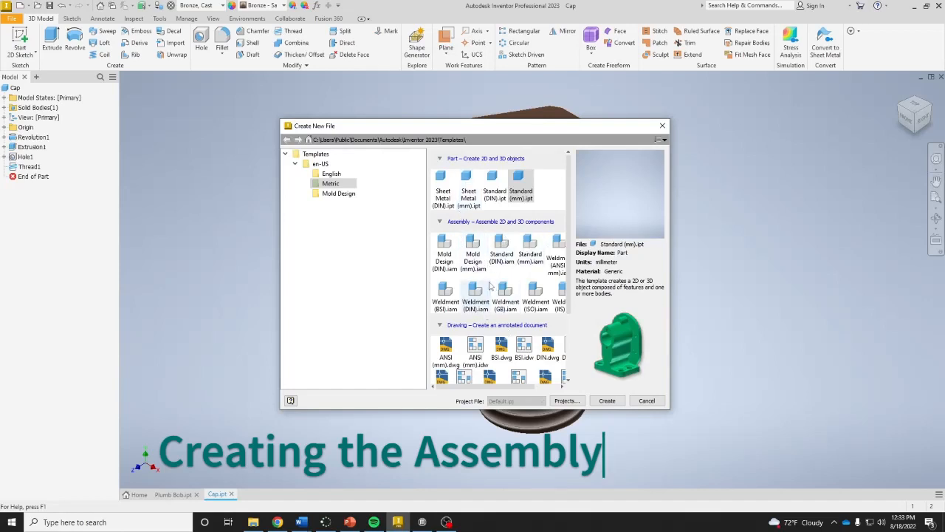
mouse_move(530, 244)
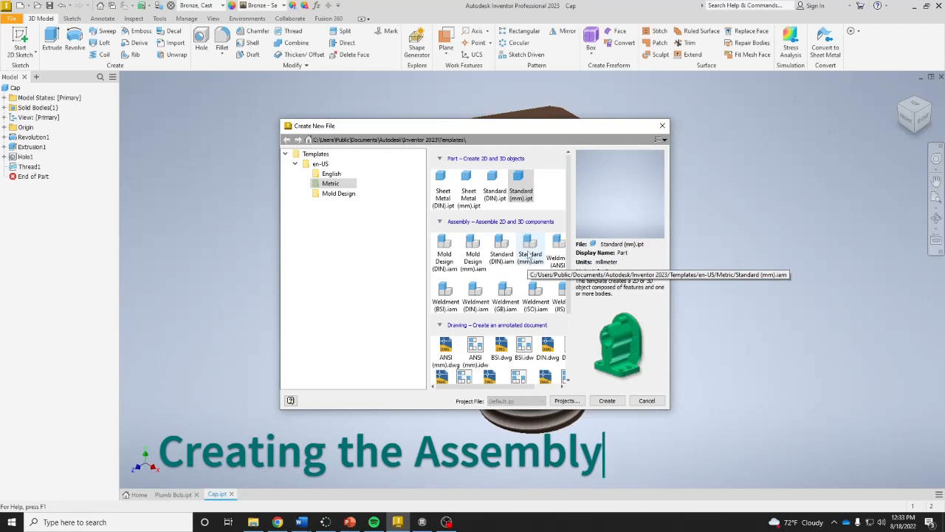
- Create a new Standard (mm) assembly and bring in the Plumb Bob part from its folder
left_click(607, 400)
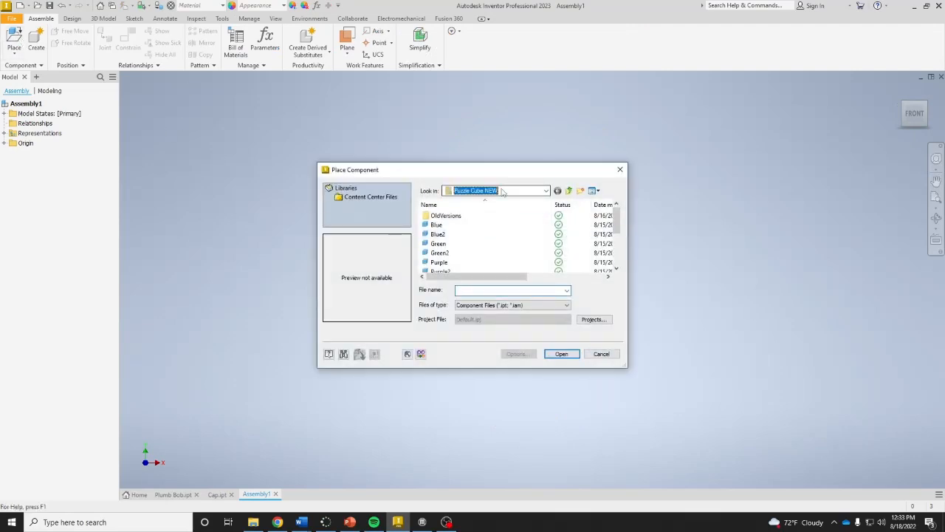
left_click(570, 191)
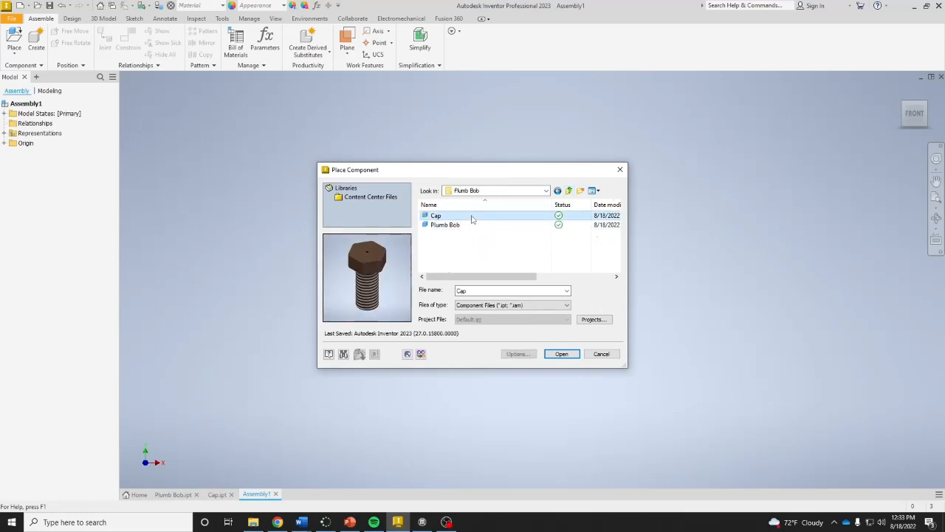
left_click(445, 225)
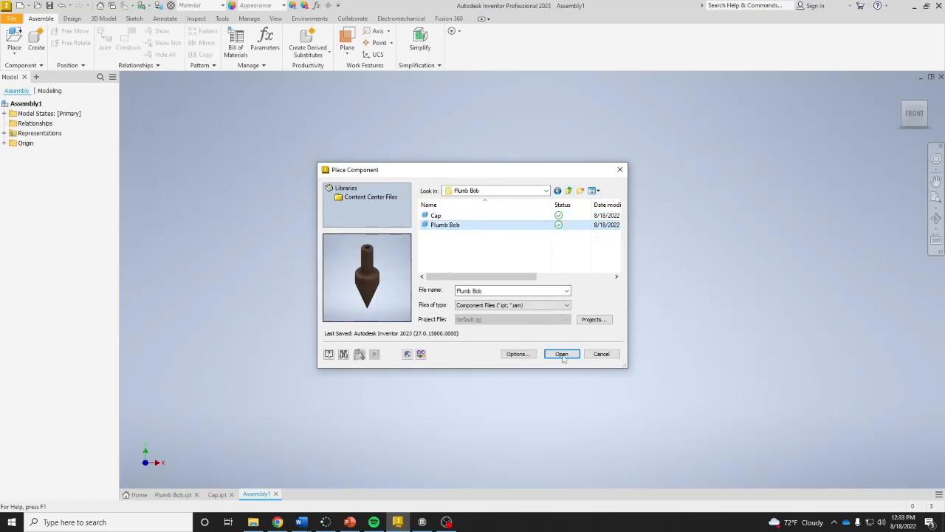
left_click(561, 354)
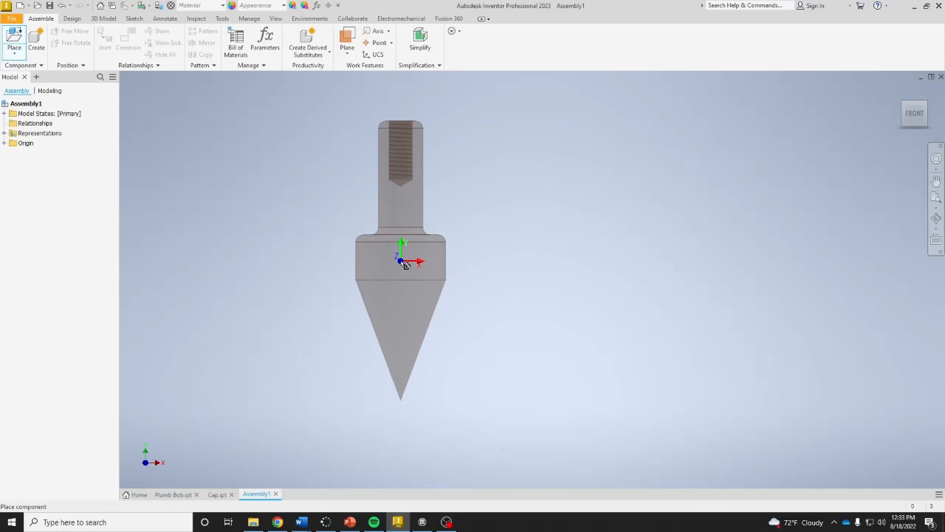
- Place the plumb bob grounded at the origin as the single first component
right_click(404, 263)
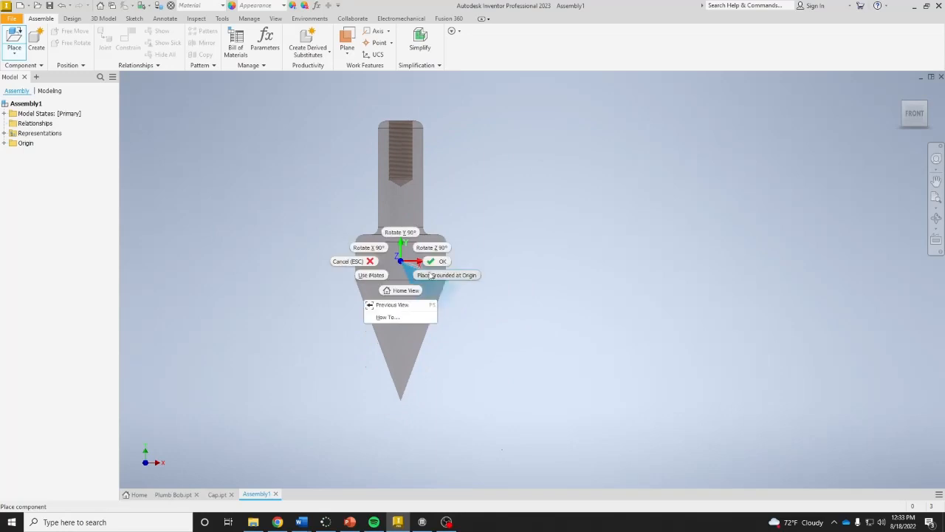
left_click(446, 275)
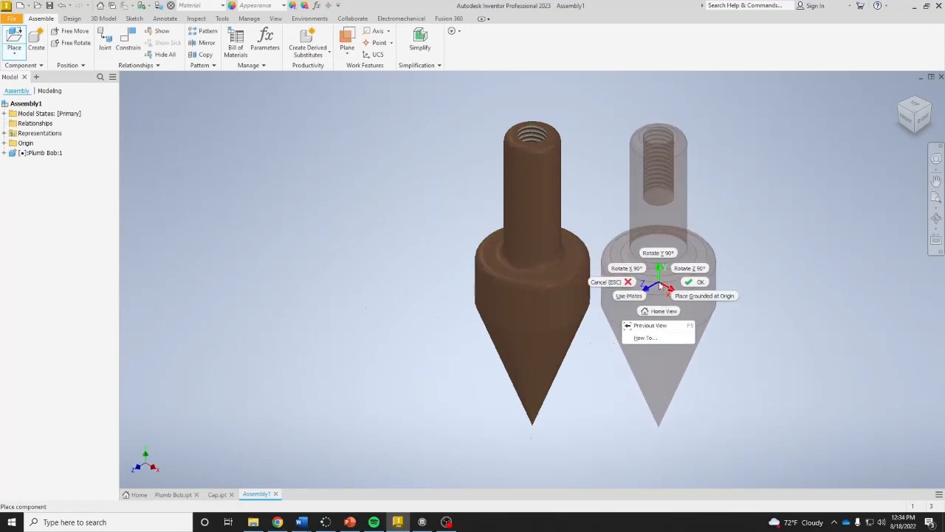
left_click(699, 280)
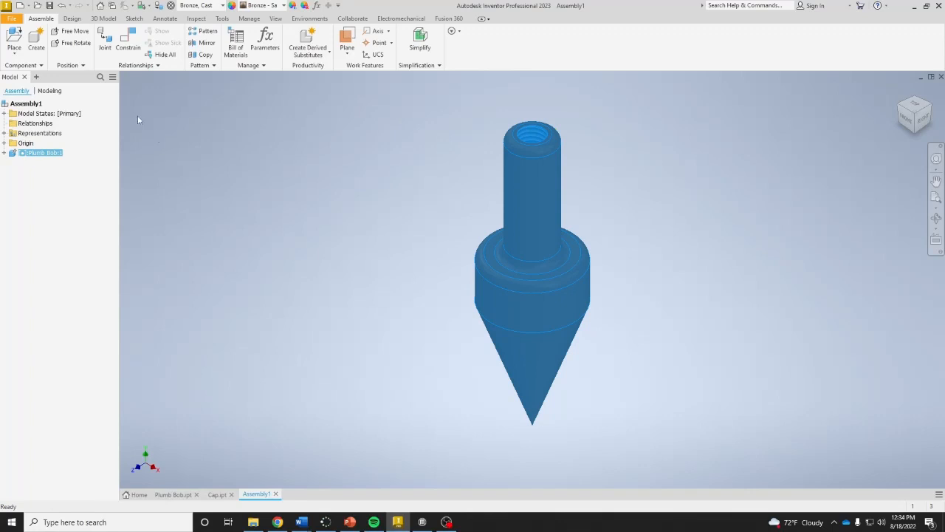
- Place the Cap part into the assembly beside the grounded plumb bob
left_click(15, 37)
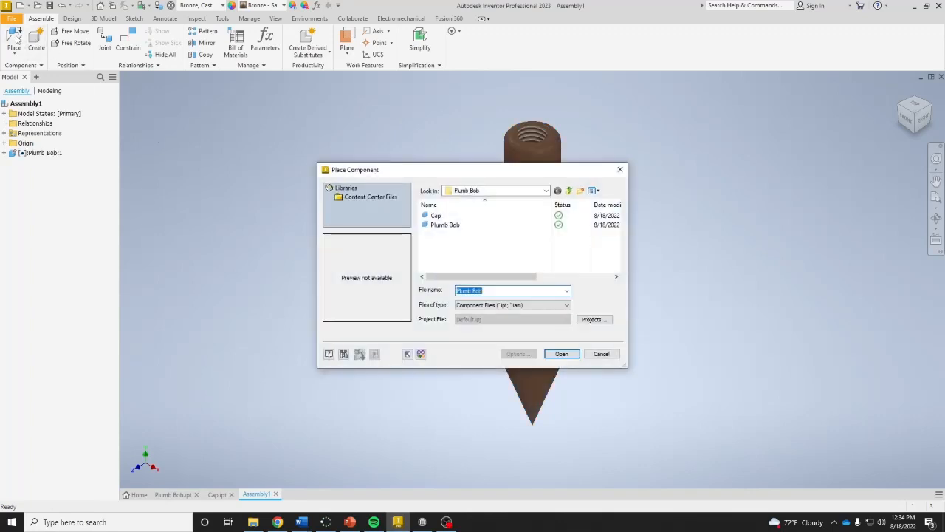
left_click(437, 215)
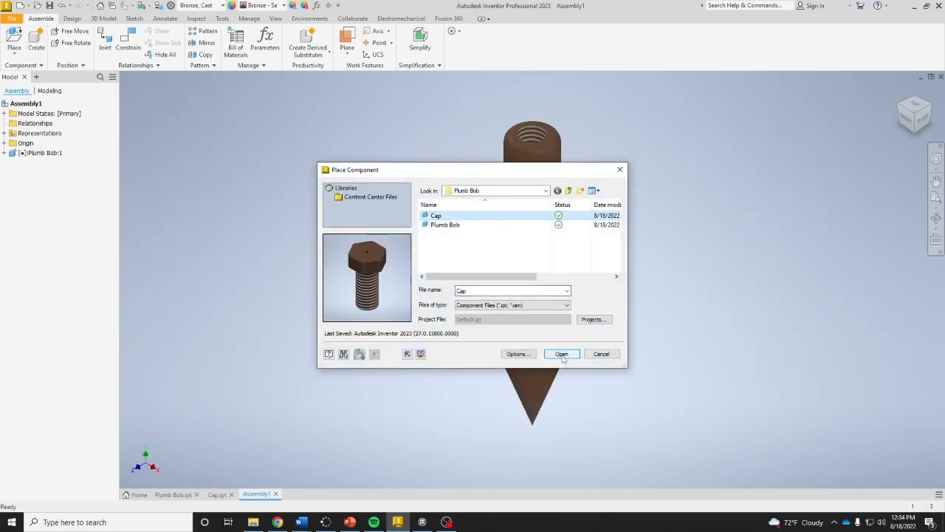
left_click(561, 355)
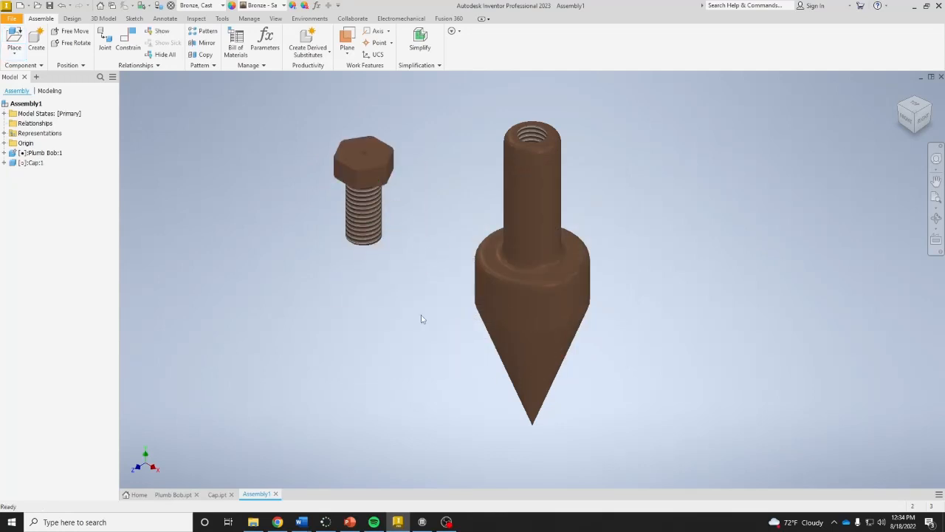
mouse_move(198, 286)
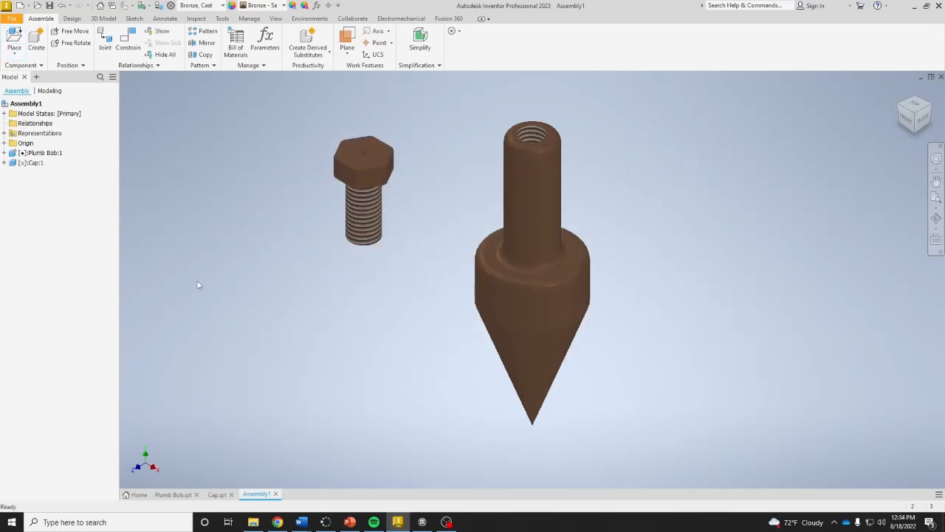
mouse_move(148, 85)
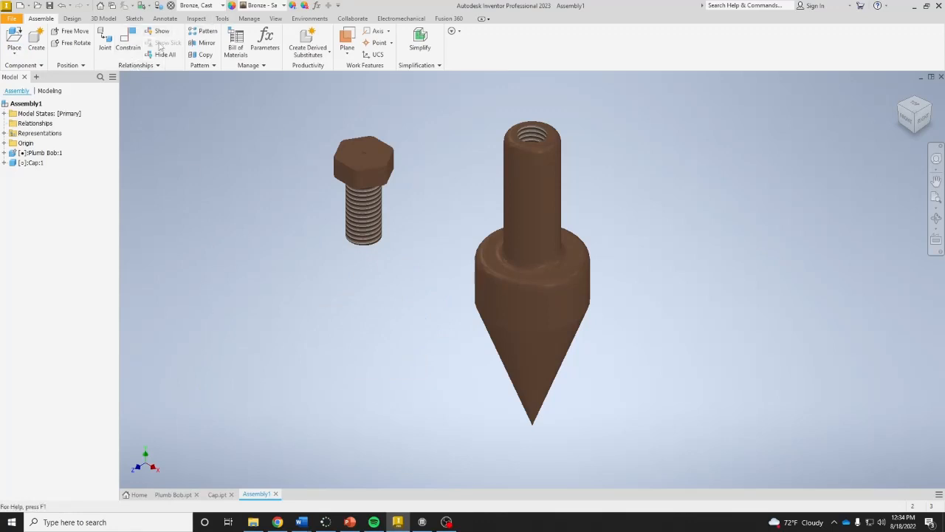
- Apply an Insert constraint seating the cap's shank into the plumb bob's top hole, then select the cap
left_click(127, 41)
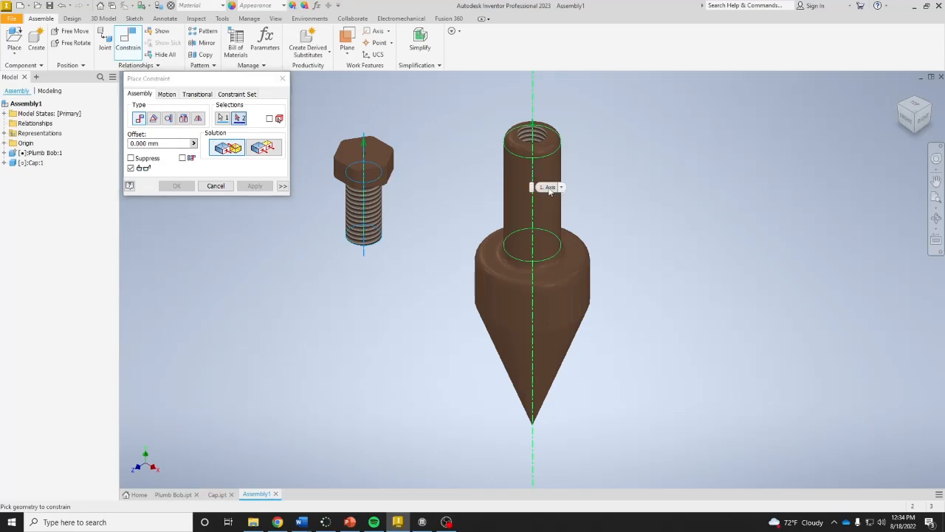
mouse_move(540, 175)
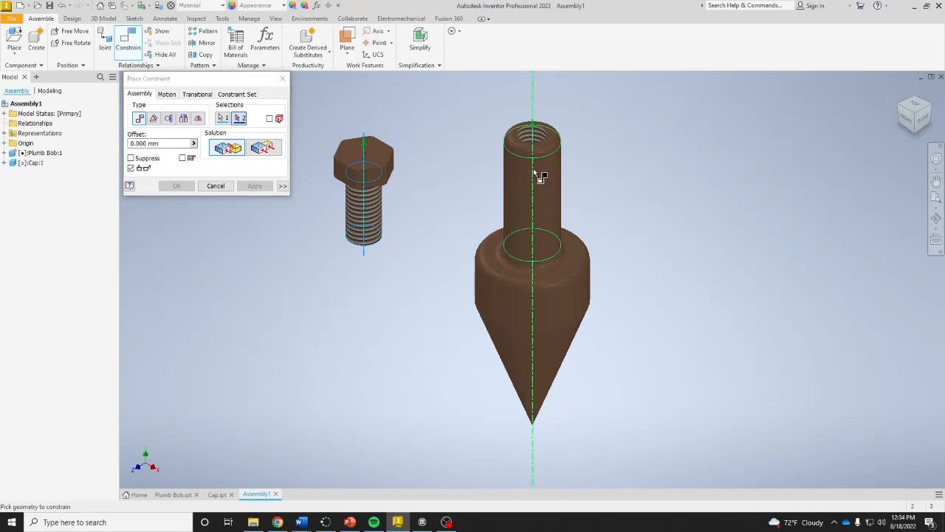
left_click(254, 186)
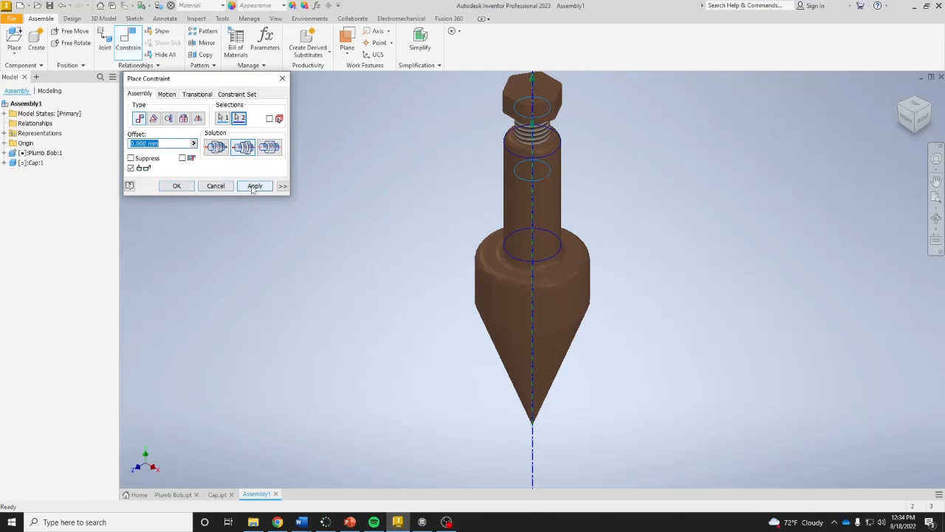
left_click(254, 186)
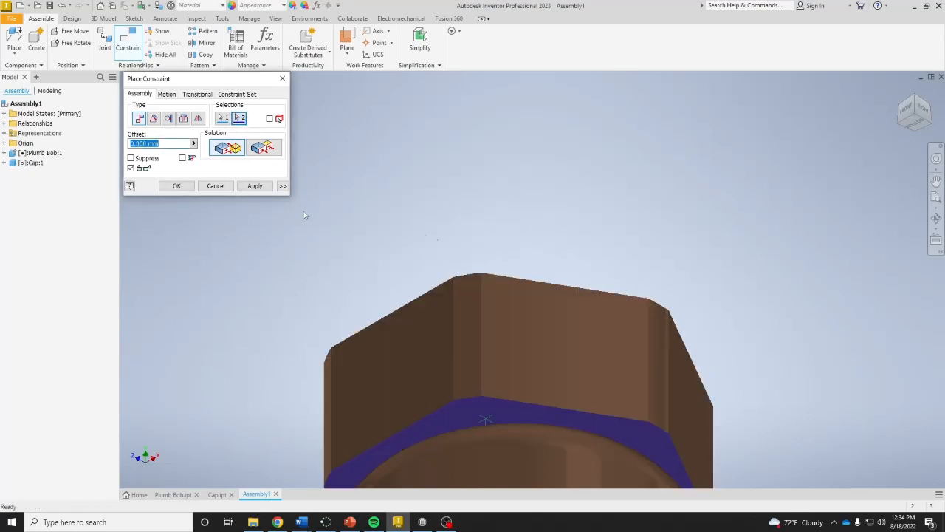
left_click(215, 186)
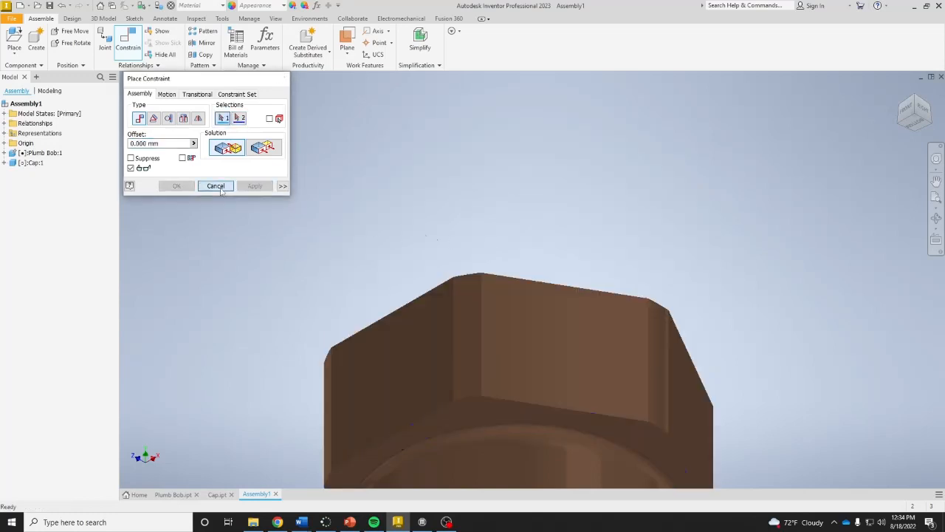
left_click(216, 186)
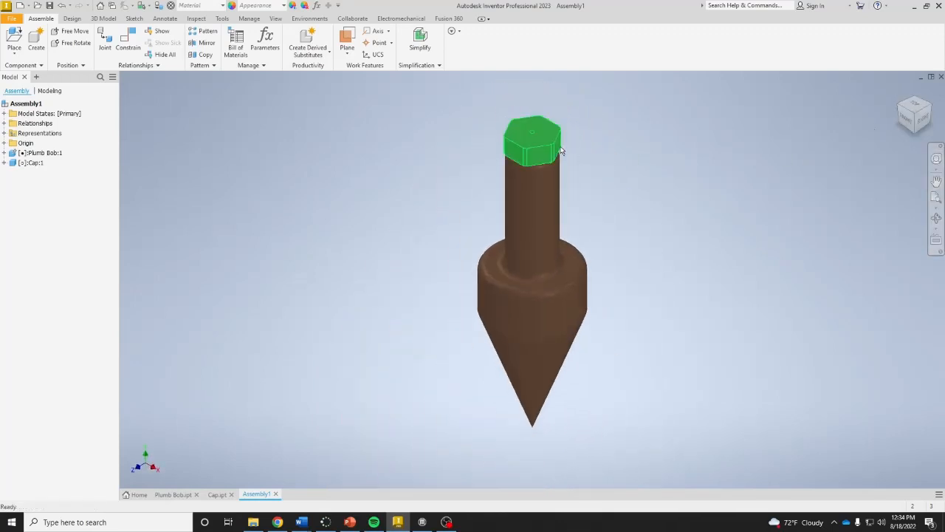
left_click(532, 140)
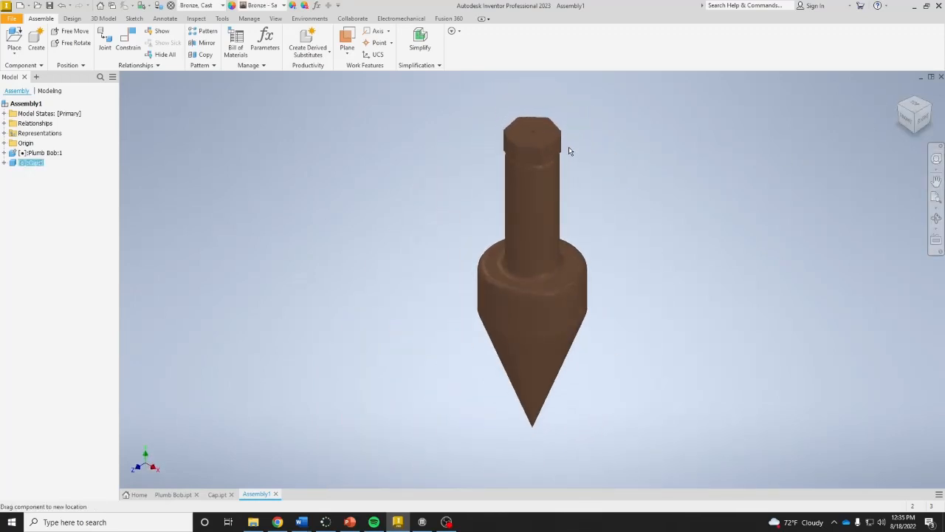
- Save the assembly as 'Plumb Bob Assembly' in the Plumb Bob folder
left_click(532, 140)
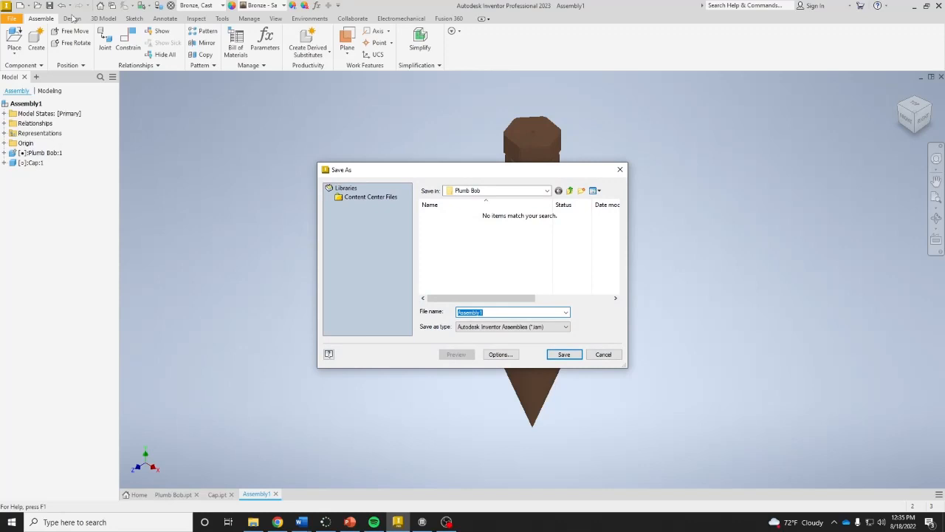
type("PlumbBob")
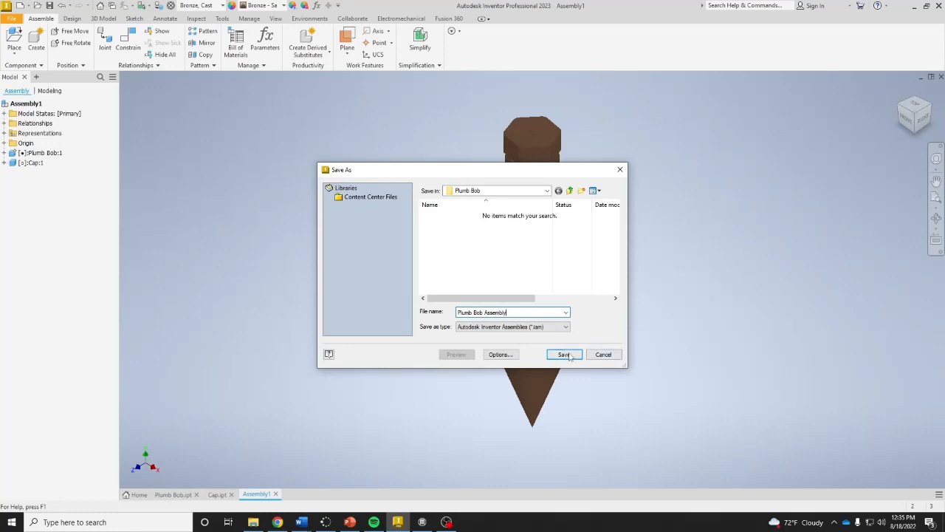
left_click(564, 355)
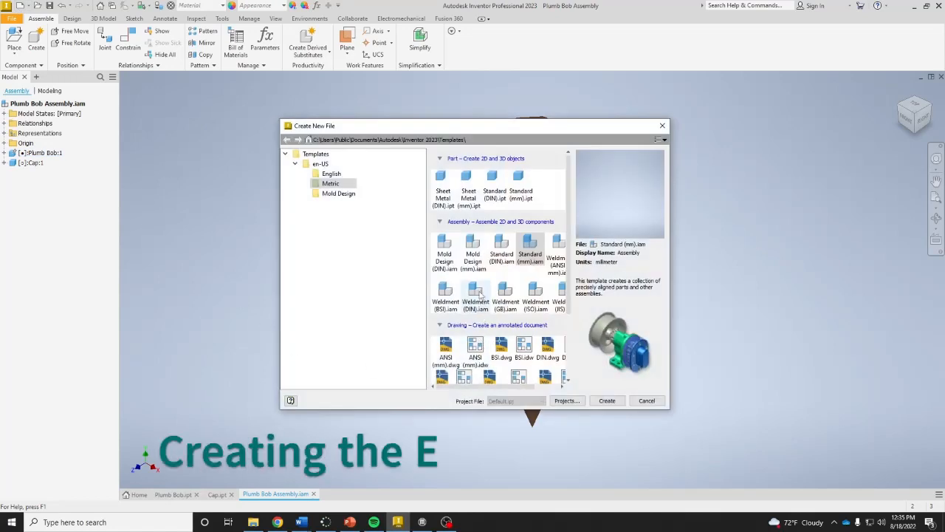
- Create a new Standard (mm).ipn presentation and insert the Plumb Bob Assembly into it
scroll("down", 3)
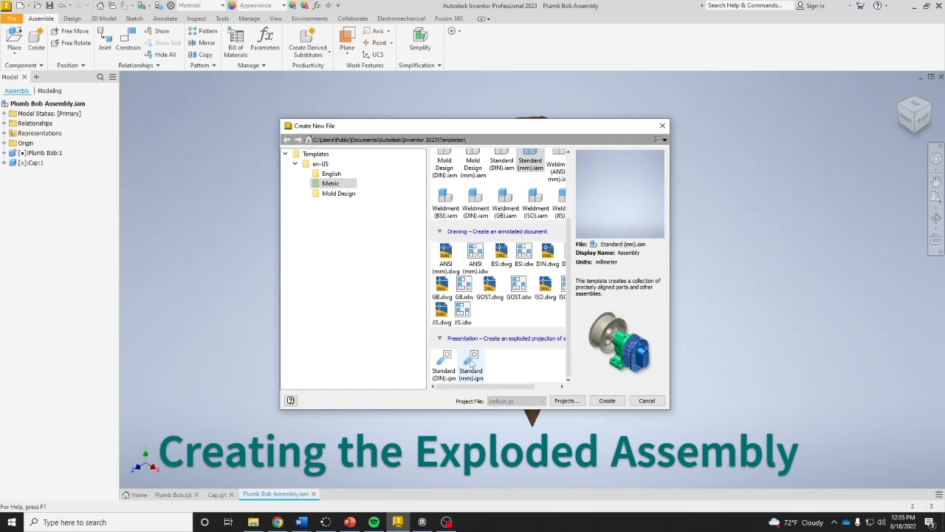
mouse_move(505, 372)
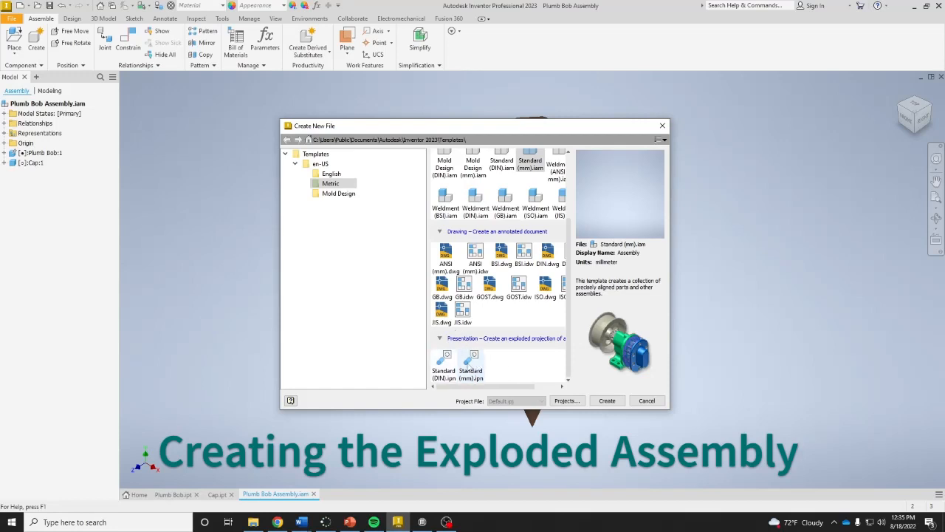
left_click(469, 362)
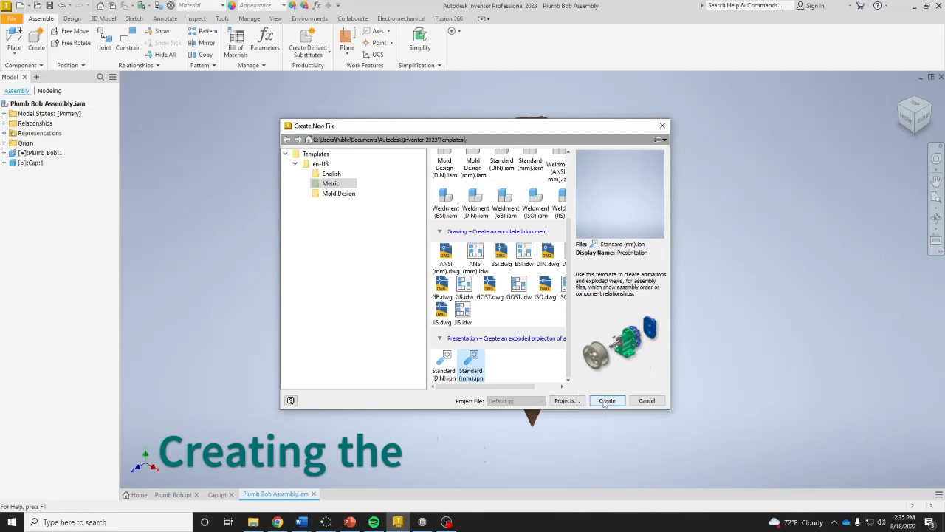
left_click(605, 400)
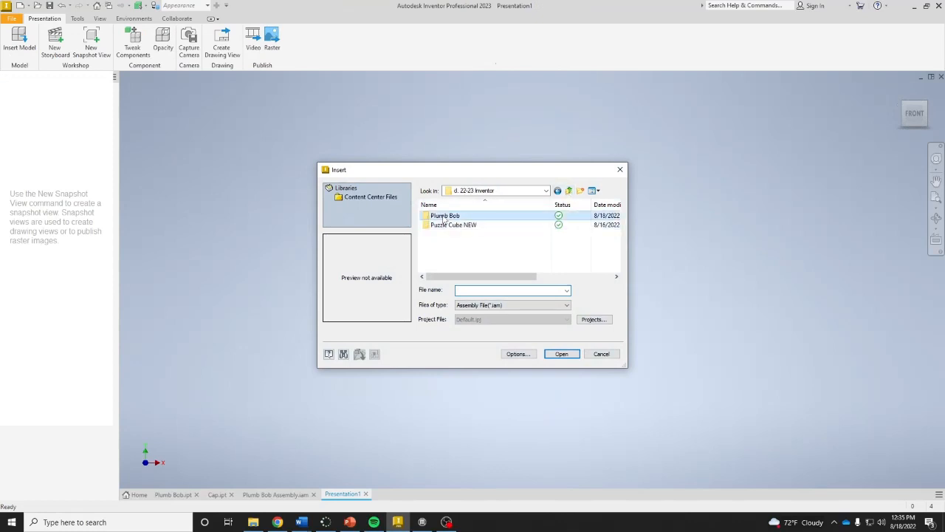
double_click(446, 216)
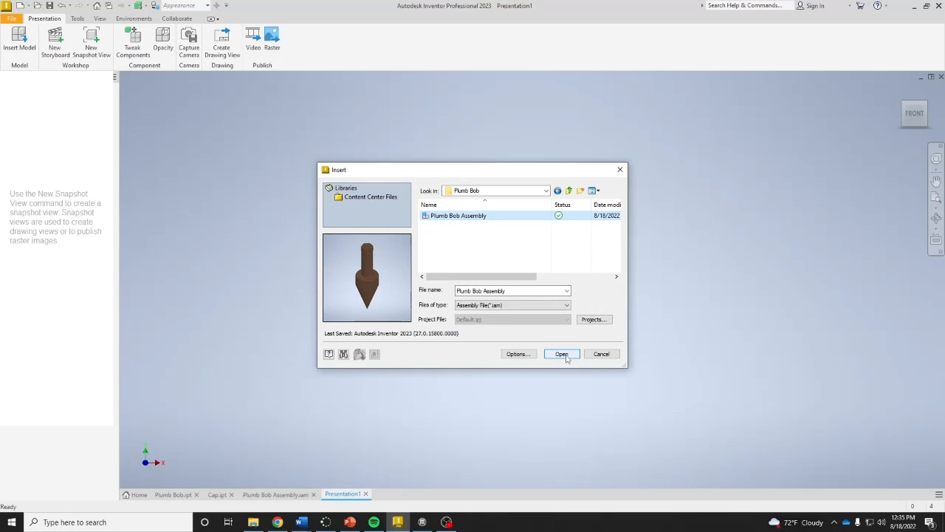
left_click(561, 354)
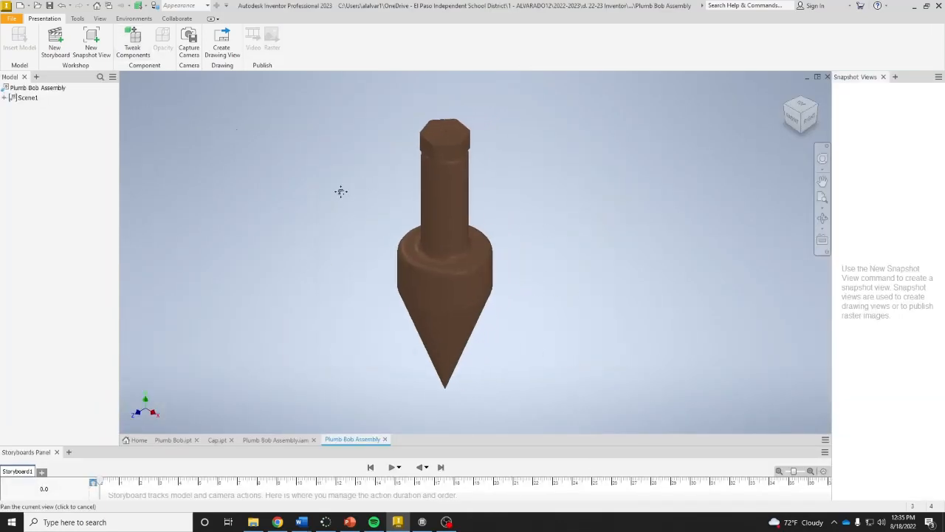
- Tweak the cap 50 mm straight up along Z away from the plumb bob body
left_click(132, 41)
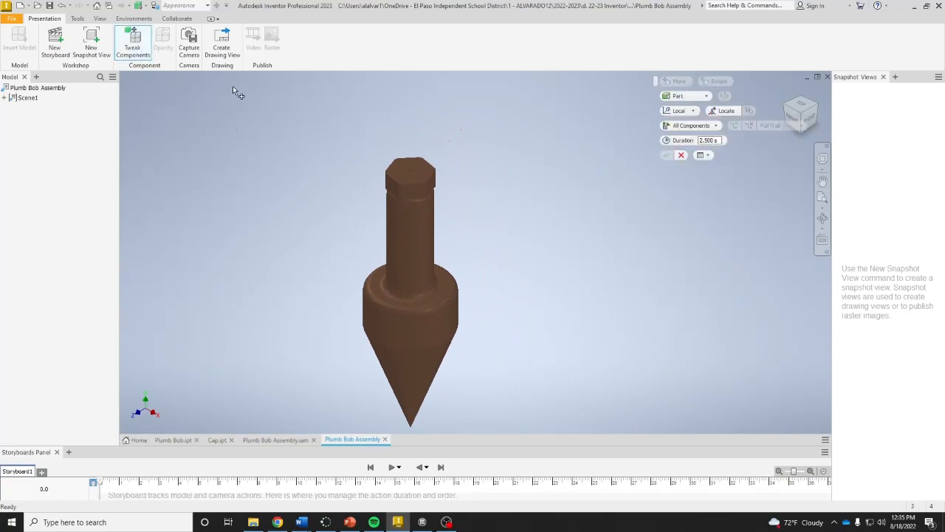
left_click(410, 177)
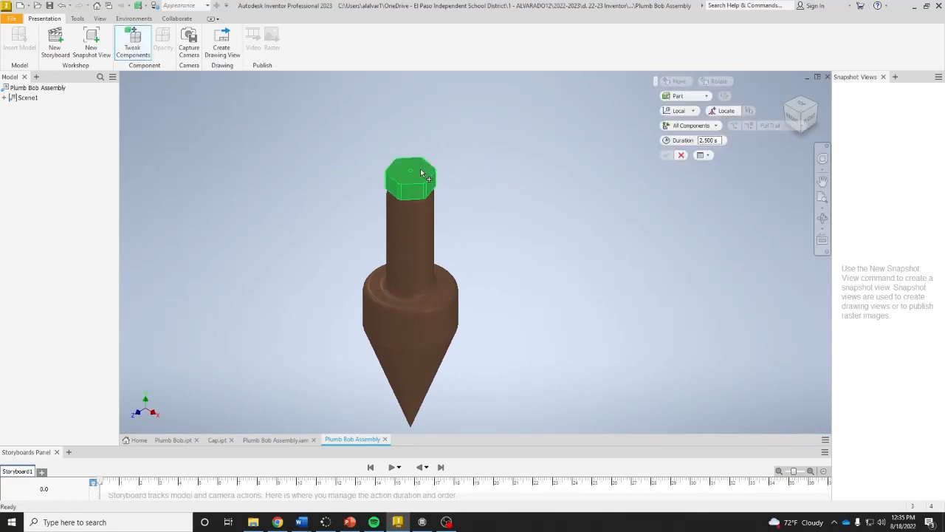
left_click(410, 177)
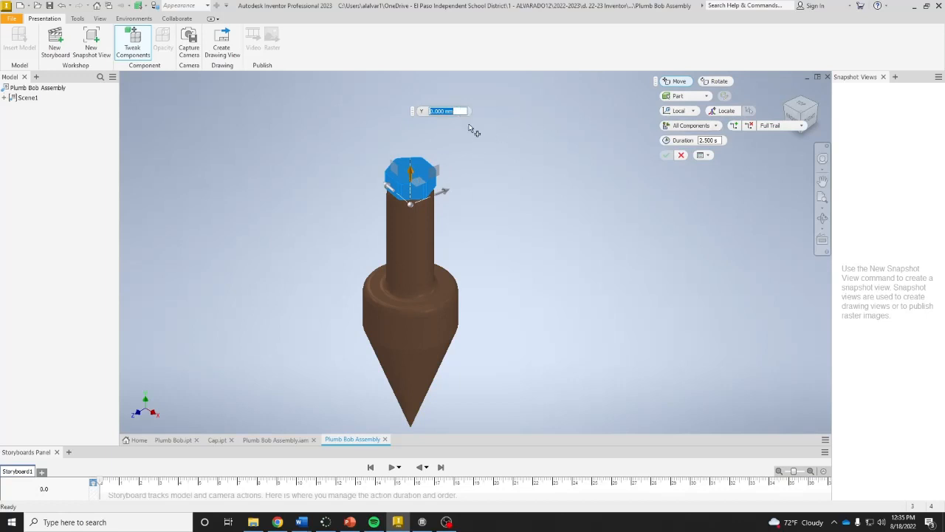
type("4")
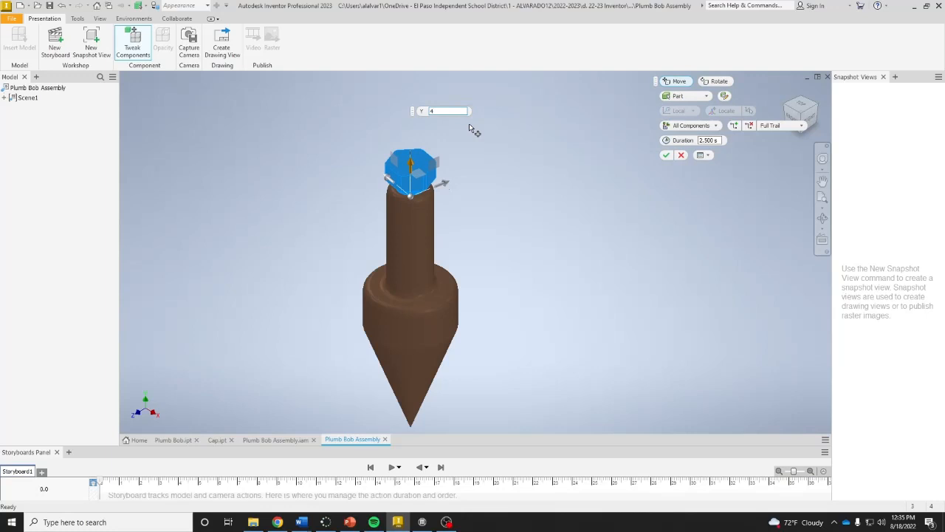
type("50")
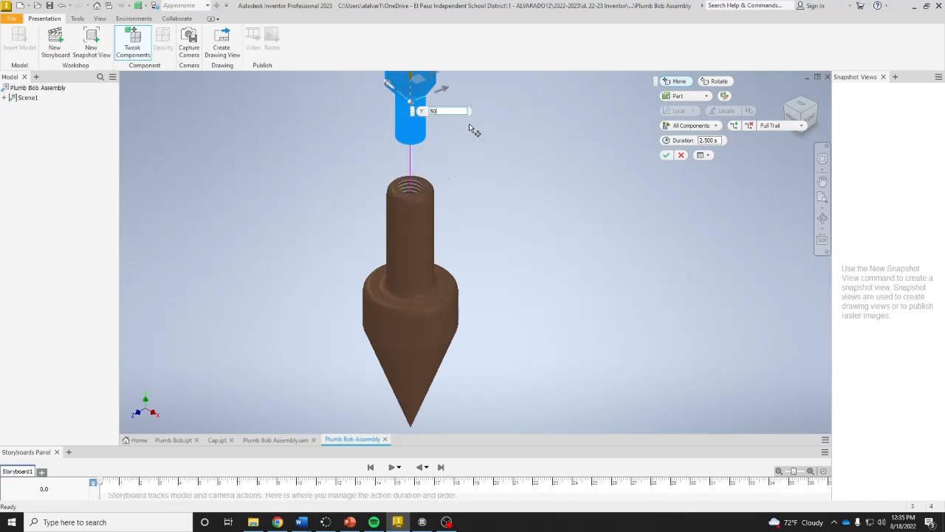
mouse_move(515, 199)
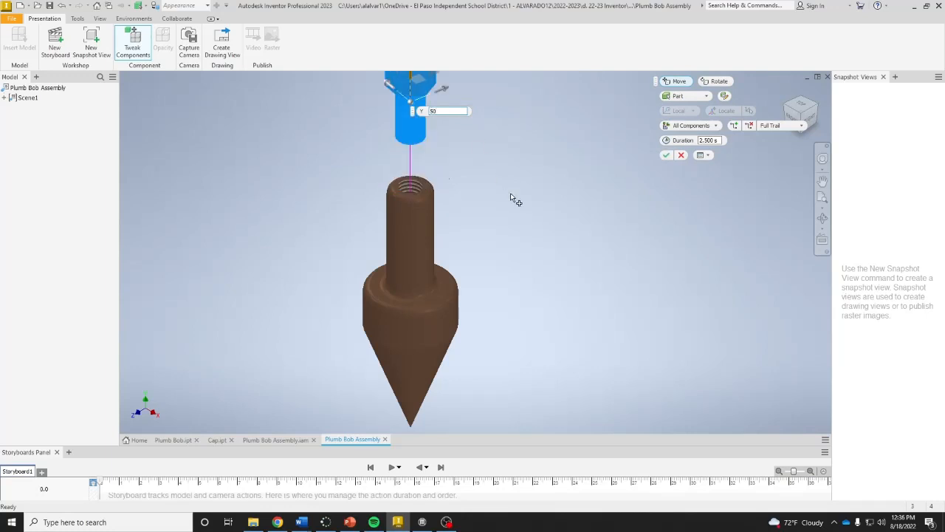
left_click(665, 156)
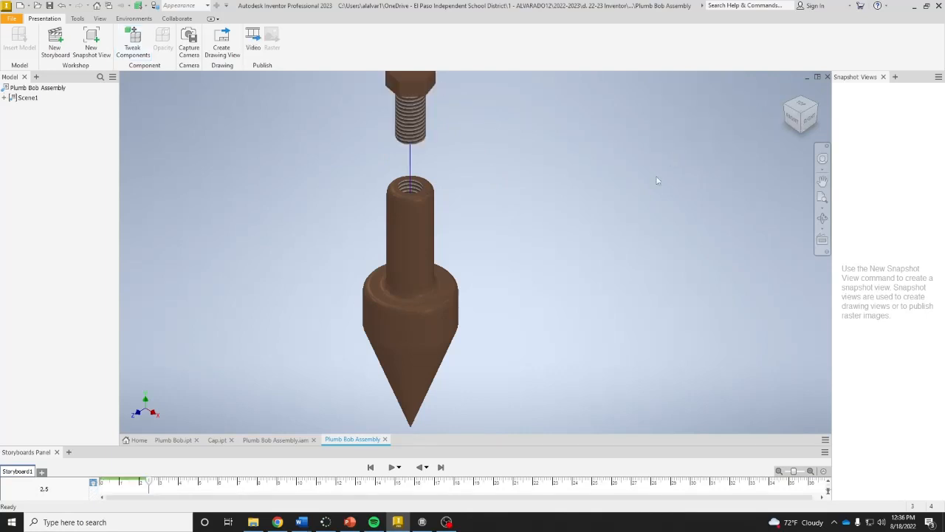
- Fit the exploded assembly in view and play back the explode storyboard
left_click(392, 466)
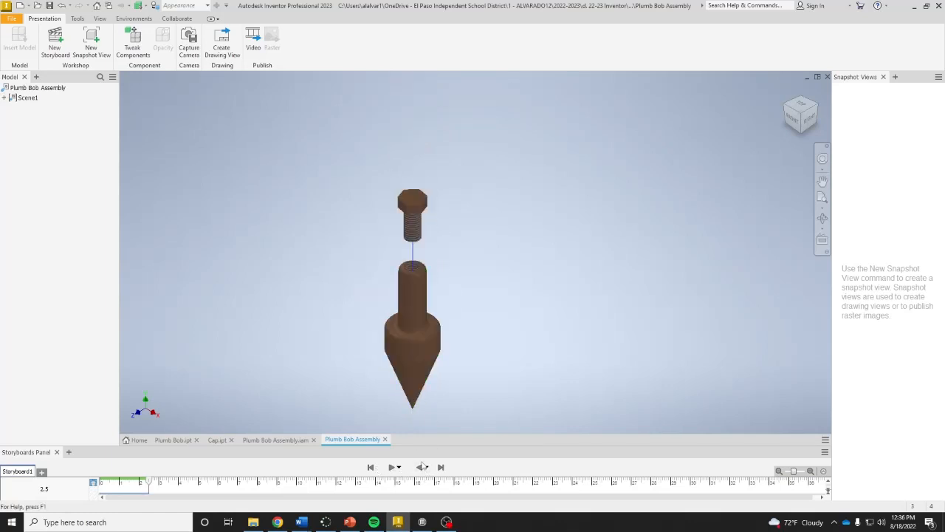
left_click(393, 467)
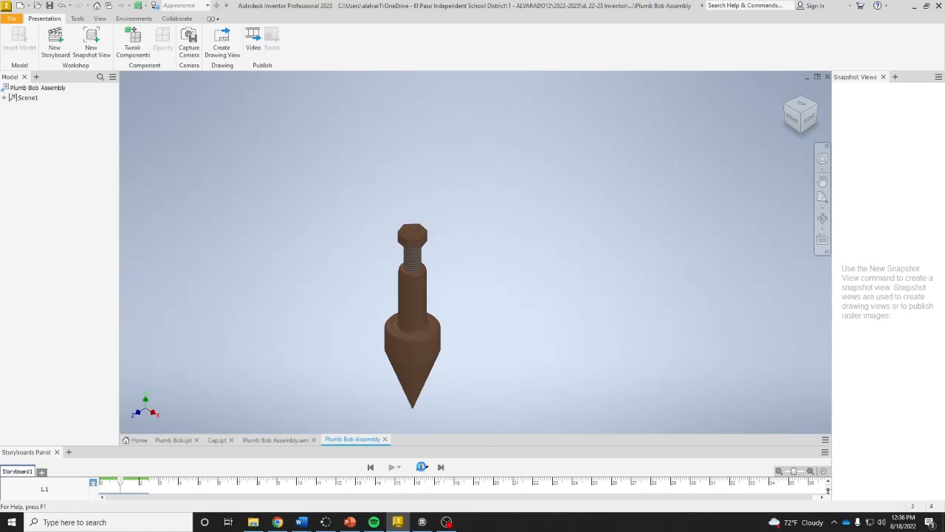
left_click(392, 466)
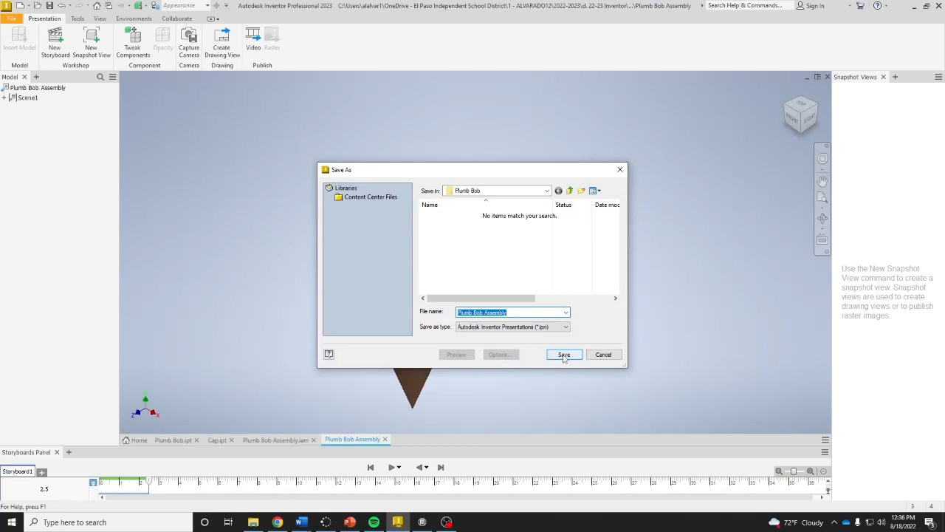
- Save the presentation as Plumb Bob Assembly and start a new drawing from the en-US Titleblock.idw template
left_click(563, 355)
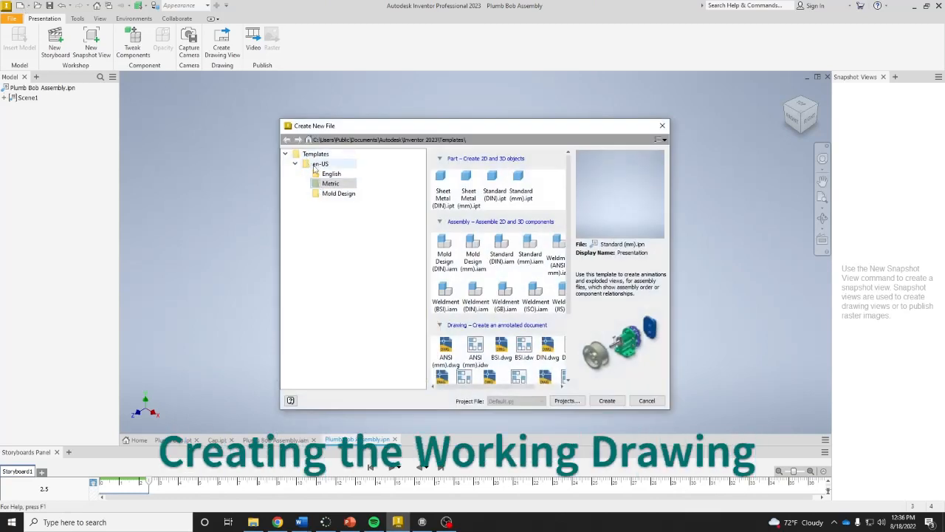
left_click(321, 163)
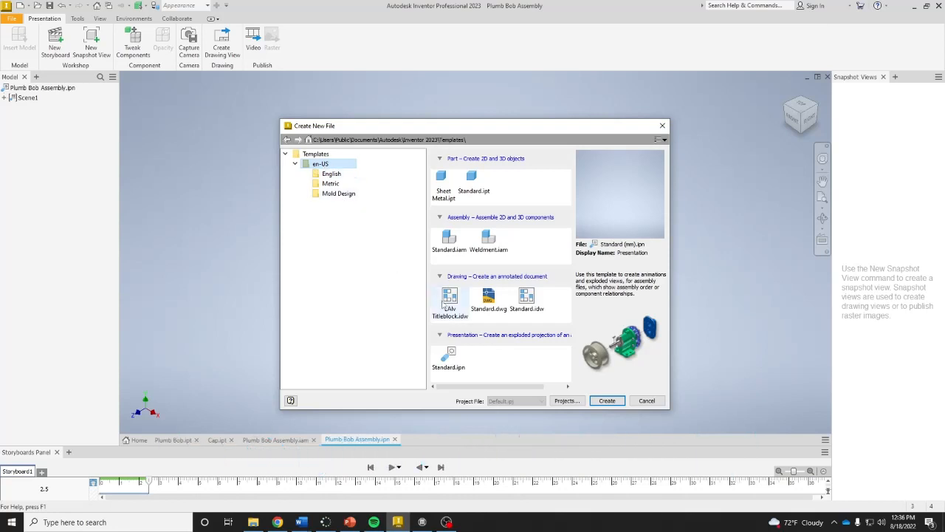
left_click(605, 400)
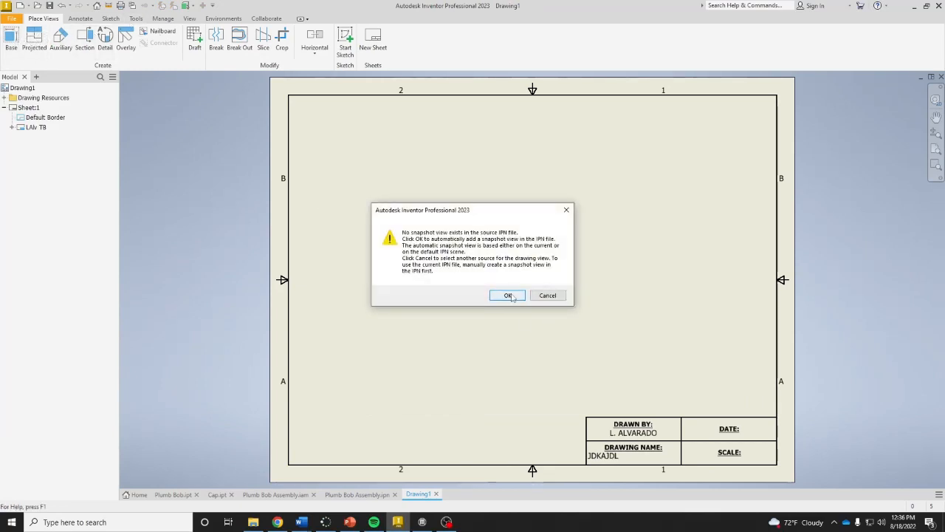
- Place the exploded assembly snapshot as an isometric base view in the sheet's upper right
left_click(508, 295)
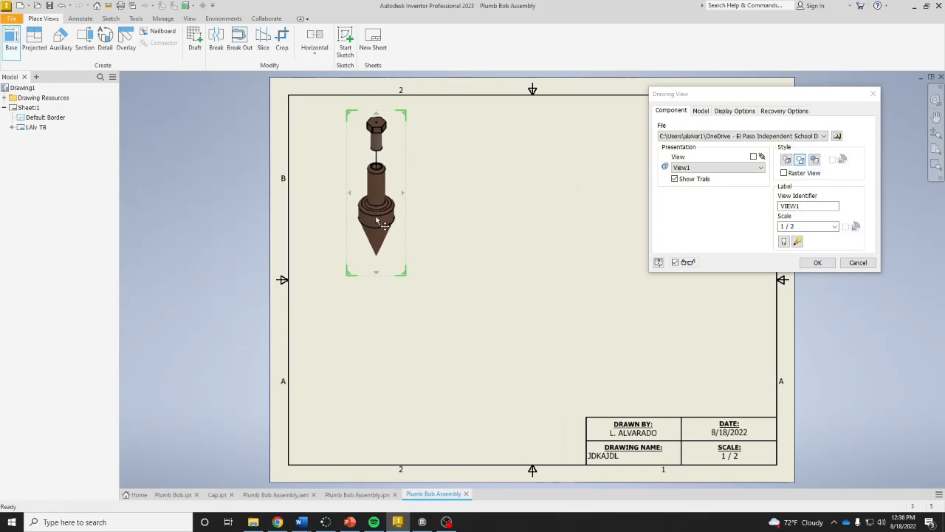
left_click_drag(377, 192, 721, 328)
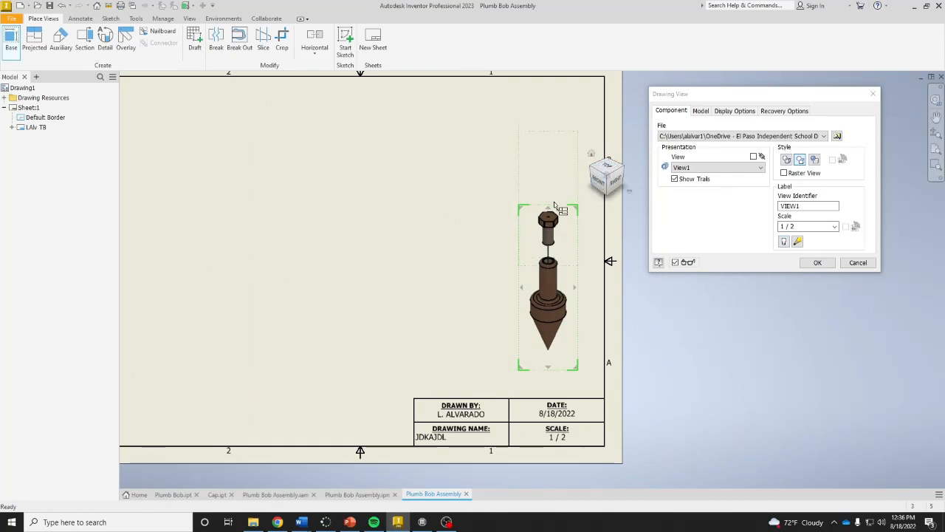
left_click(607, 176)
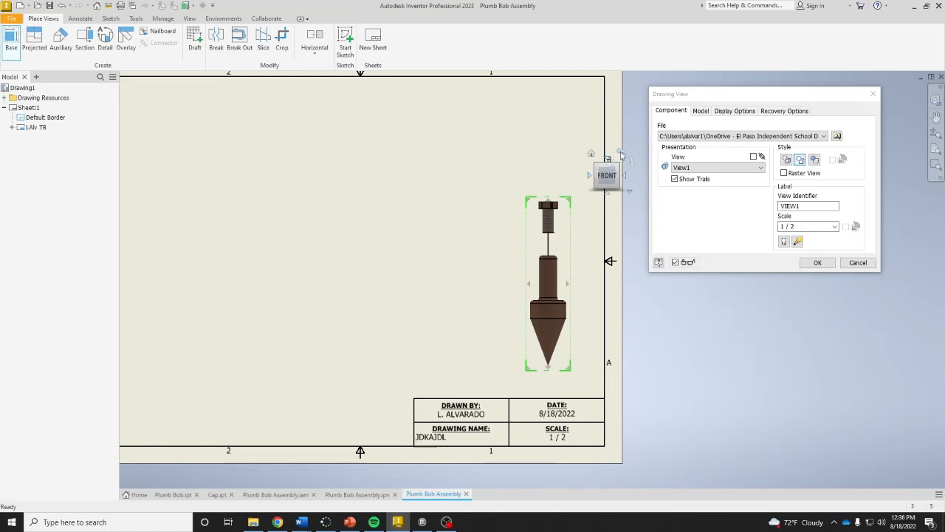
left_click(623, 164)
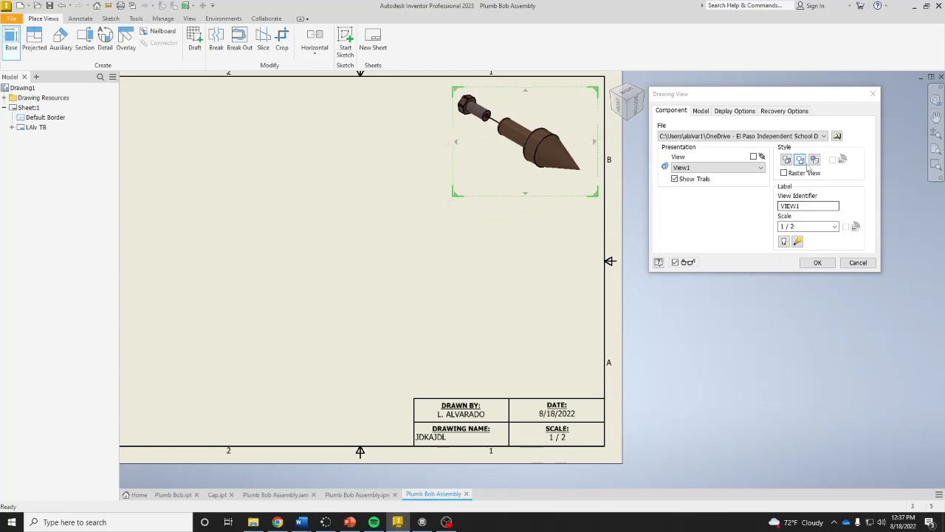
left_click(818, 263)
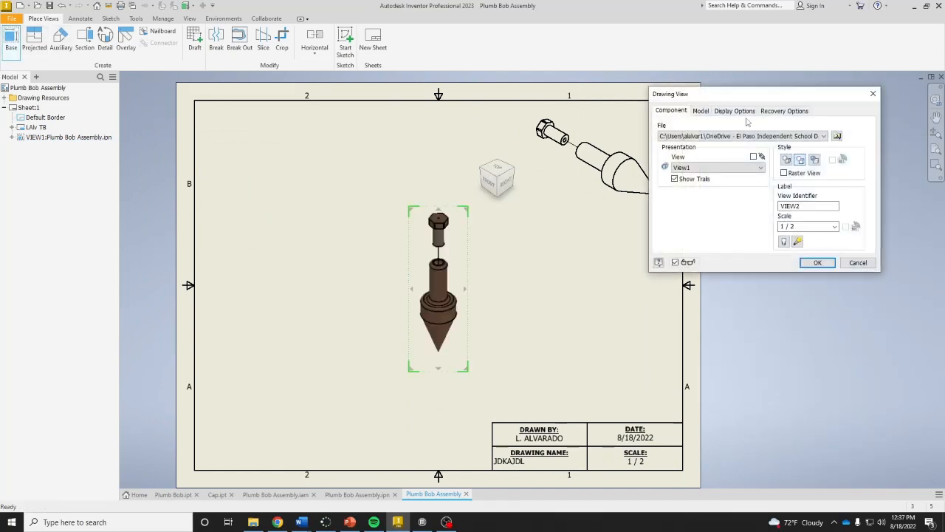
- Load Plumb Bob.ipt from the Plumb Bob folder as the model for the new base view
left_click(836, 136)
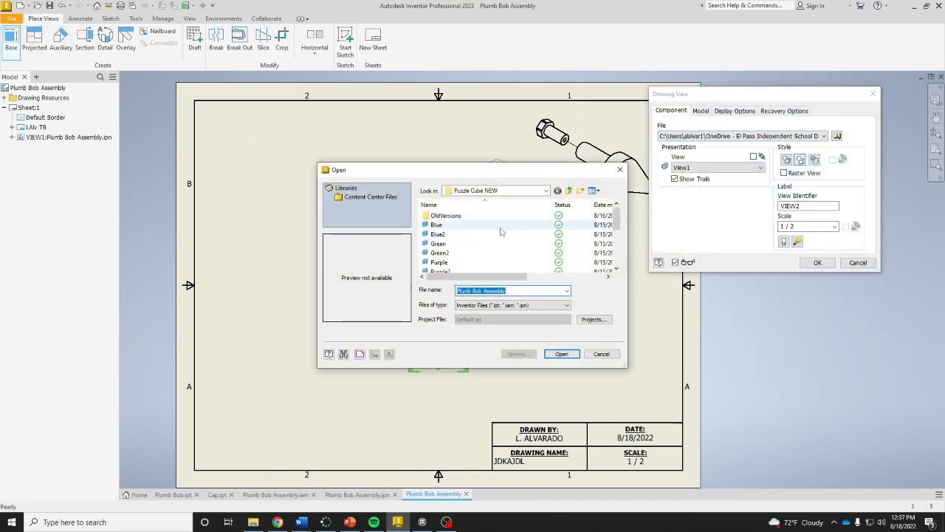
left_click(568, 189)
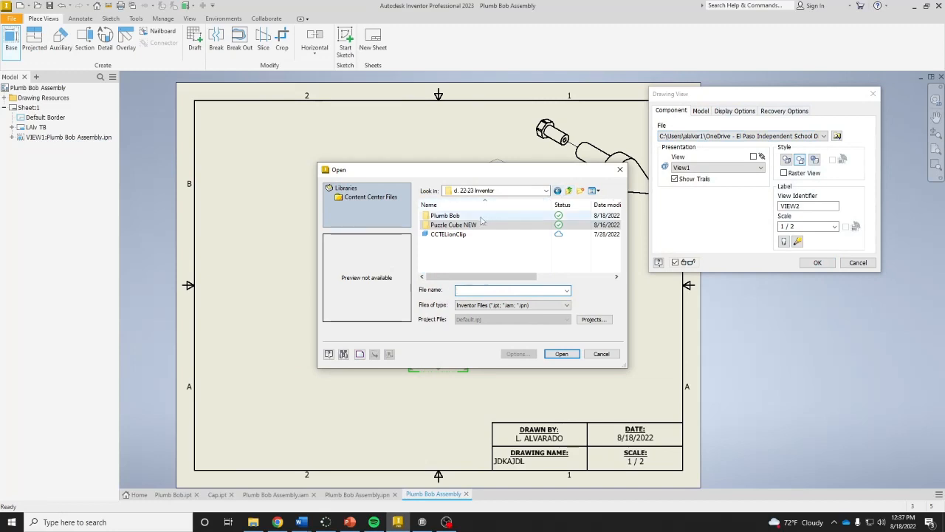
double_click(445, 215)
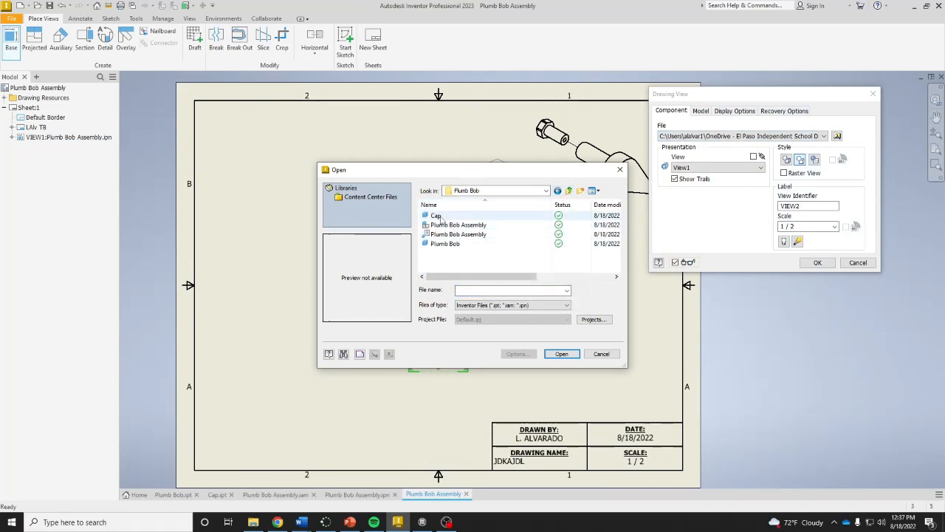
left_click(445, 244)
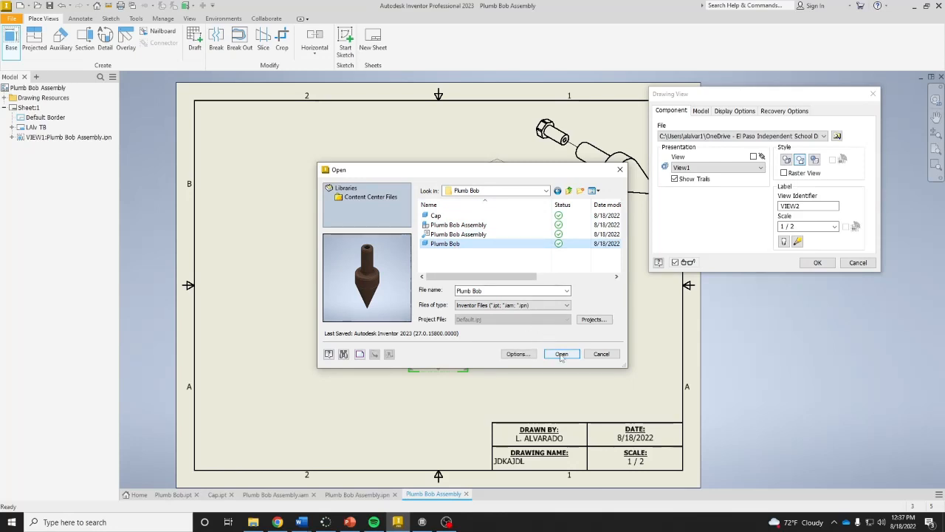
left_click(561, 354)
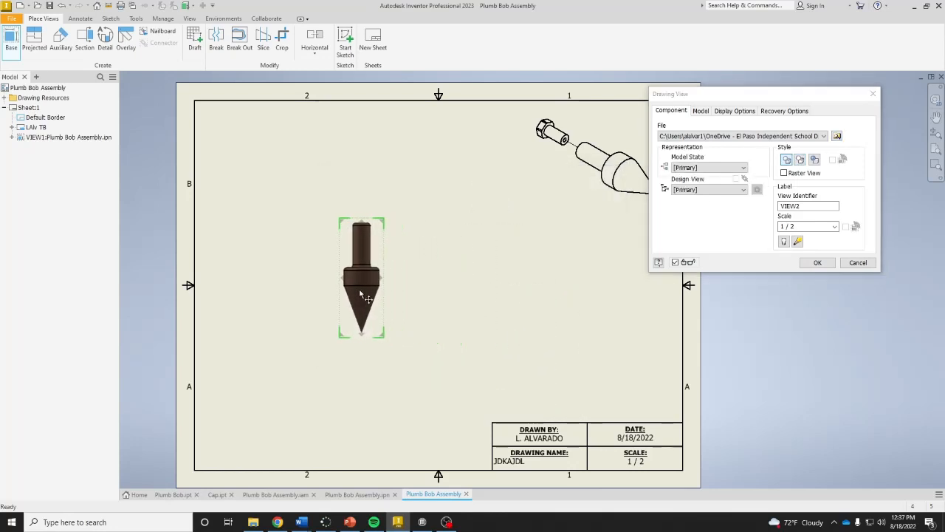
- Position the part view at the sheet's left at 1:1 scale with projected views, then select the duplicate front view
left_click_drag(360, 278, 278, 287)
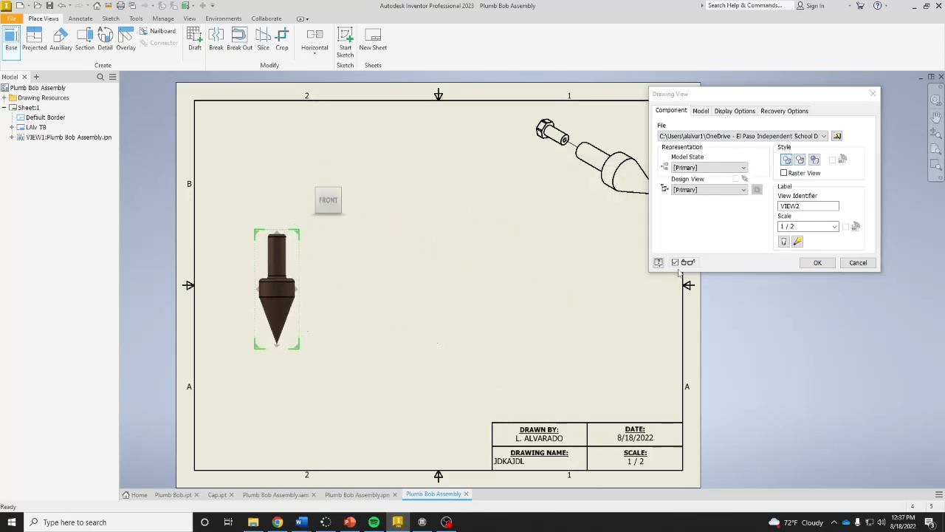
left_click(834, 226)
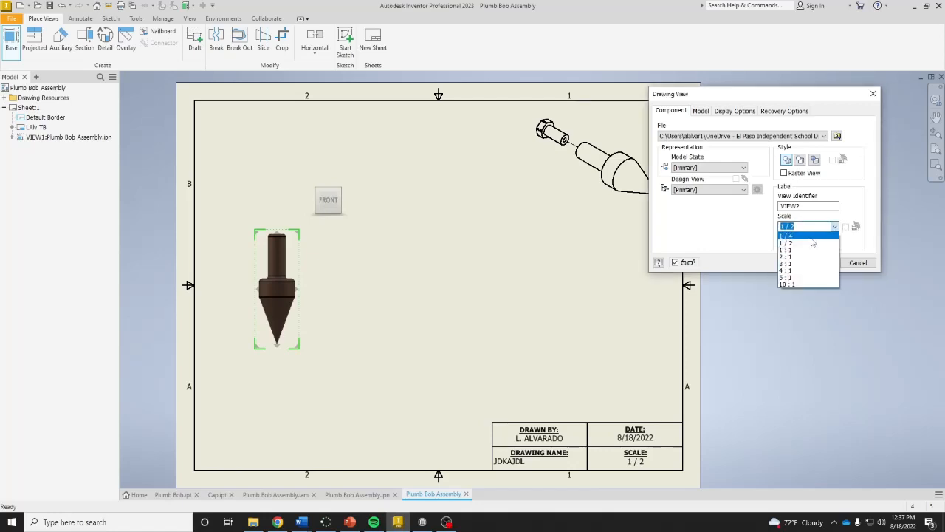
left_click(786, 248)
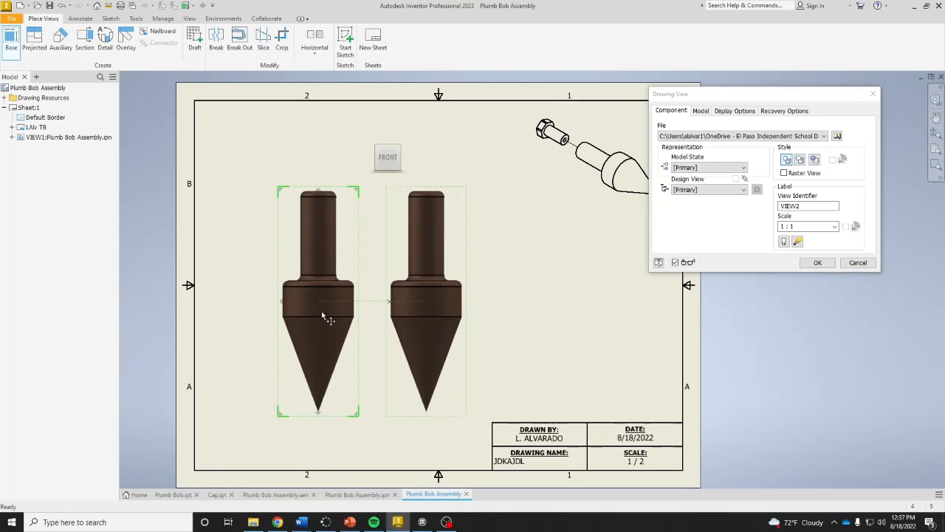
mouse_move(327, 343)
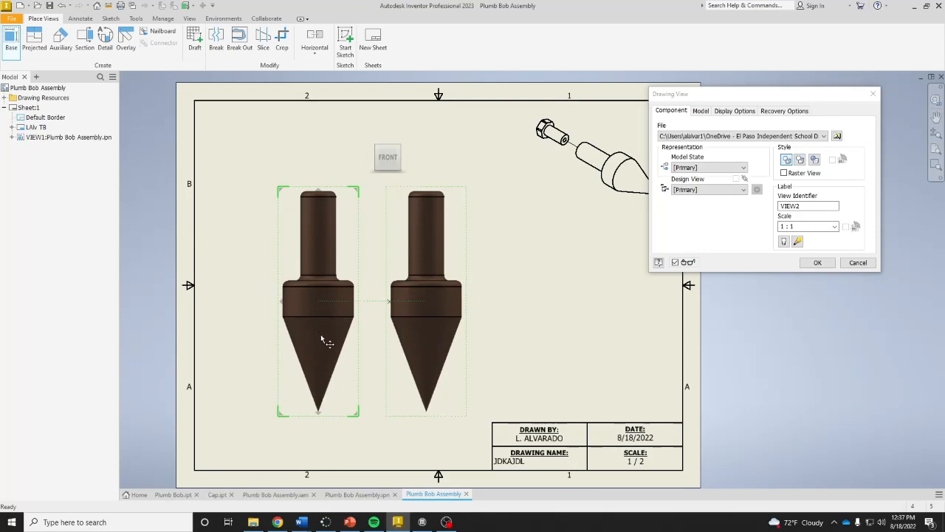
mouse_move(322, 288)
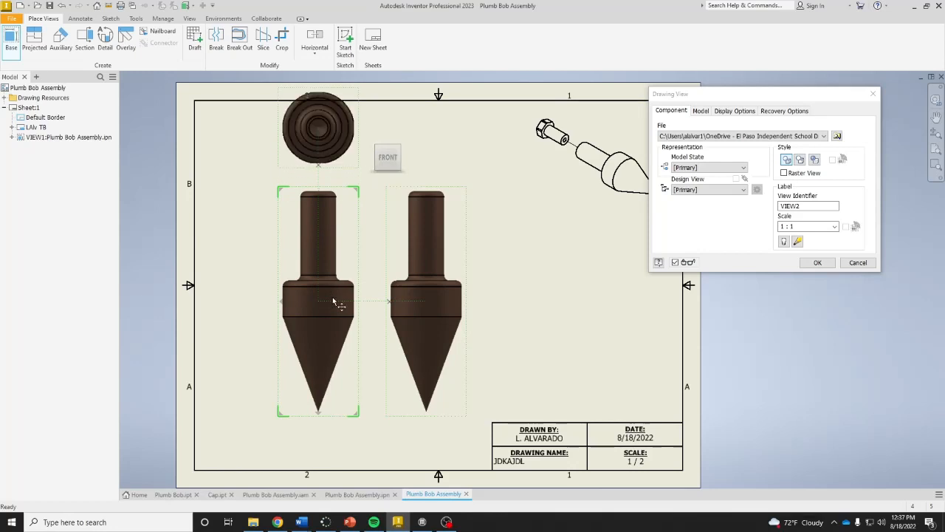
mouse_move(806, 273)
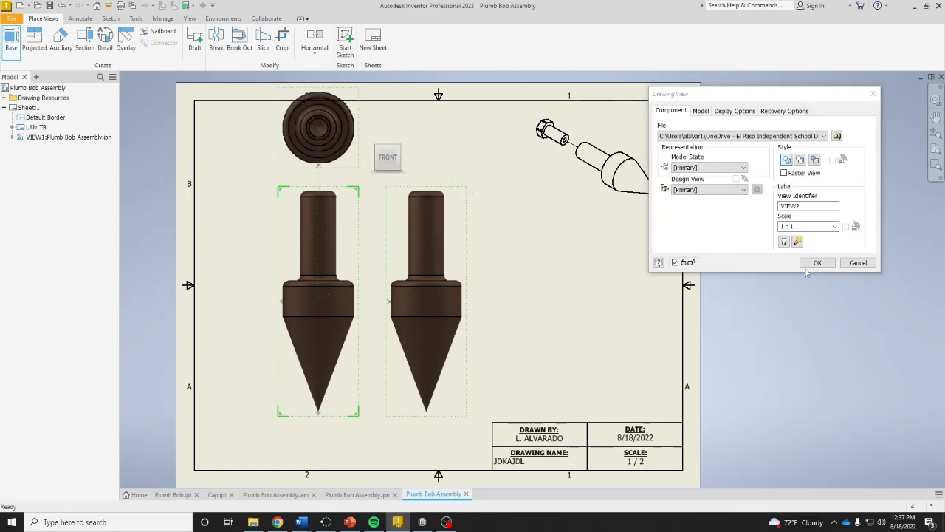
left_click(818, 263)
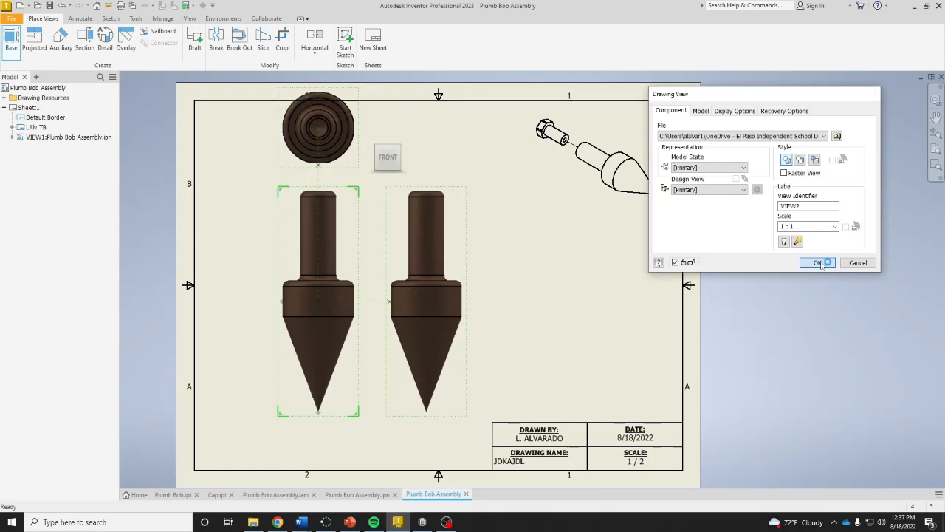
left_click(818, 263)
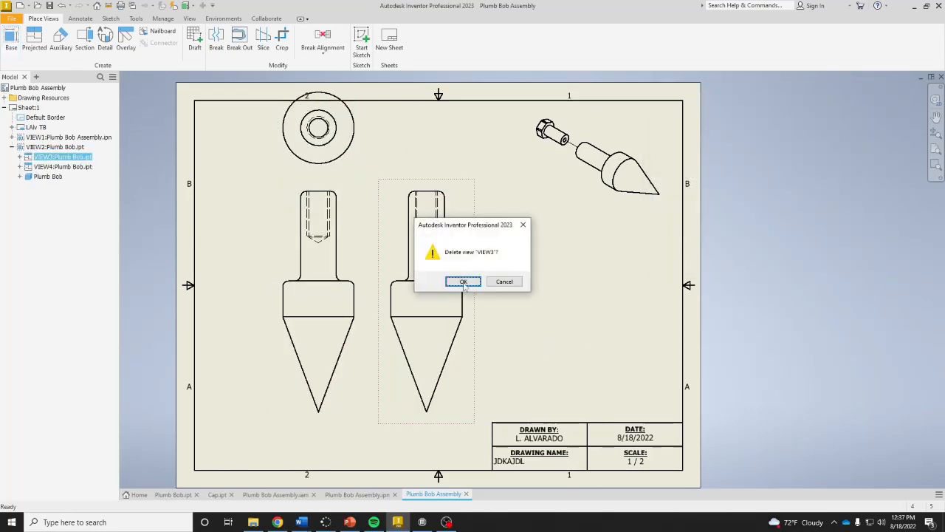
- Confirm deletion of the duplicate plumb bob front view
left_click(462, 281)
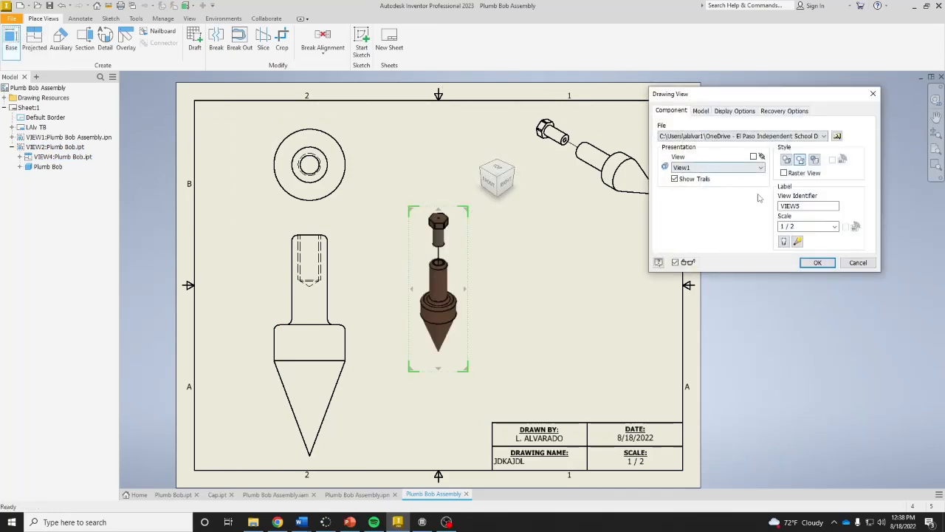
- Load Cap.ipt as the base view model and set its scale to 1:1
left_click(835, 136)
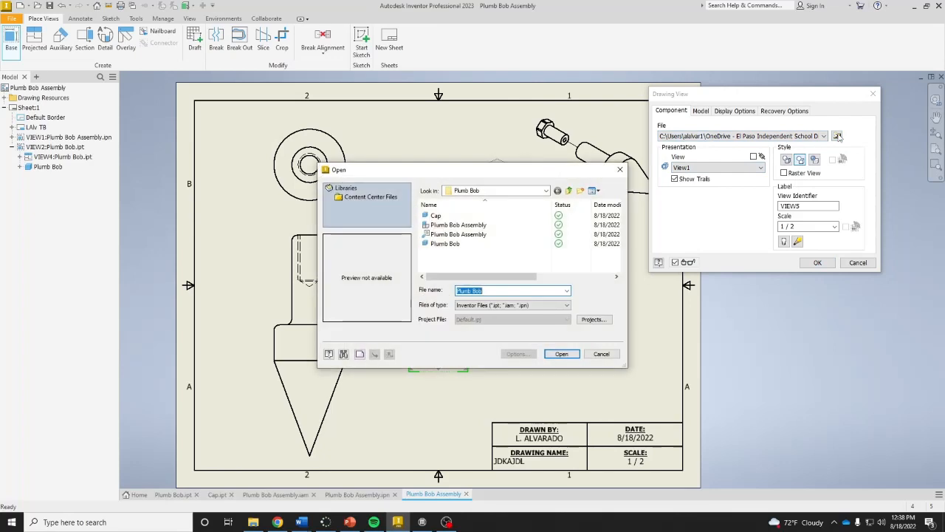
left_click(438, 216)
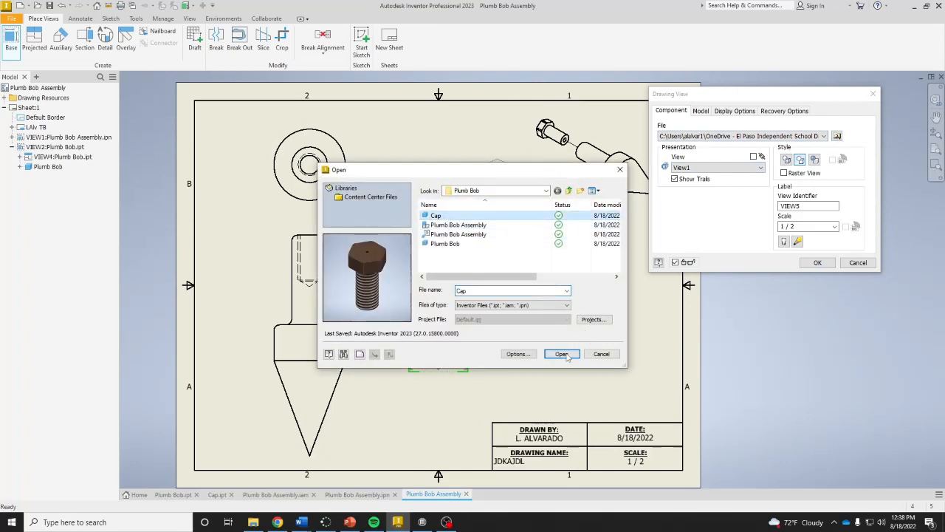
left_click(561, 355)
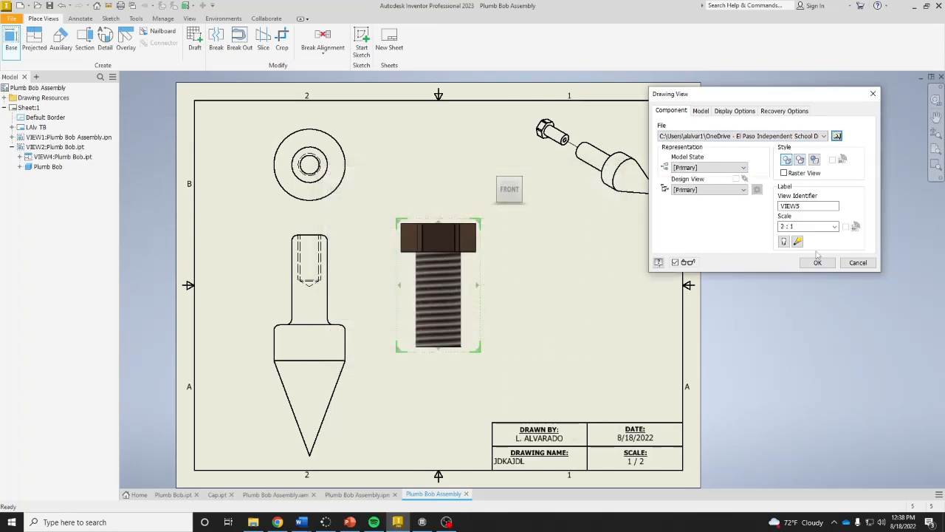
left_click(834, 226)
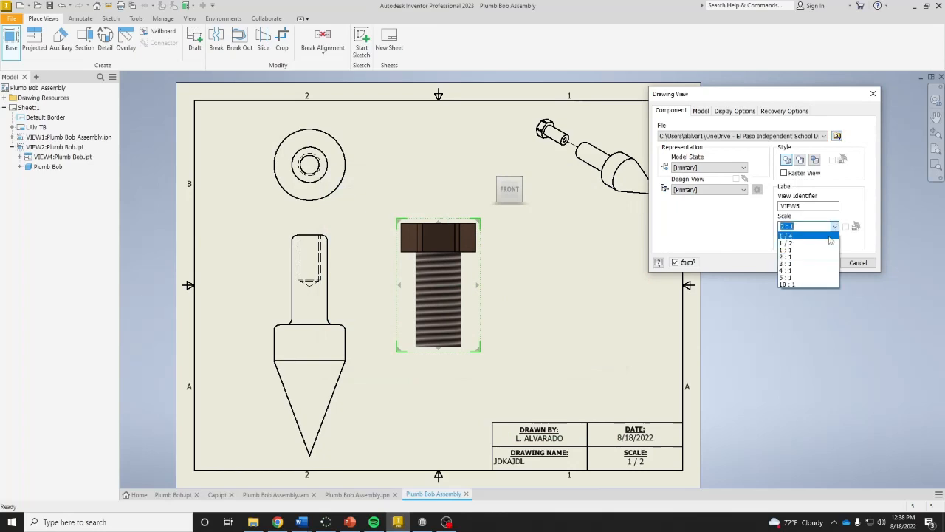
left_click(785, 233)
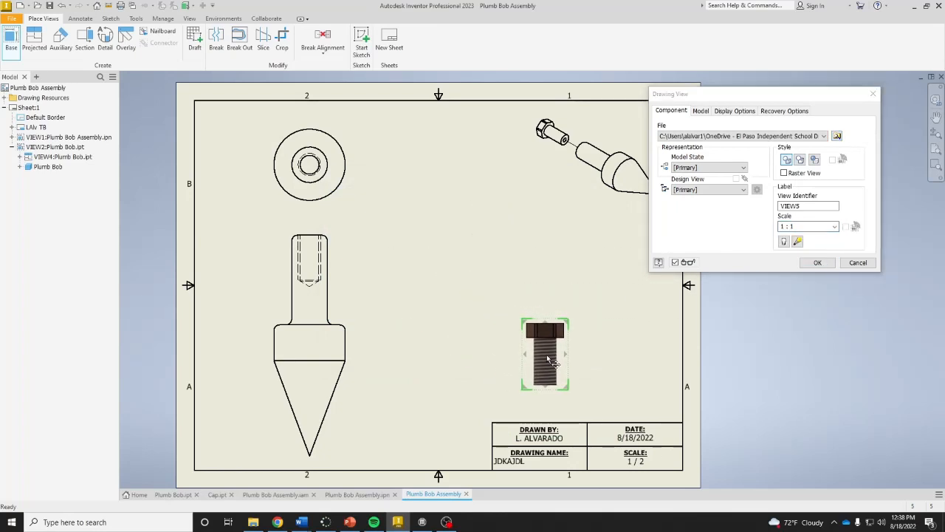
- Position the cap view at lower right with a top view above and finish creation
left_click_drag(545, 355, 560, 354)
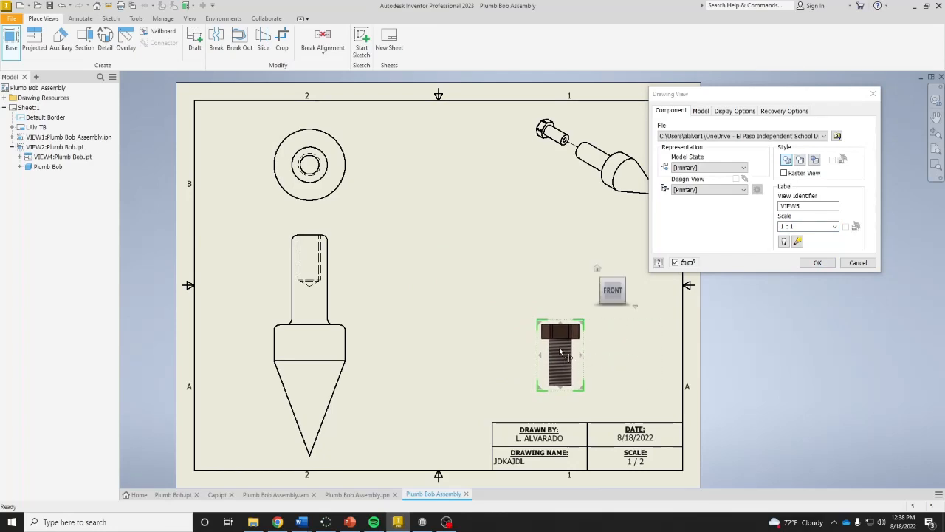
left_click_drag(559, 355, 550, 340)
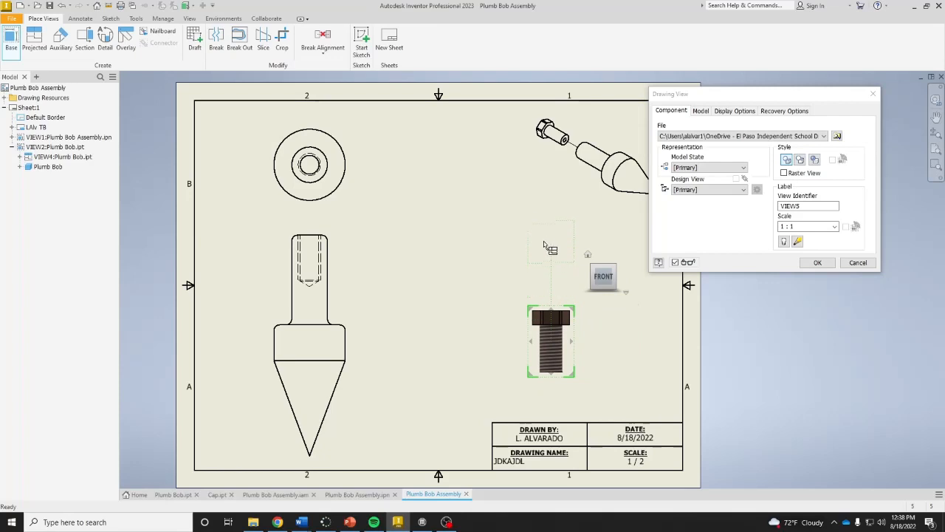
mouse_move(548, 254)
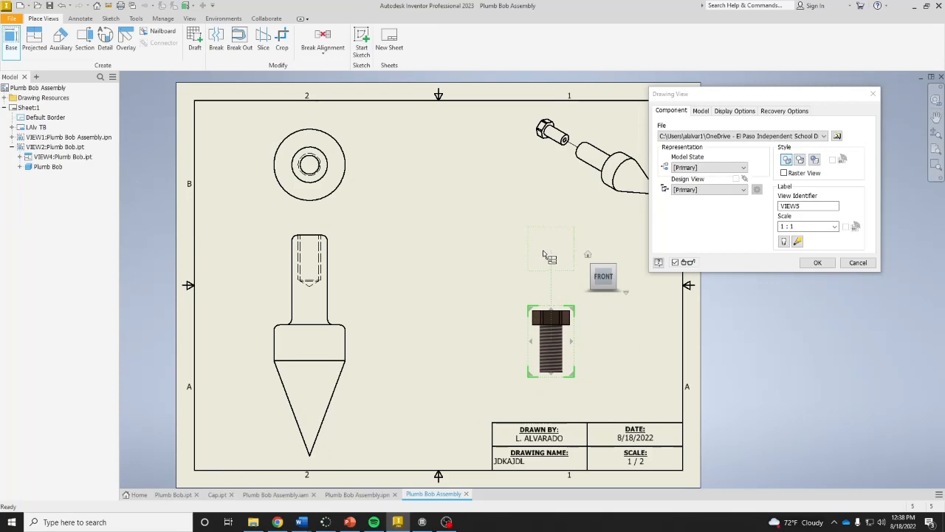
mouse_move(561, 259)
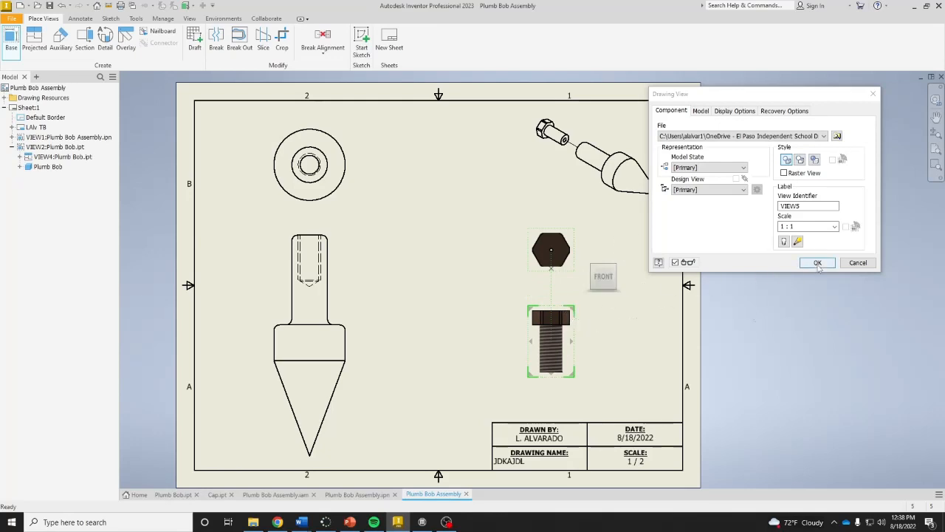
left_click(818, 262)
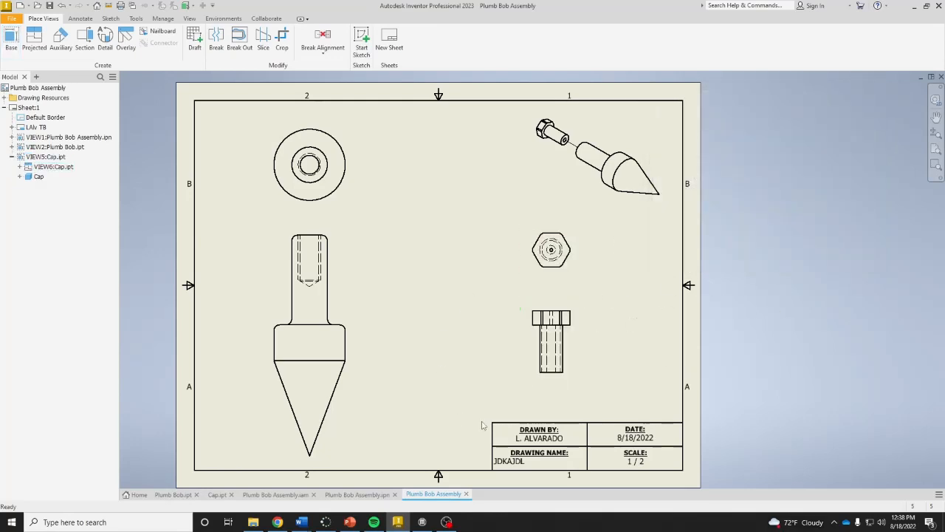